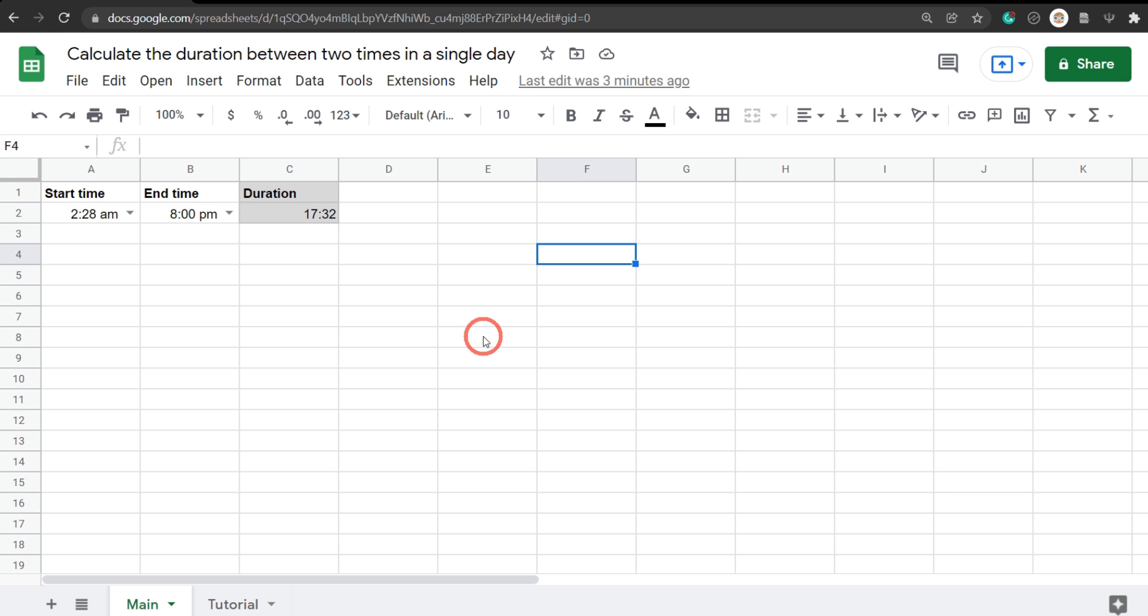
pyautogui.moveTo(121, 241)
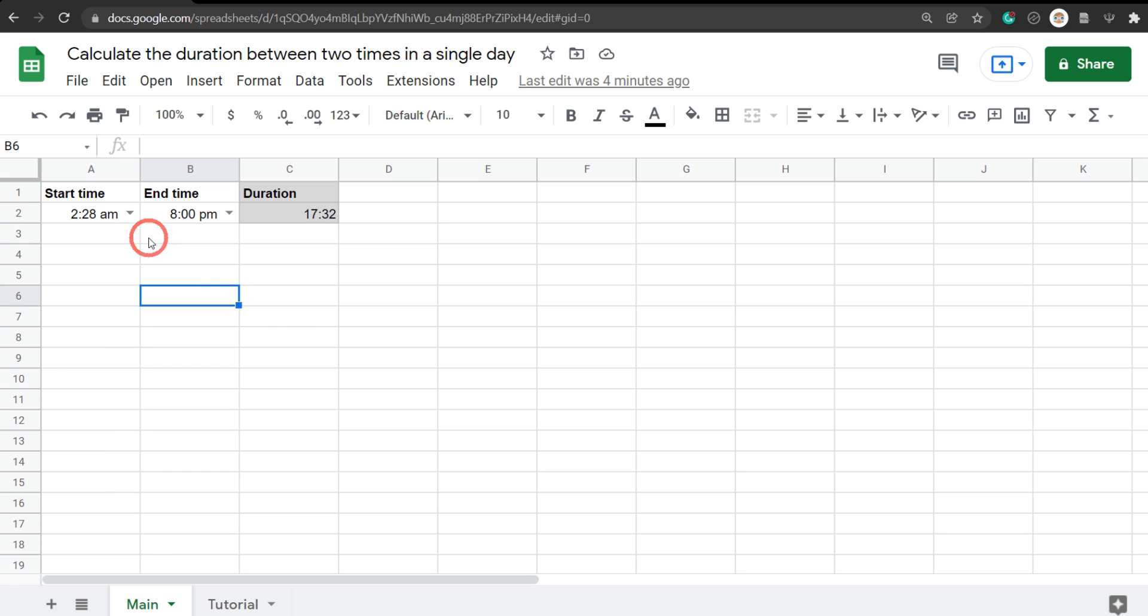
pyautogui.moveTo(287, 337)
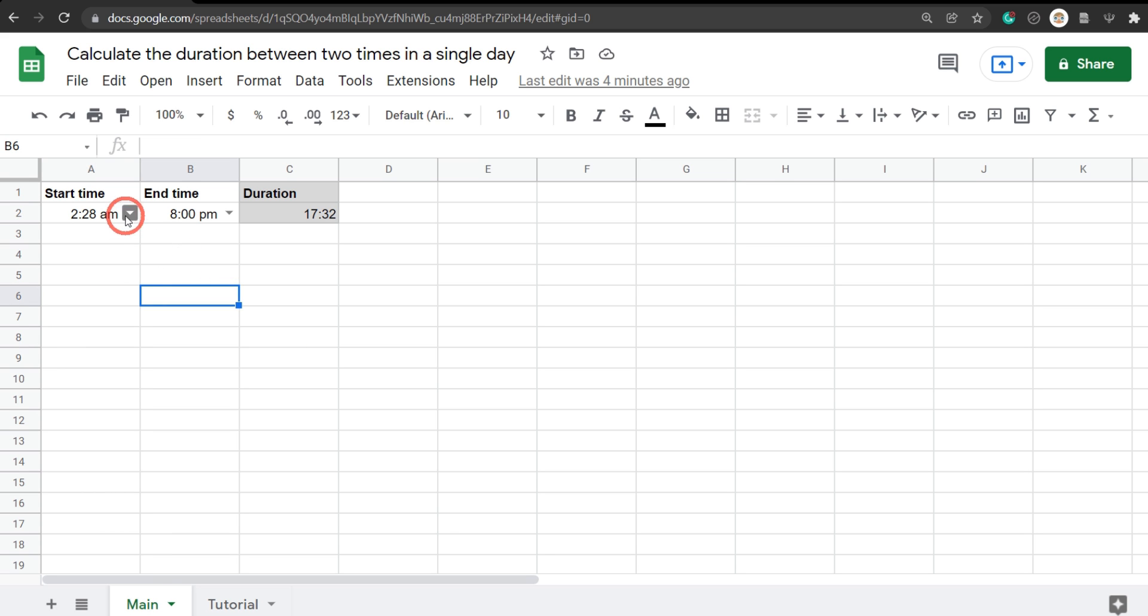
pyautogui.moveTo(139, 252)
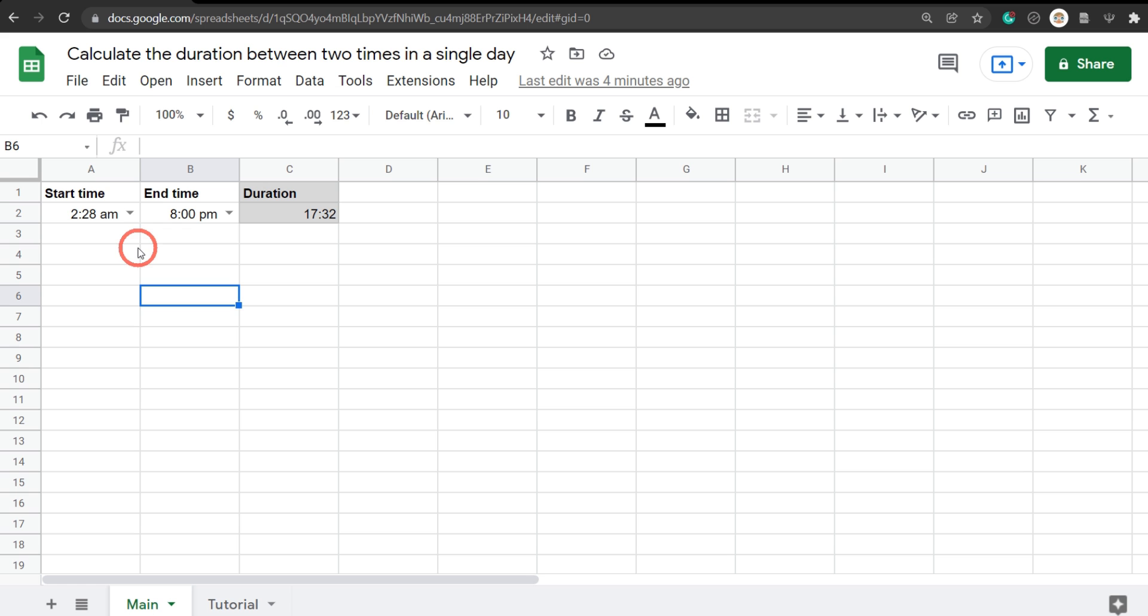
pyautogui.moveTo(130, 213)
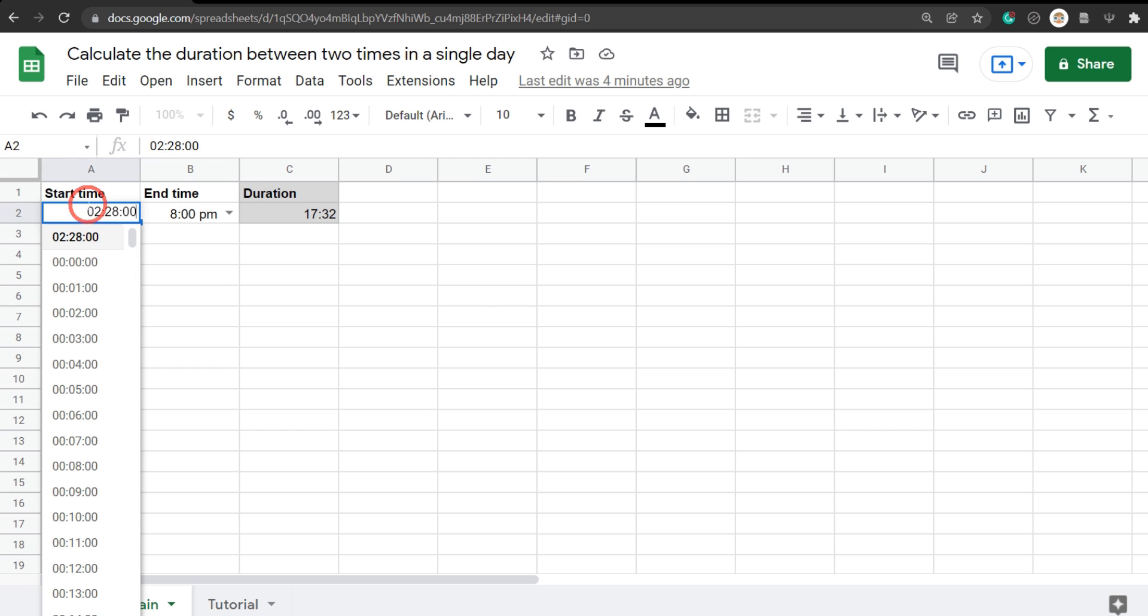
pyautogui.moveTo(110, 234)
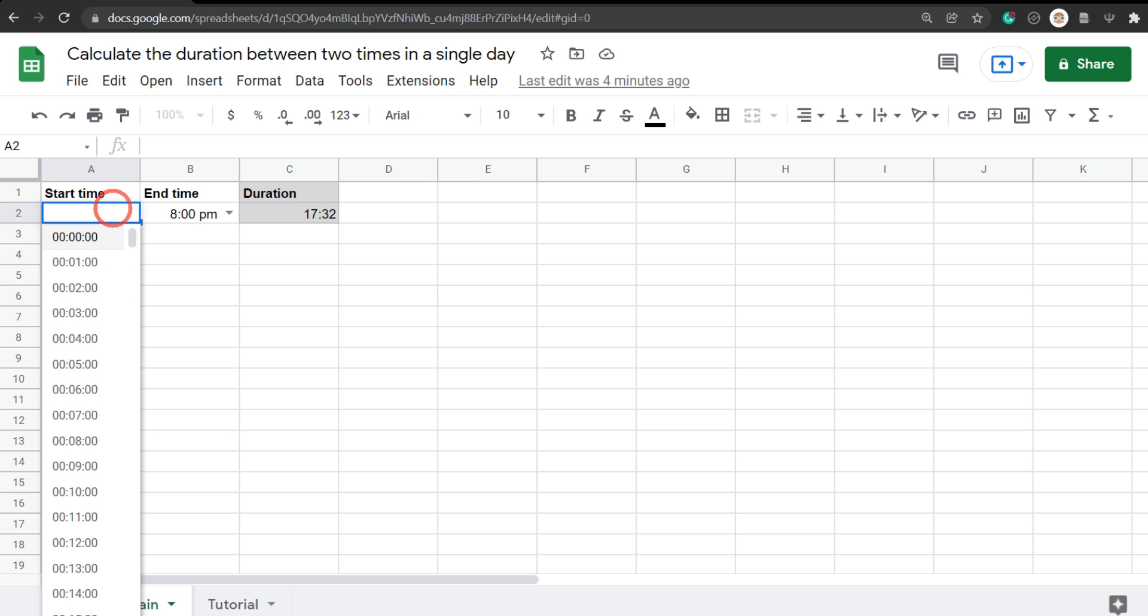
# Step: Filter the time dropdown with 07:35 and choose start 3:53 pm / end 8:58 pm, giving duration 5:05
pyautogui.write('07:')
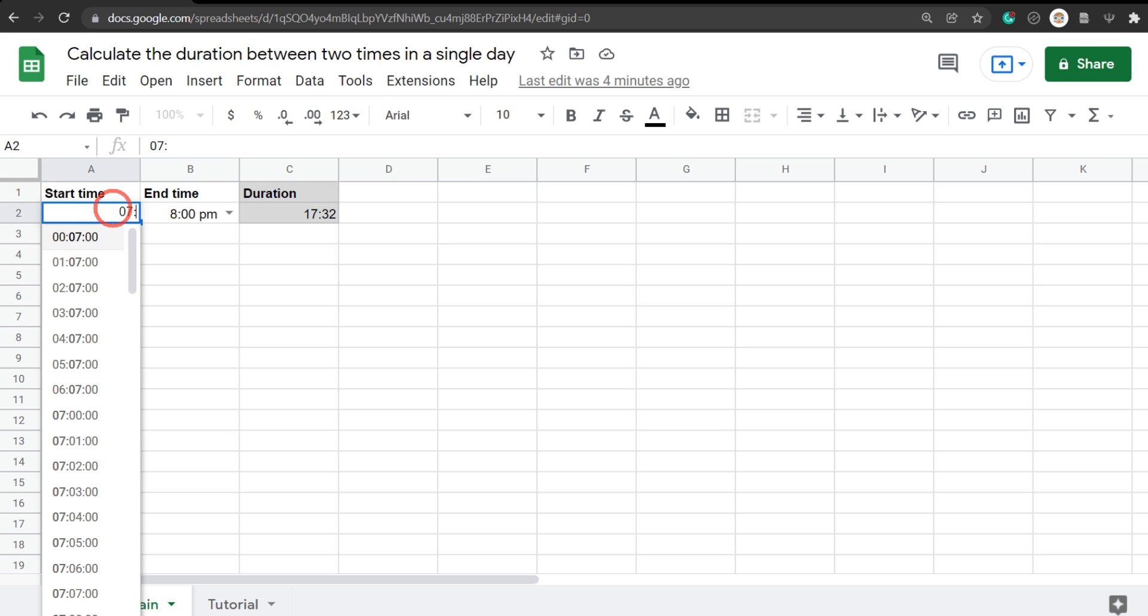
pyautogui.write('35:00')
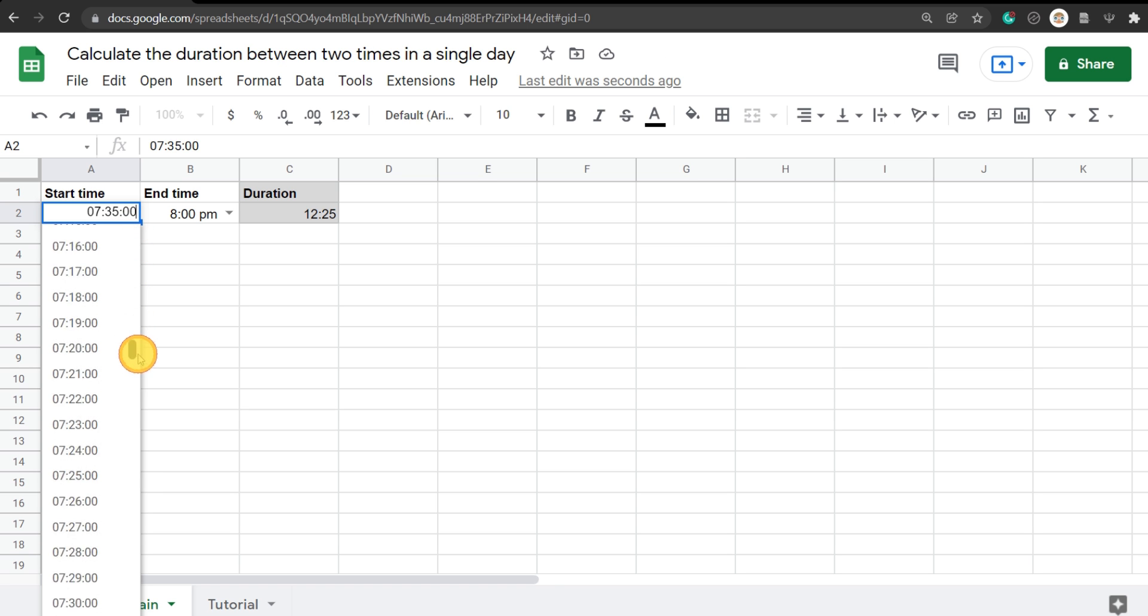
pyautogui.scroll(-3)
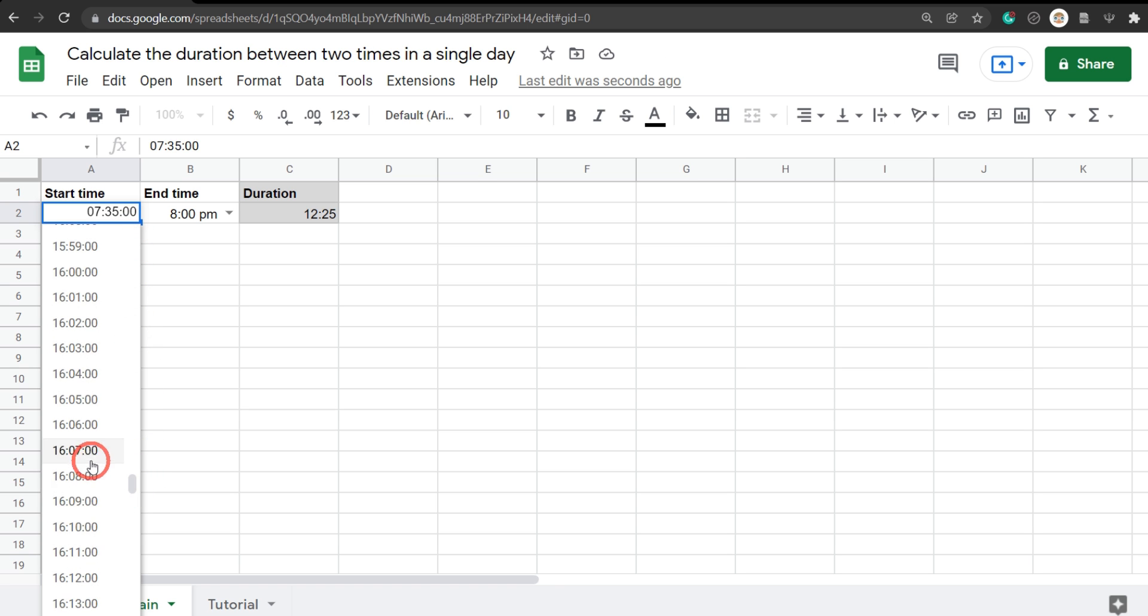
pyautogui.click(75, 449)
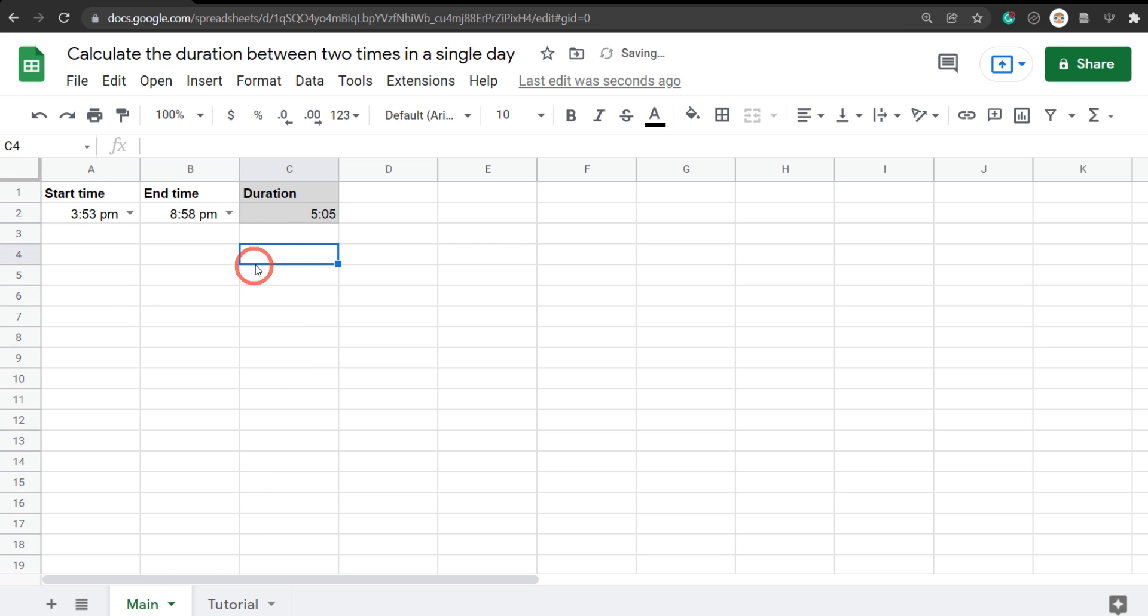
pyautogui.moveTo(152, 215)
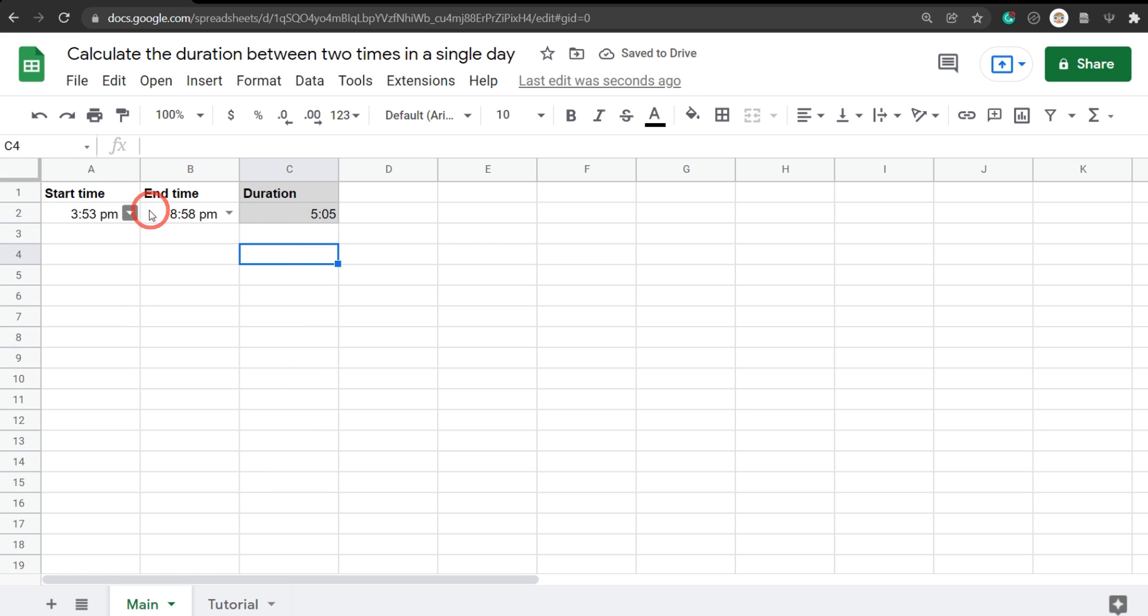
pyautogui.moveTo(243, 348)
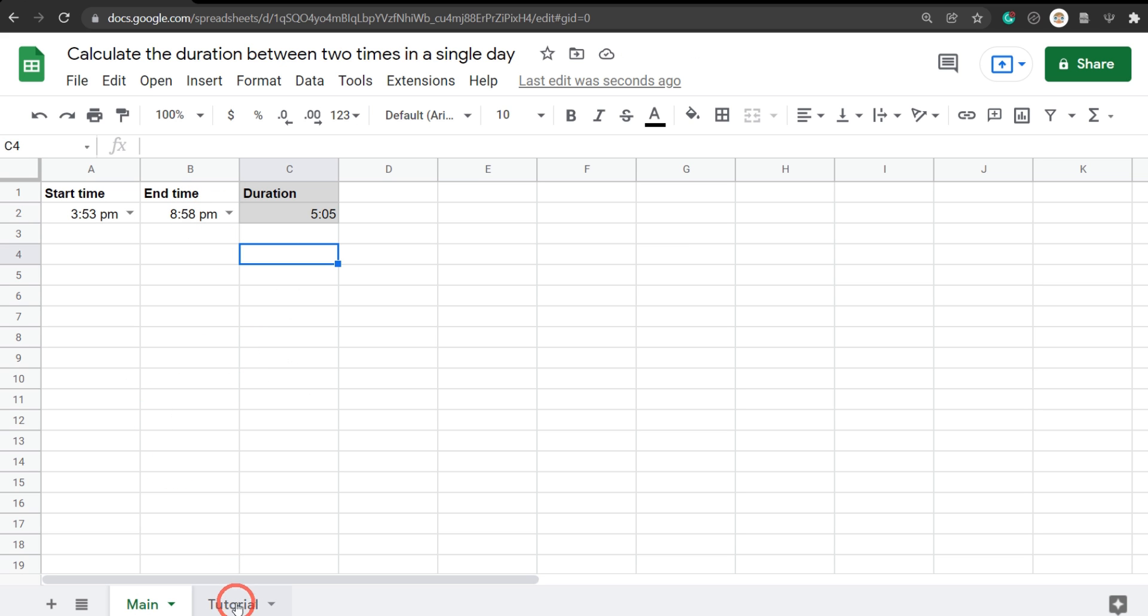
# Step: Add a new blank sheet and rename it from Sheet5 to Notes
pyautogui.click(235, 604)
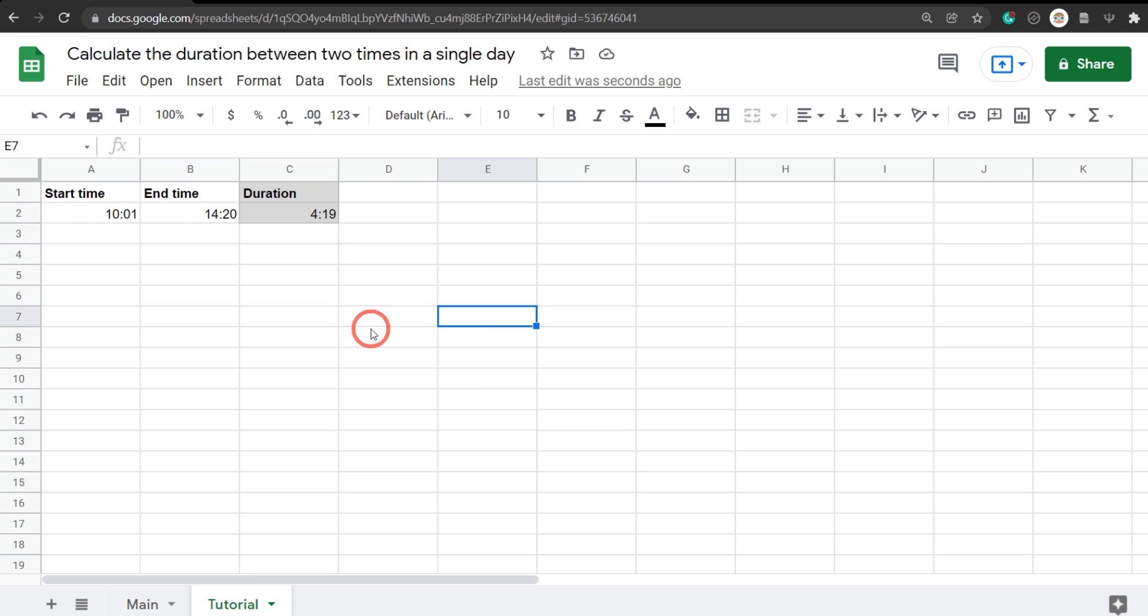
pyautogui.moveTo(135, 203)
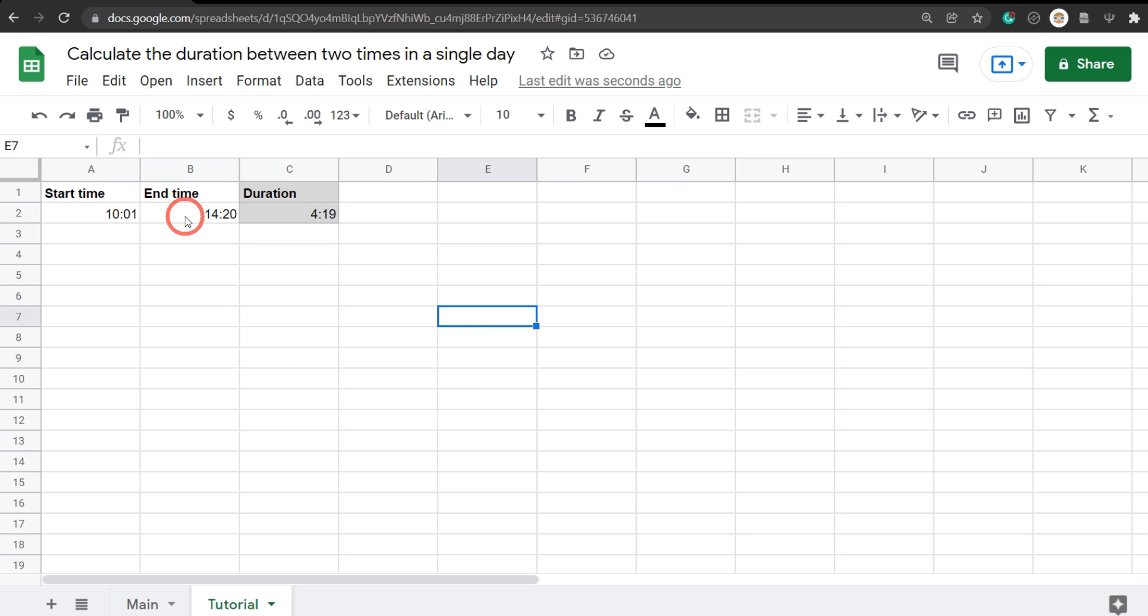
pyautogui.moveTo(51, 604)
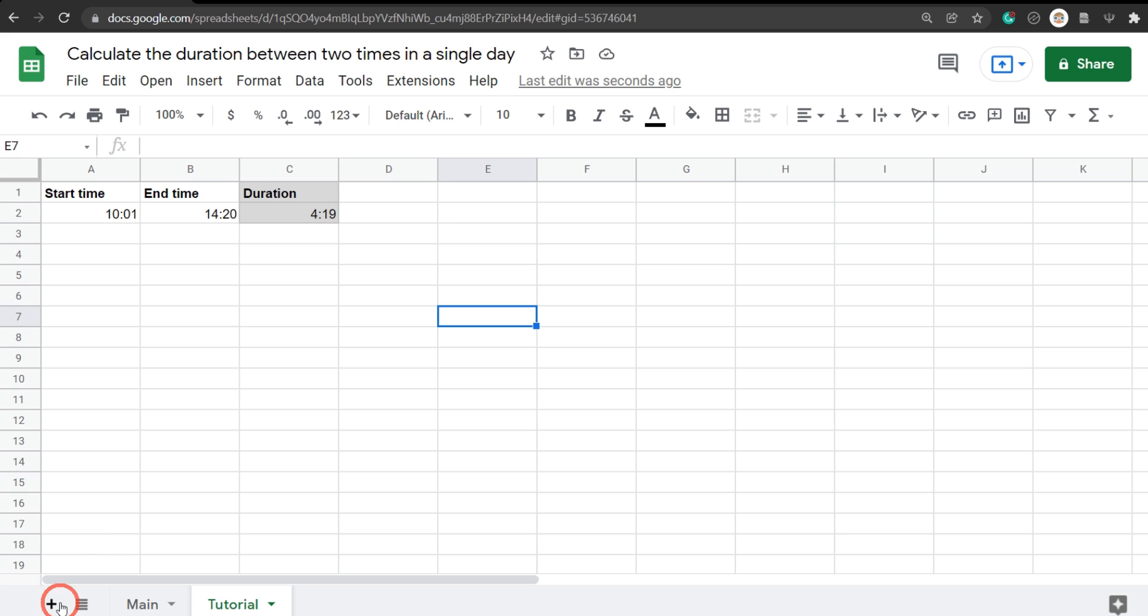
pyautogui.moveTo(50, 607)
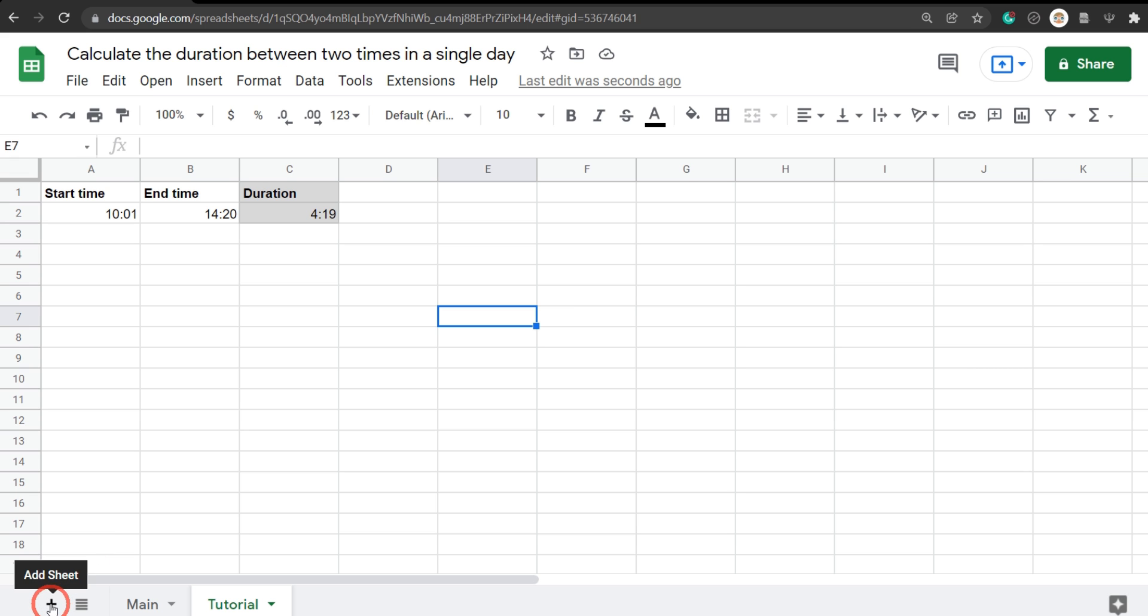
pyautogui.click(50, 604)
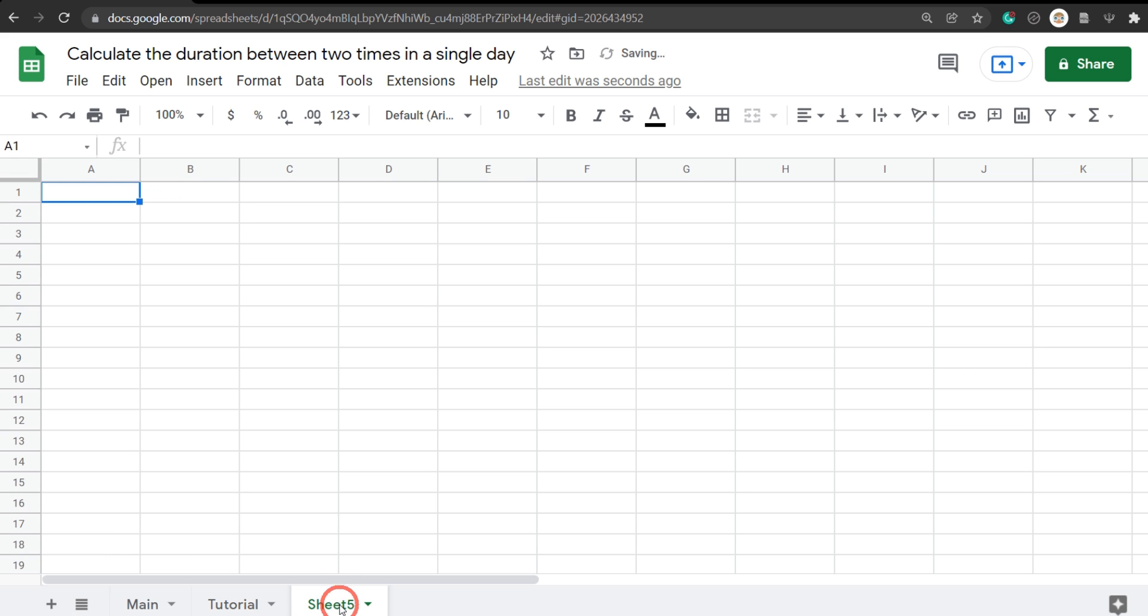
pyautogui.doubleClick(335, 604)
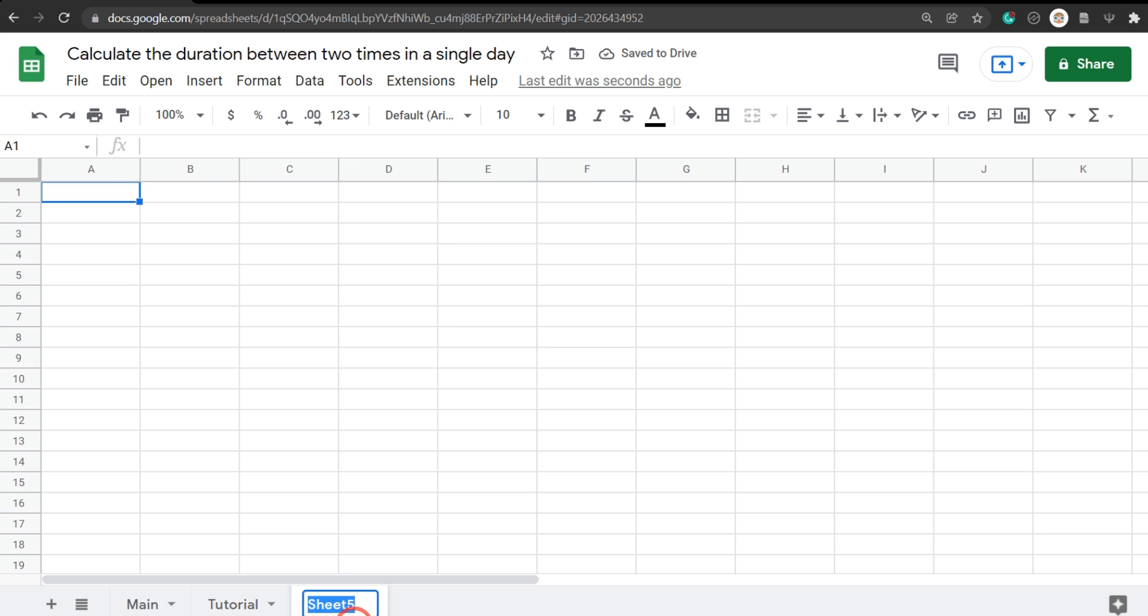
pyautogui.write('Notes')
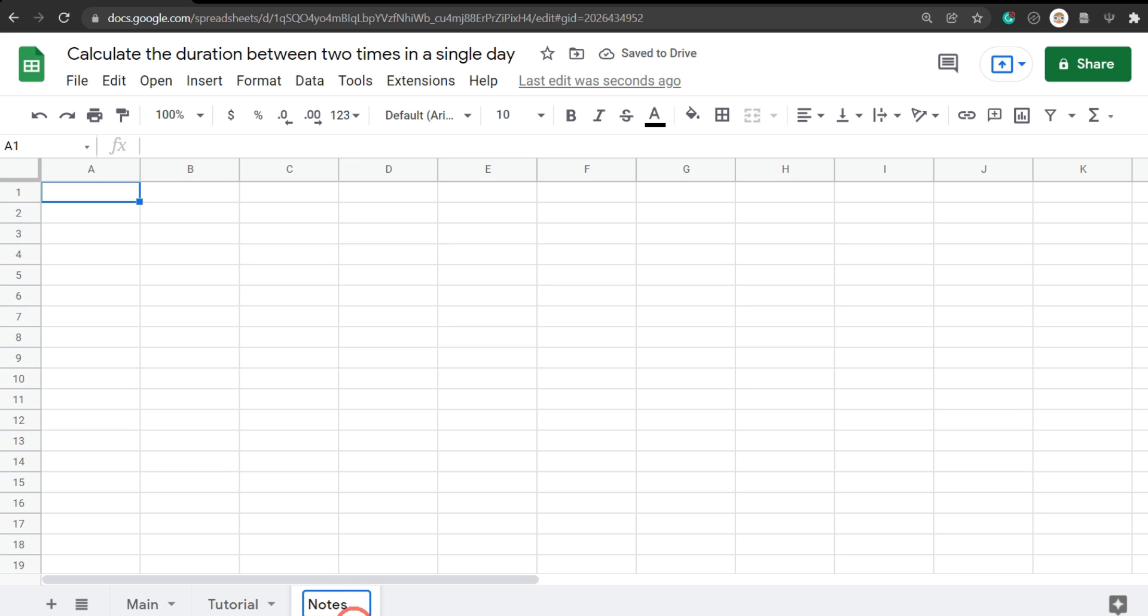
pyautogui.click(328, 604)
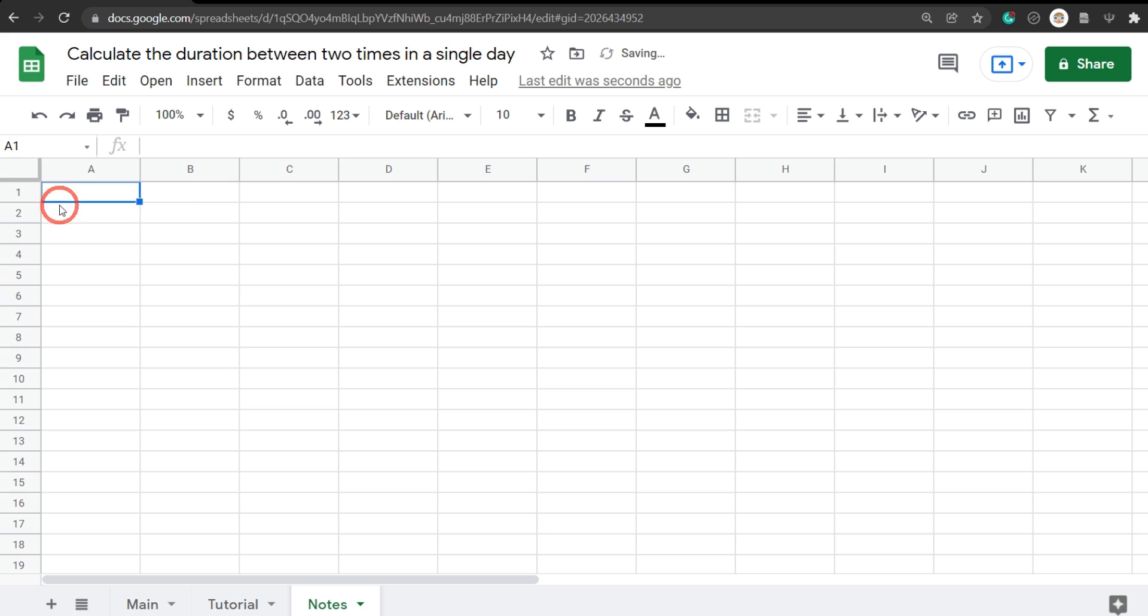
pyautogui.moveTo(340, 393)
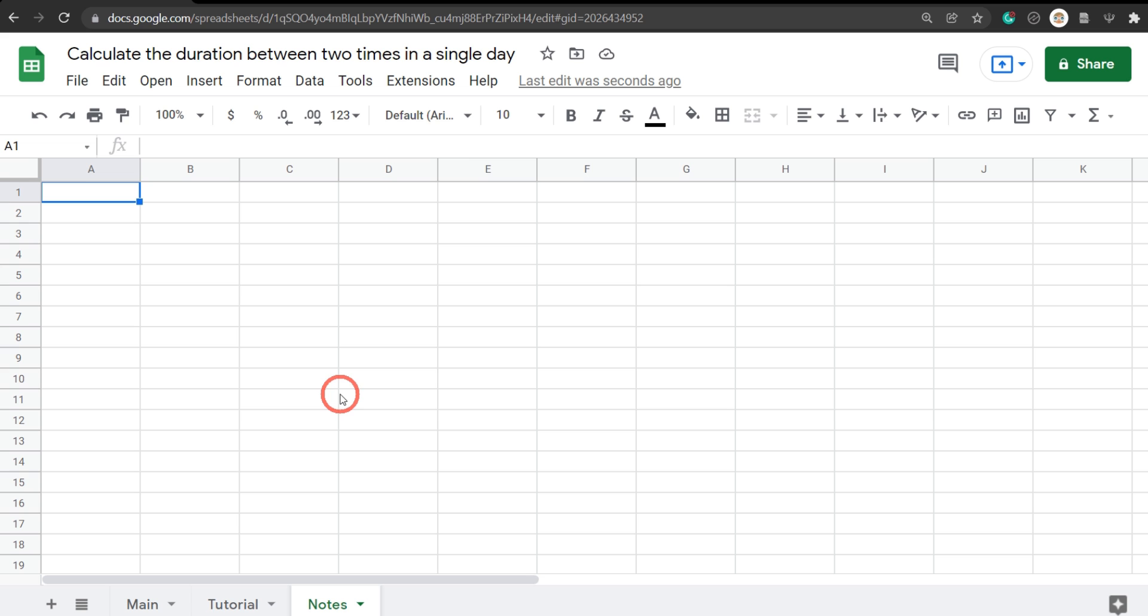
pyautogui.moveTo(297, 277)
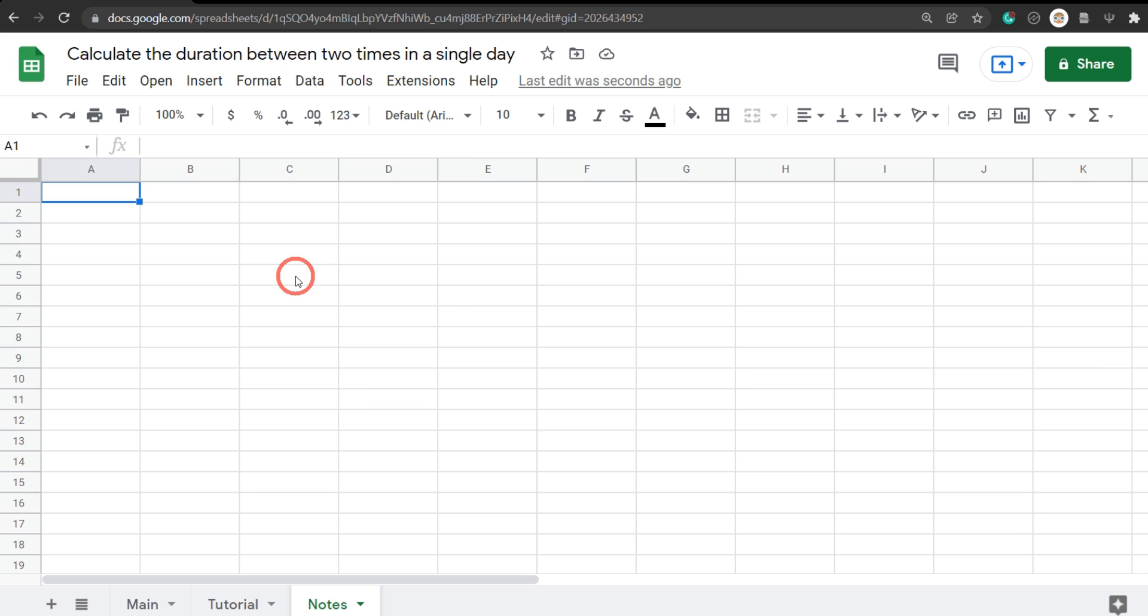
pyautogui.moveTo(114, 197)
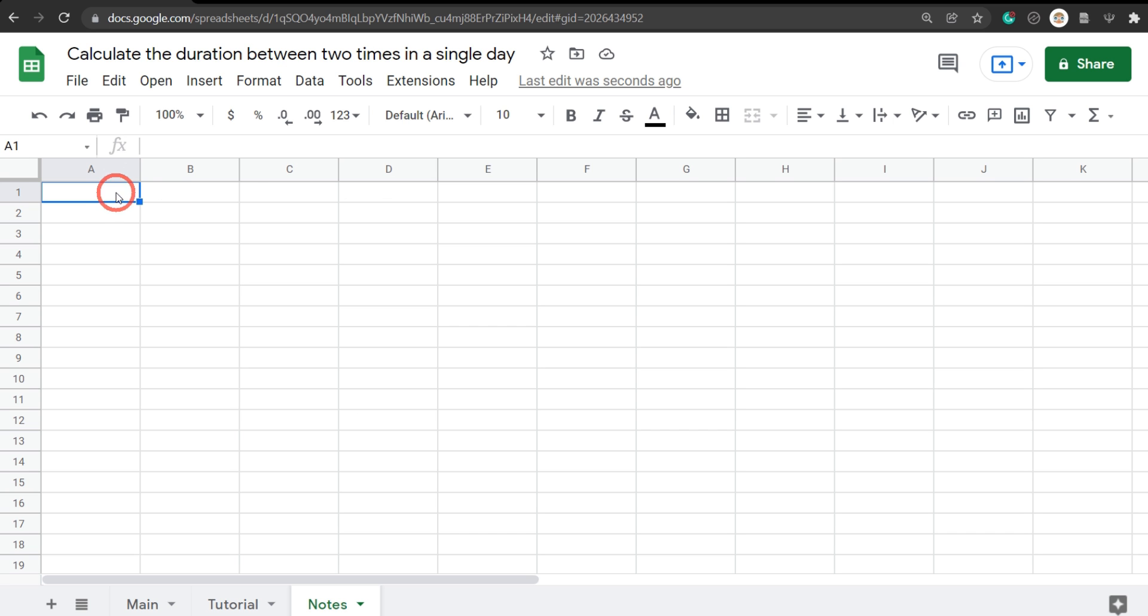
# Step: Enter =60*24 in C1 of the Notes sheet so it shows 1440 minutes per day
pyautogui.click(191, 169)
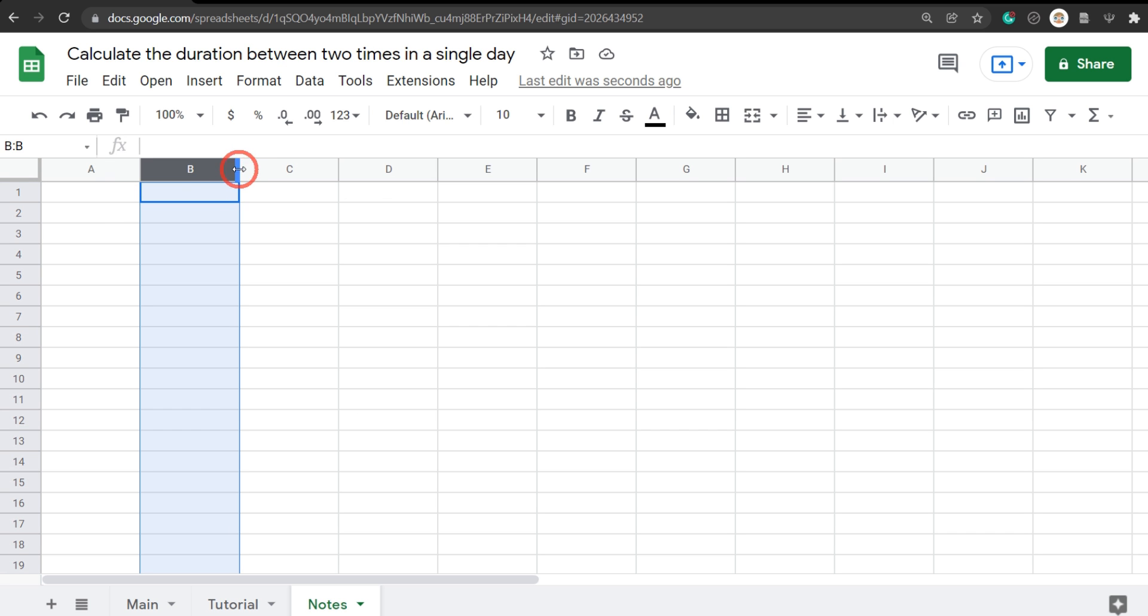
pyautogui.click(89, 169)
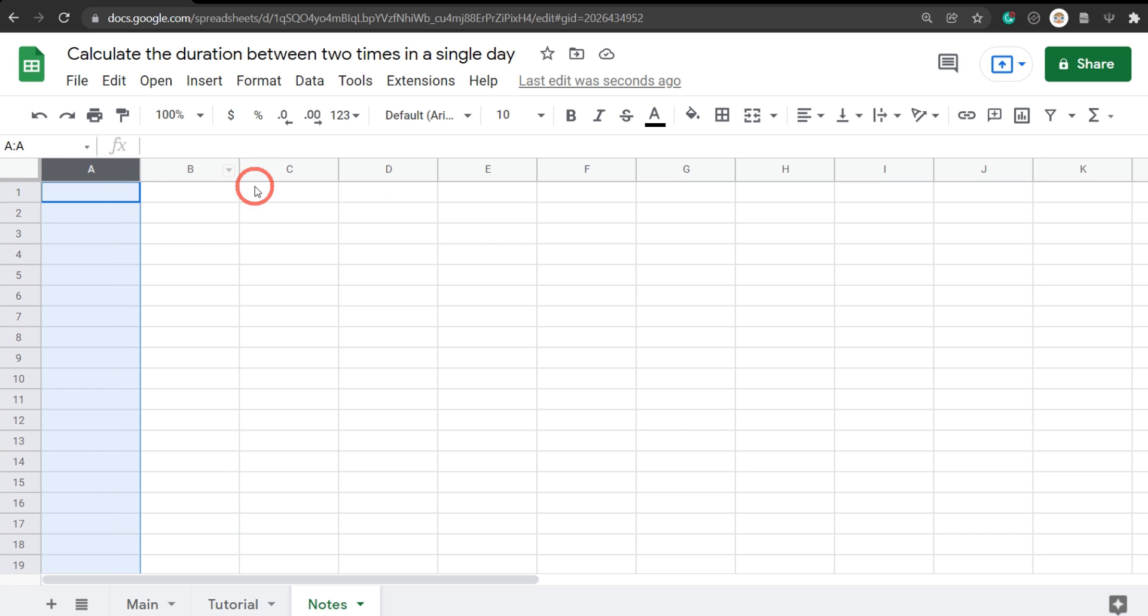
pyautogui.click(288, 192)
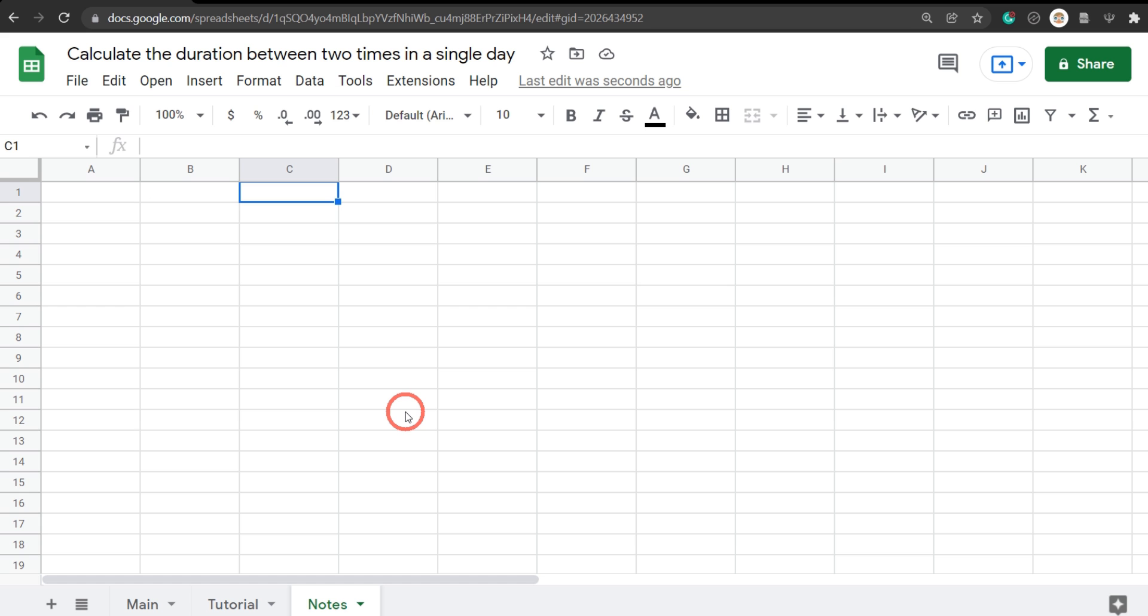
pyautogui.write('=')
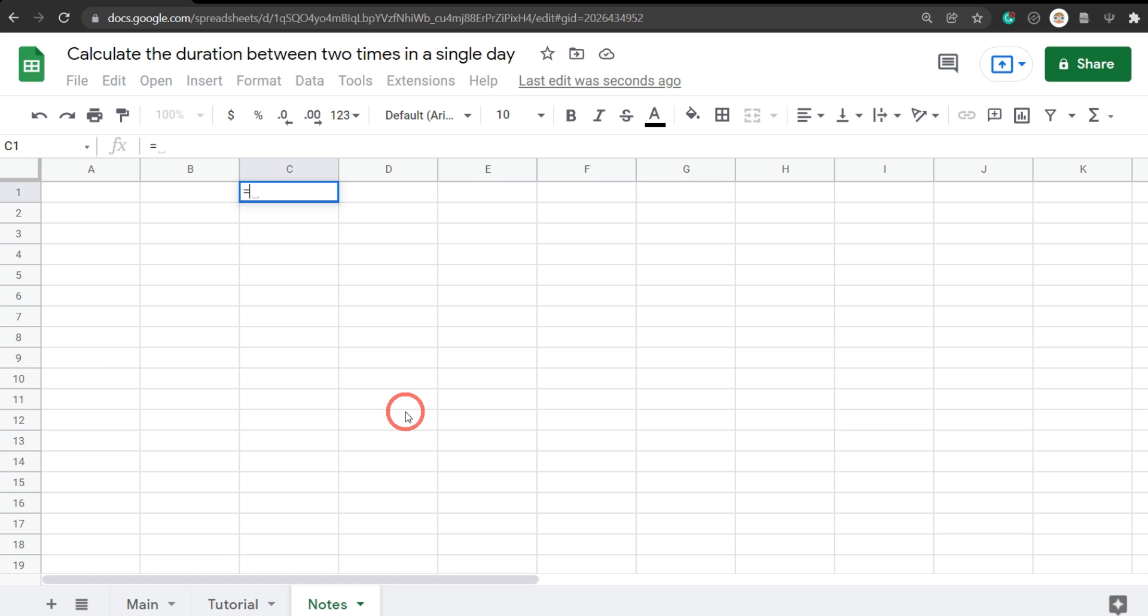
pyautogui.write('60')
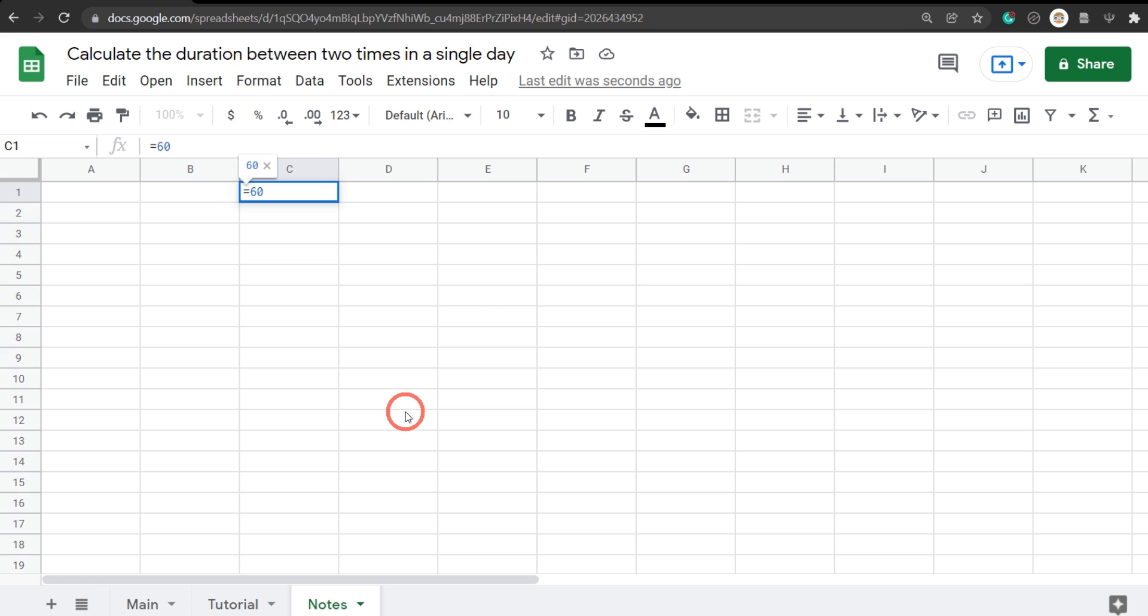
pyautogui.click(421, 115)
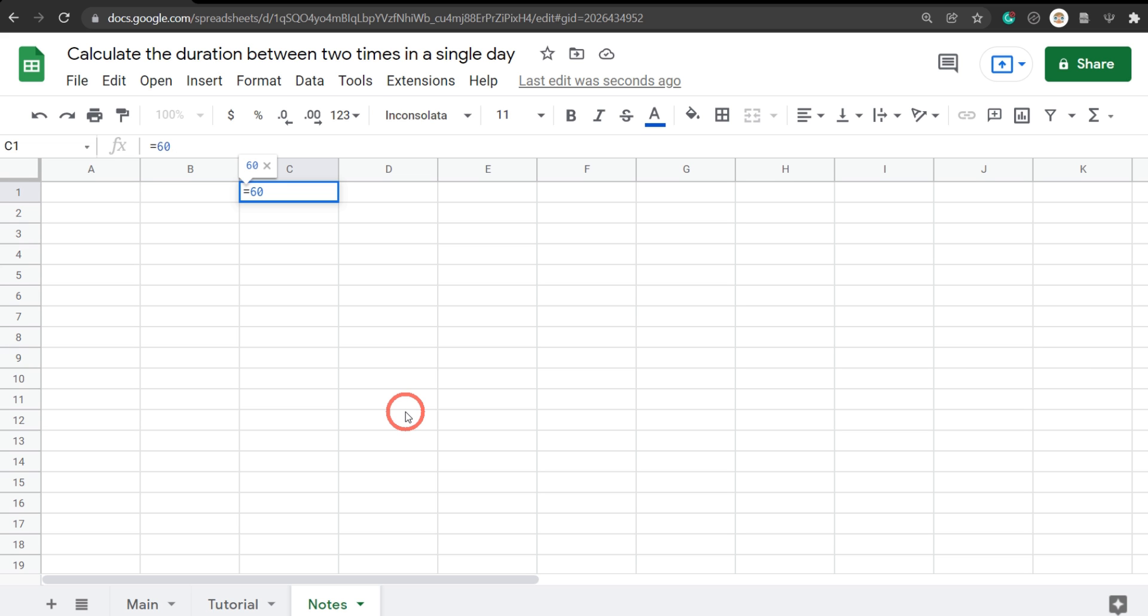
pyautogui.write('*')
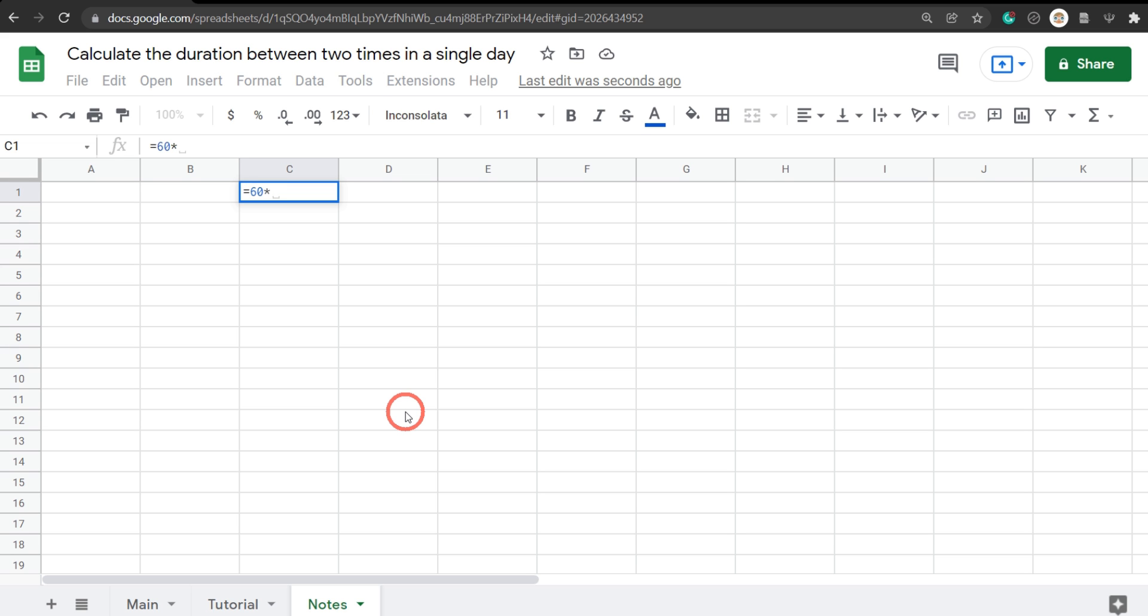
pyautogui.write('24')
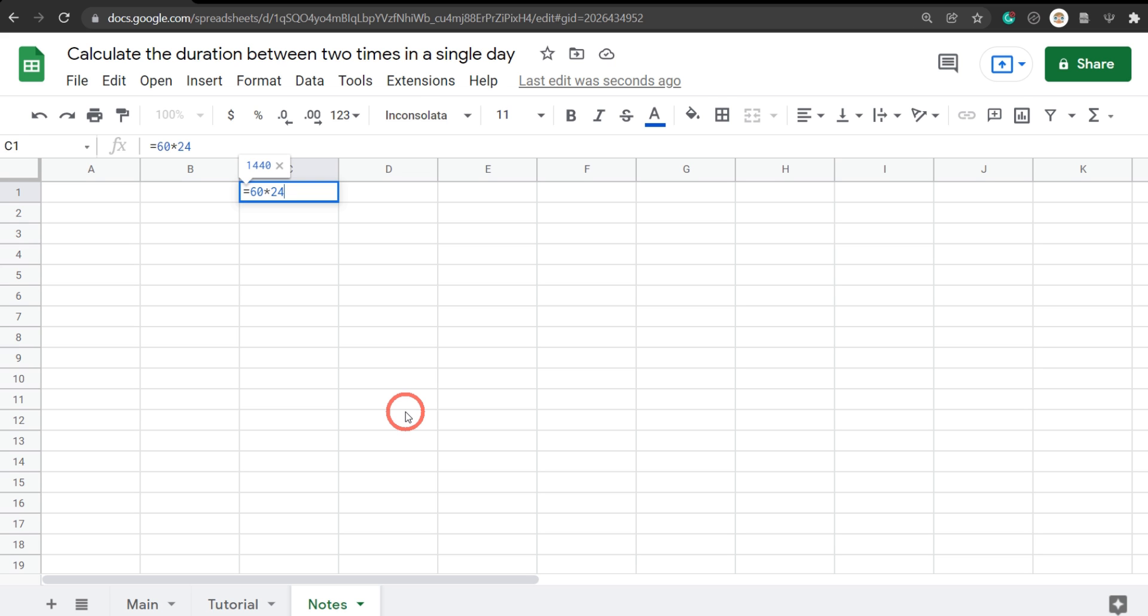
pyautogui.press('enter')
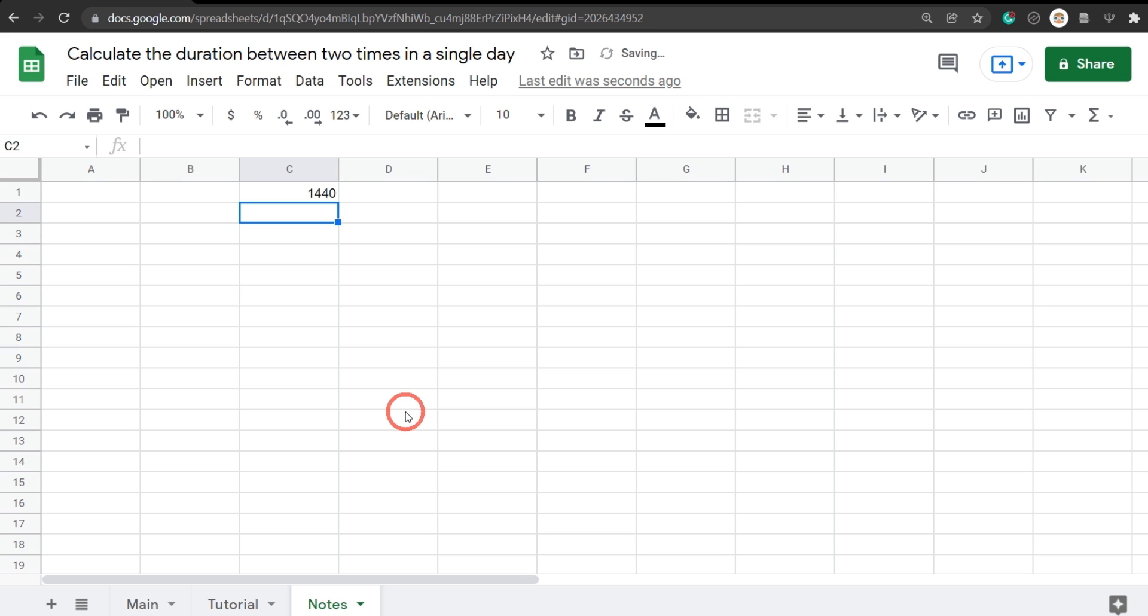
pyautogui.moveTo(197, 173)
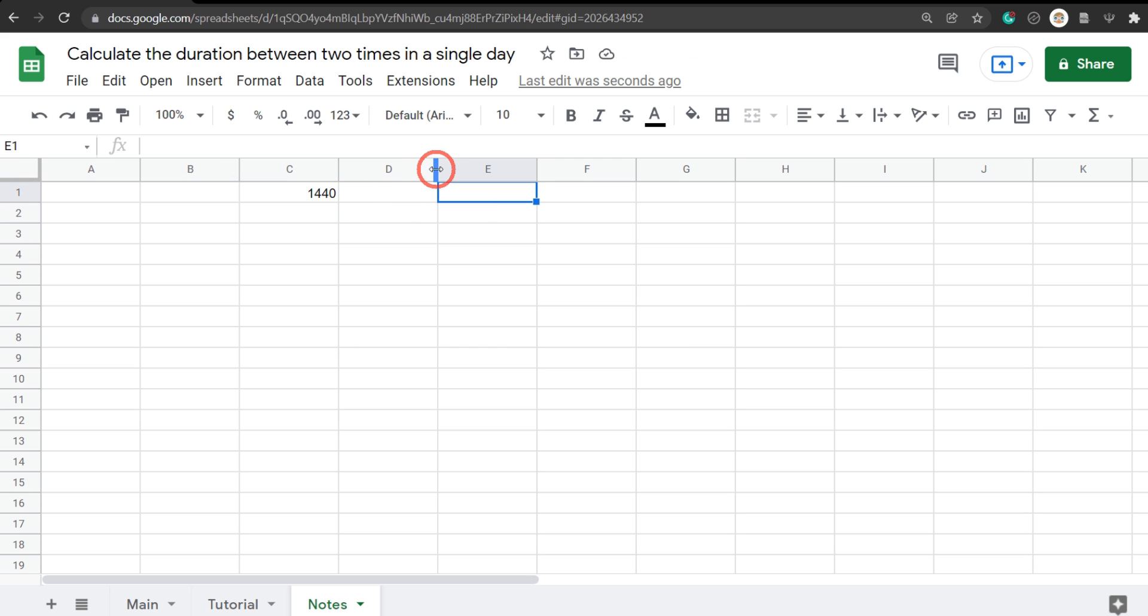
# Step: Select columns B and D together and shrink them into narrow spacer columns
pyautogui.click(388, 169)
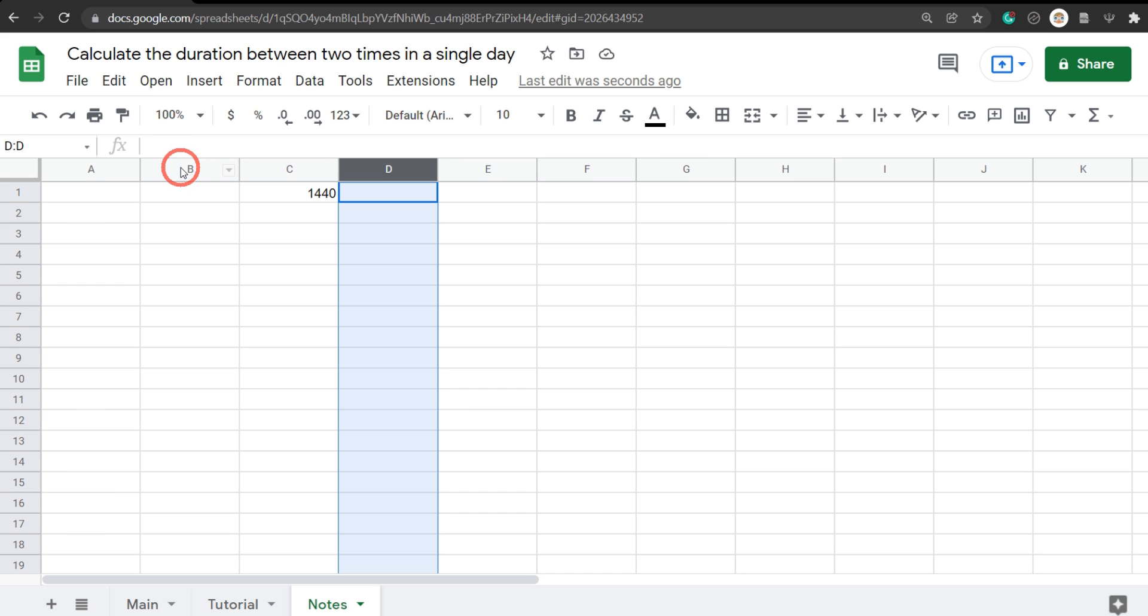
pyautogui.click(190, 169)
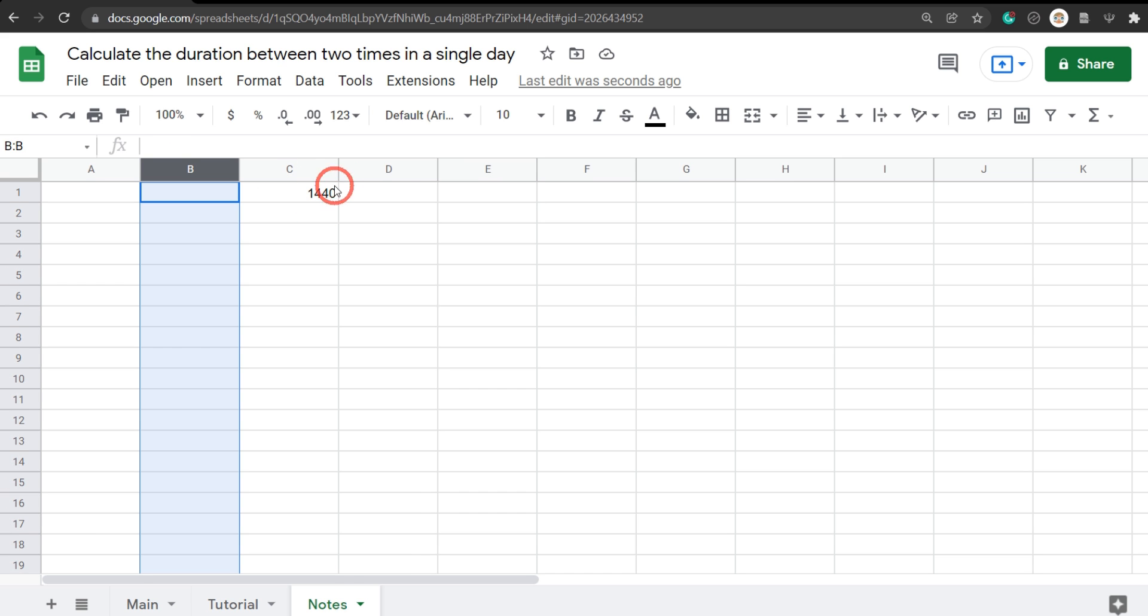
pyautogui.click(387, 169)
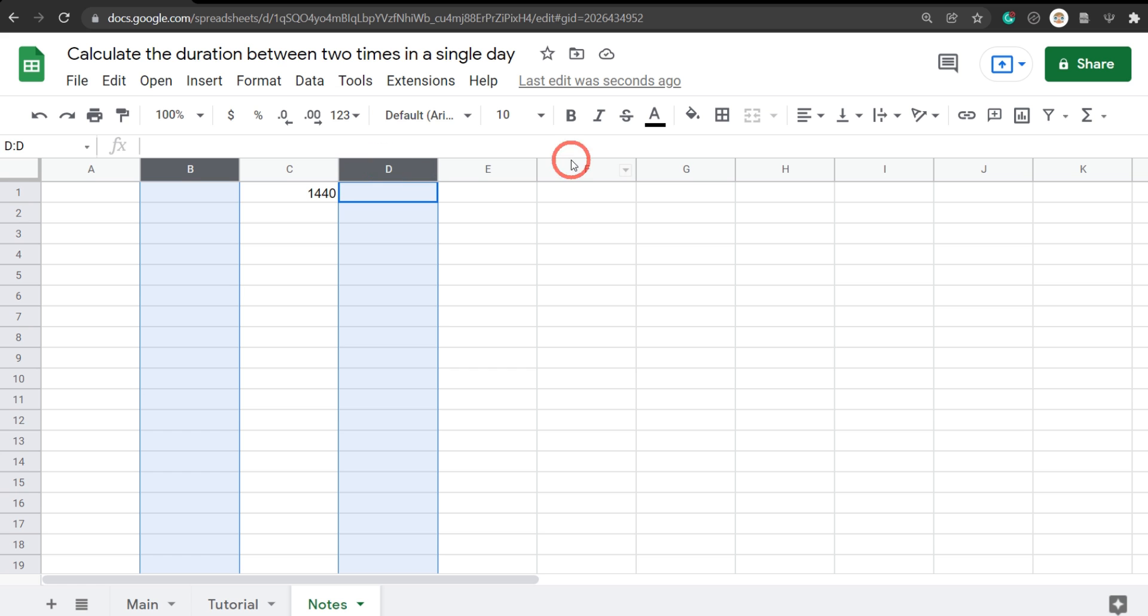
pyautogui.click(586, 169)
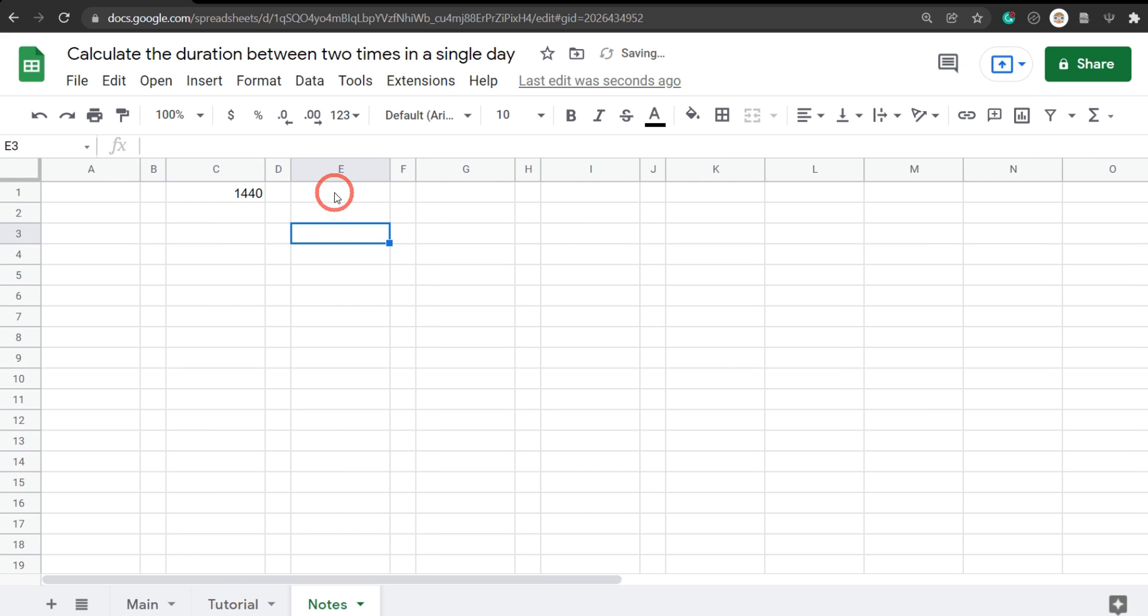
# Step: Enter =SEQUENCE(60*24,1,0,1) in E1 to generate one row per minute, uncommitted
pyautogui.click(339, 191)
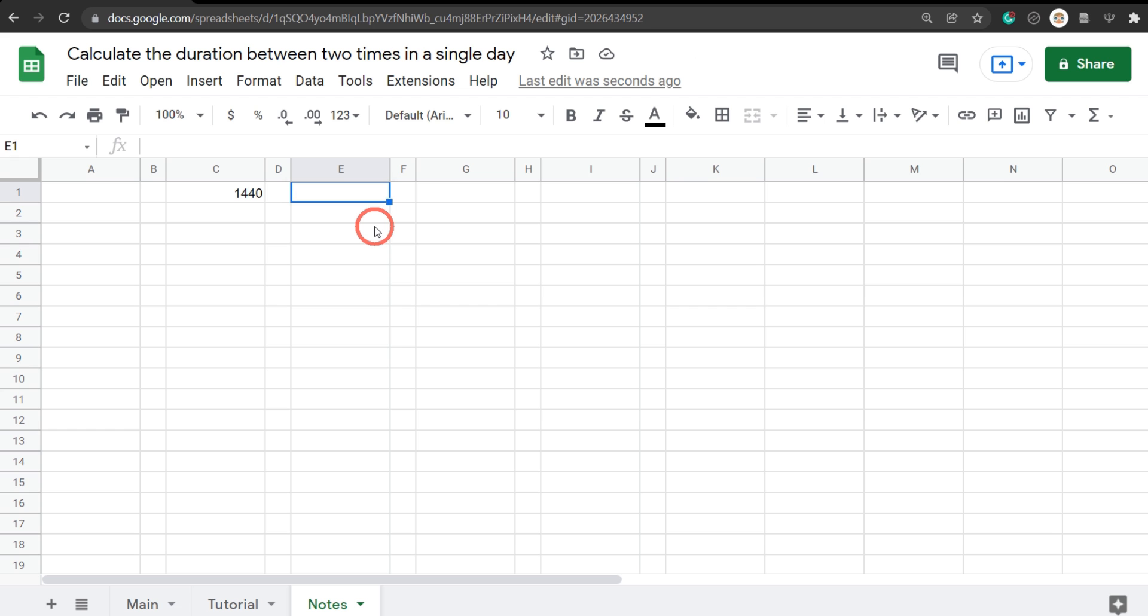
pyautogui.write('=SEQUENCE')
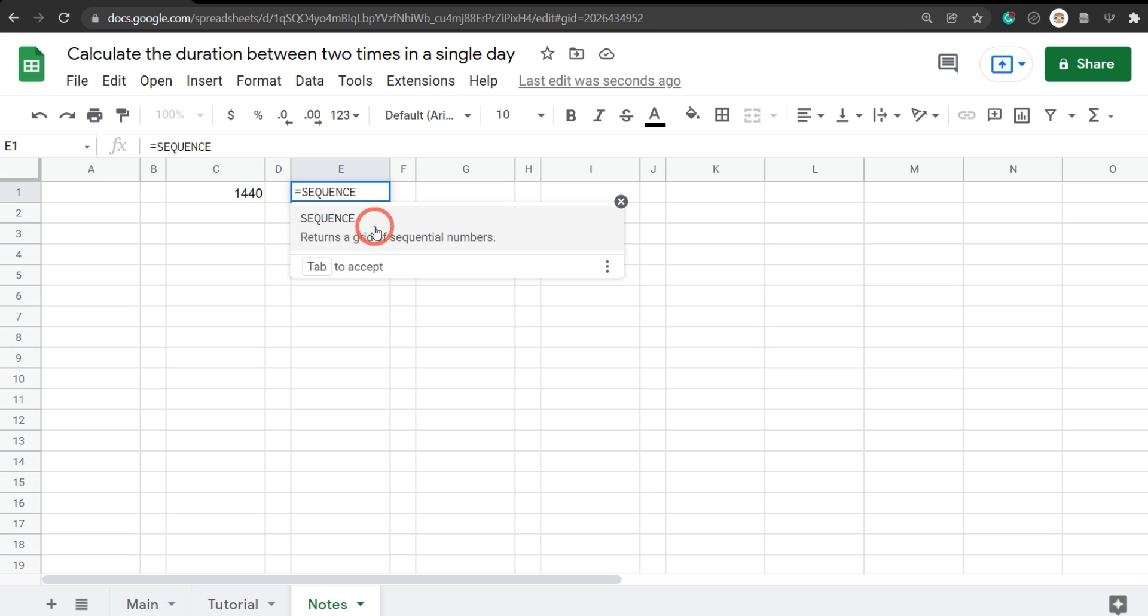
pyautogui.write('(')
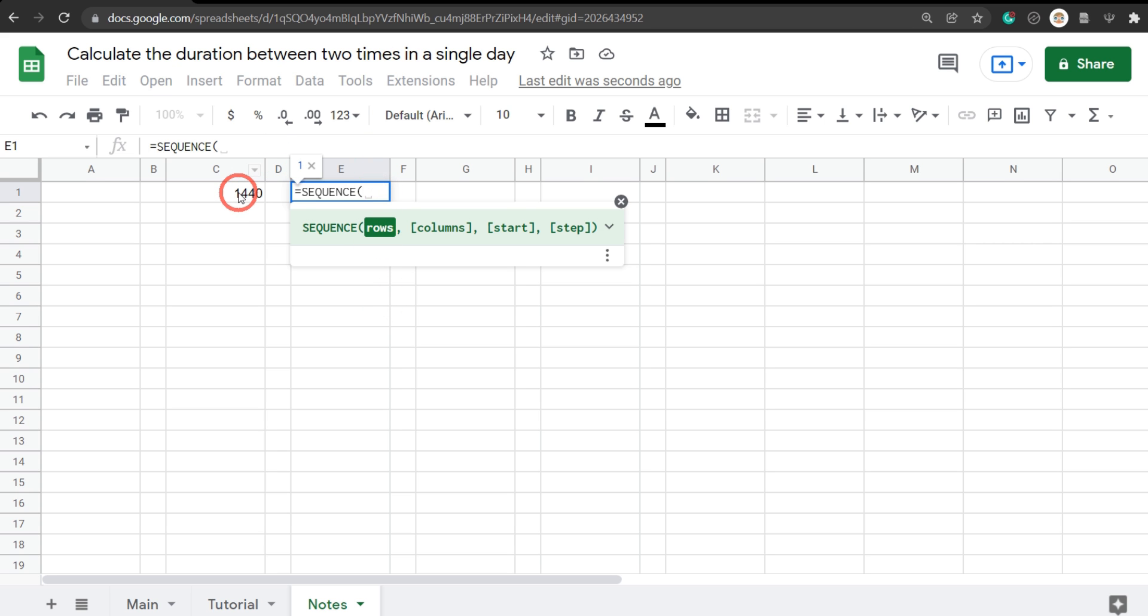
pyautogui.moveTo(346, 322)
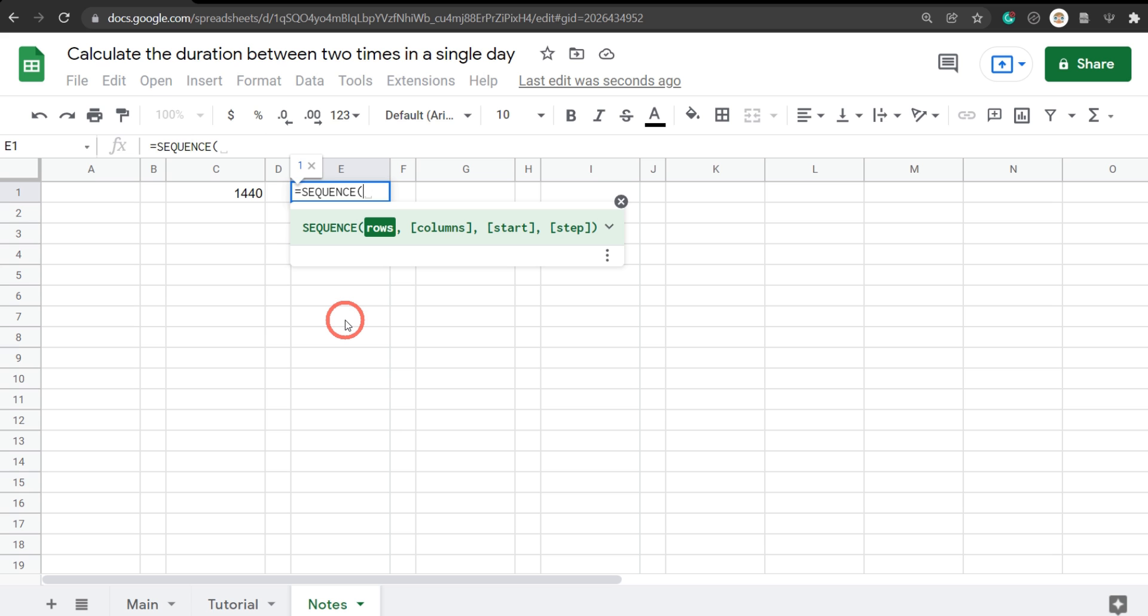
pyautogui.write('60')
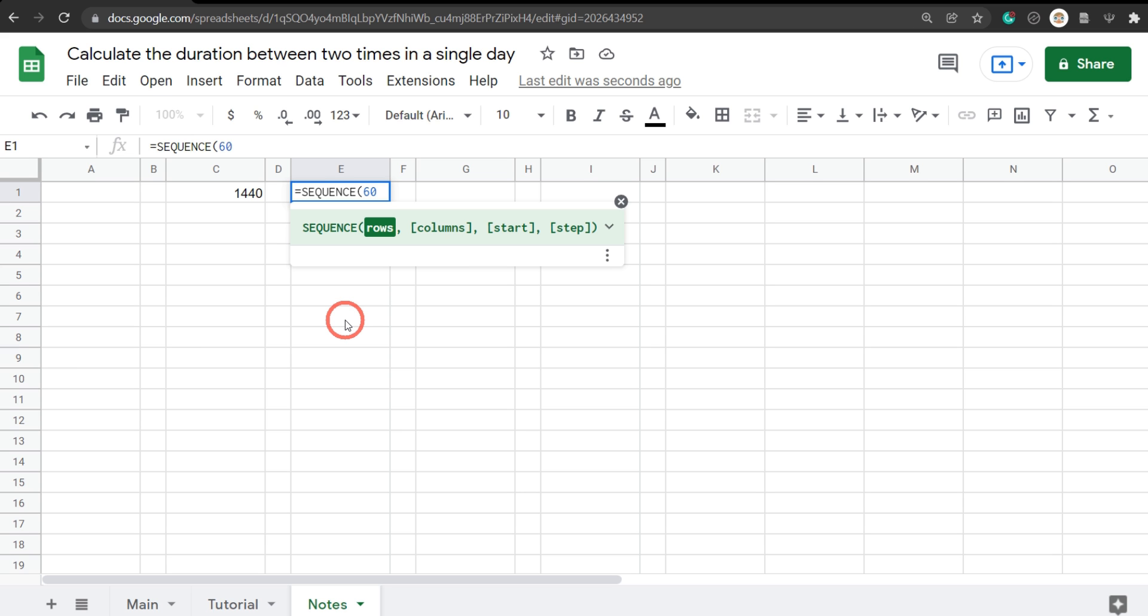
pyautogui.write('*')
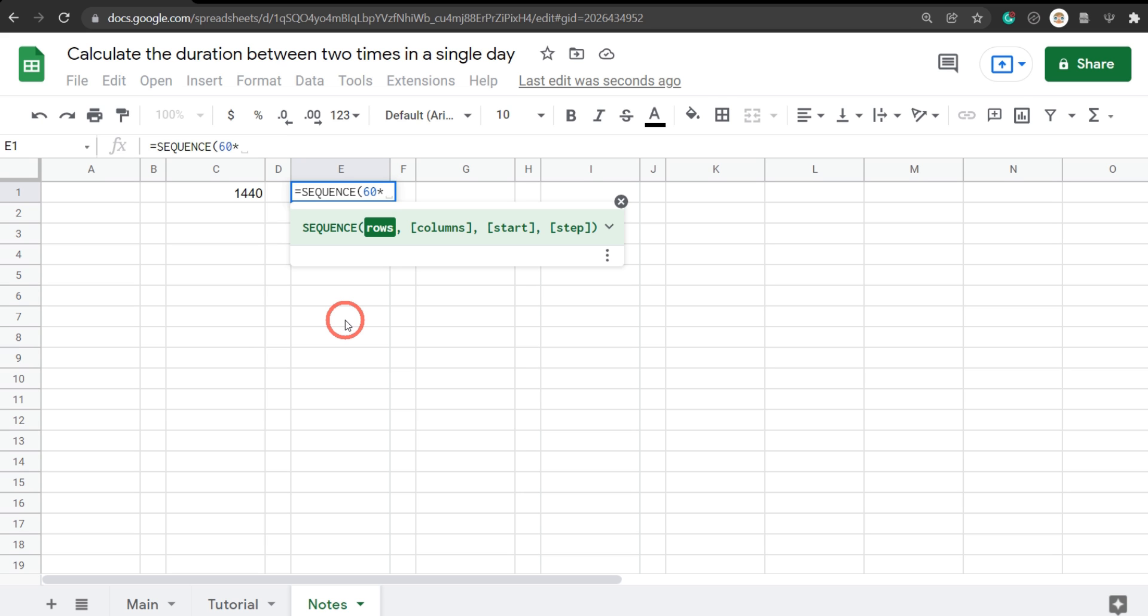
pyautogui.write('24')
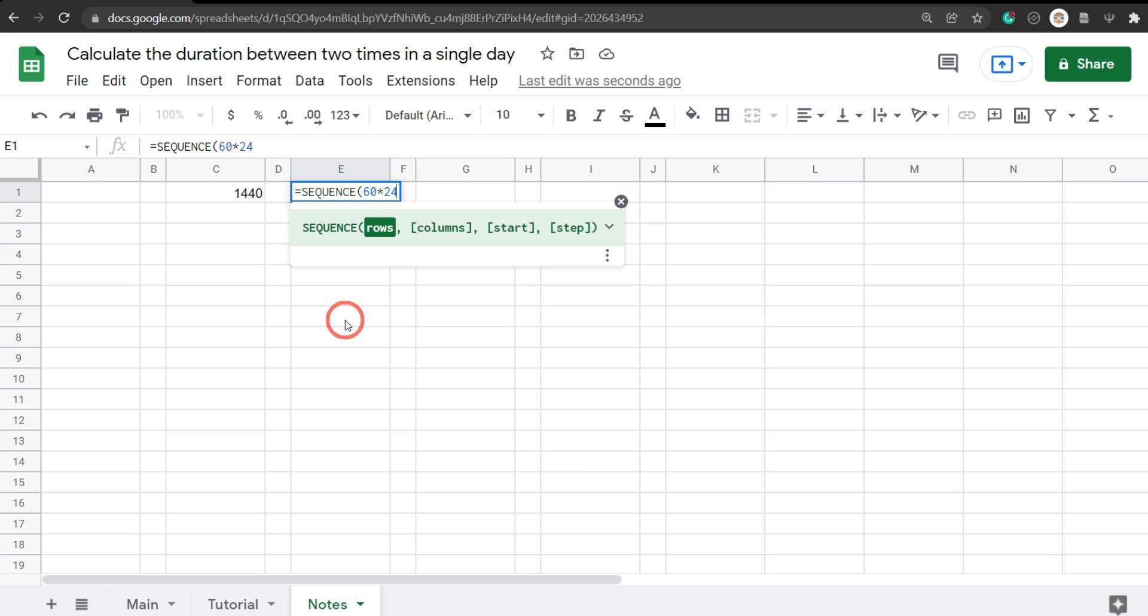
pyautogui.click(425, 115)
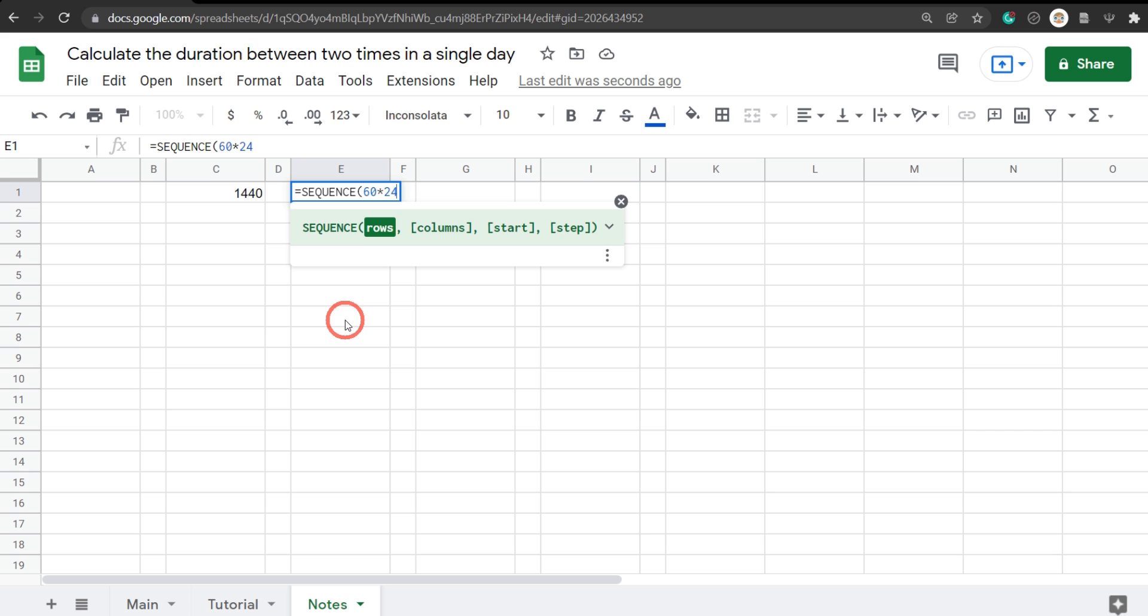
pyautogui.write(',')
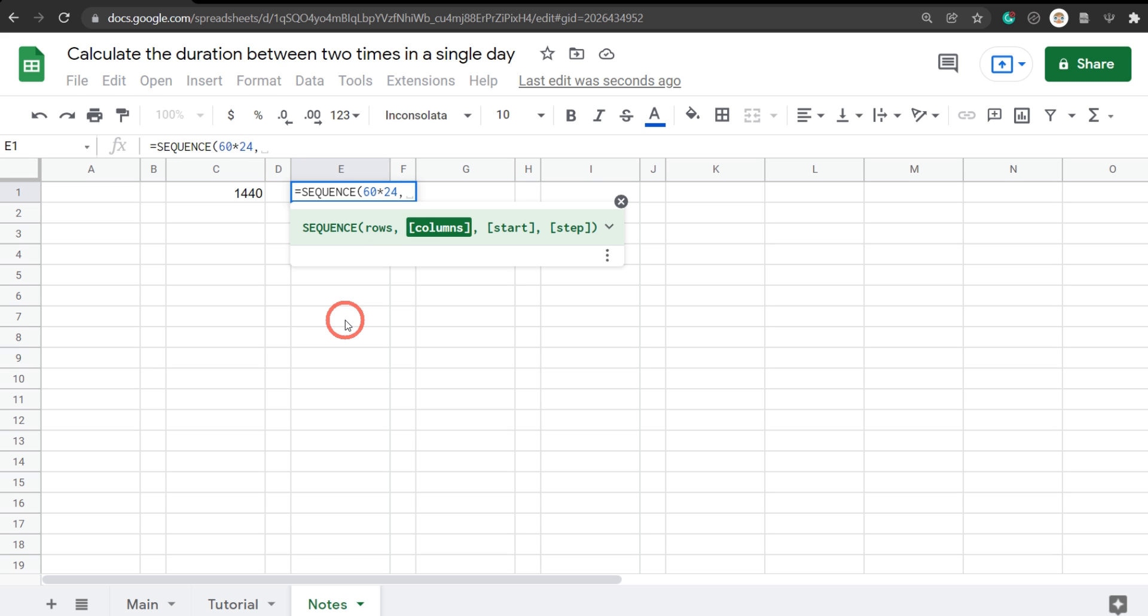
pyautogui.write('1')
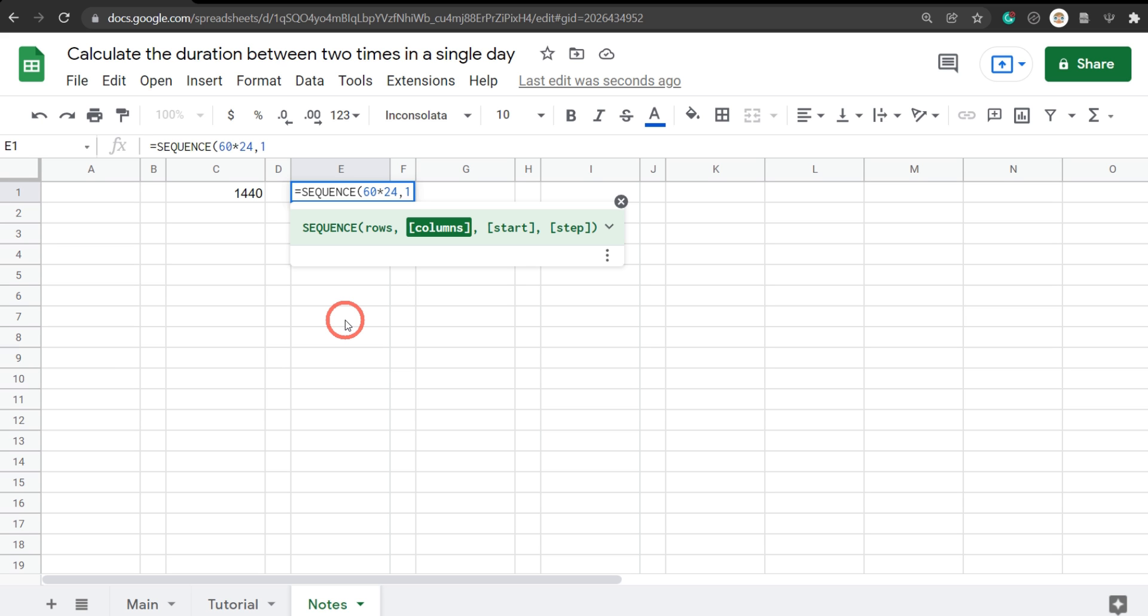
pyautogui.write(',')
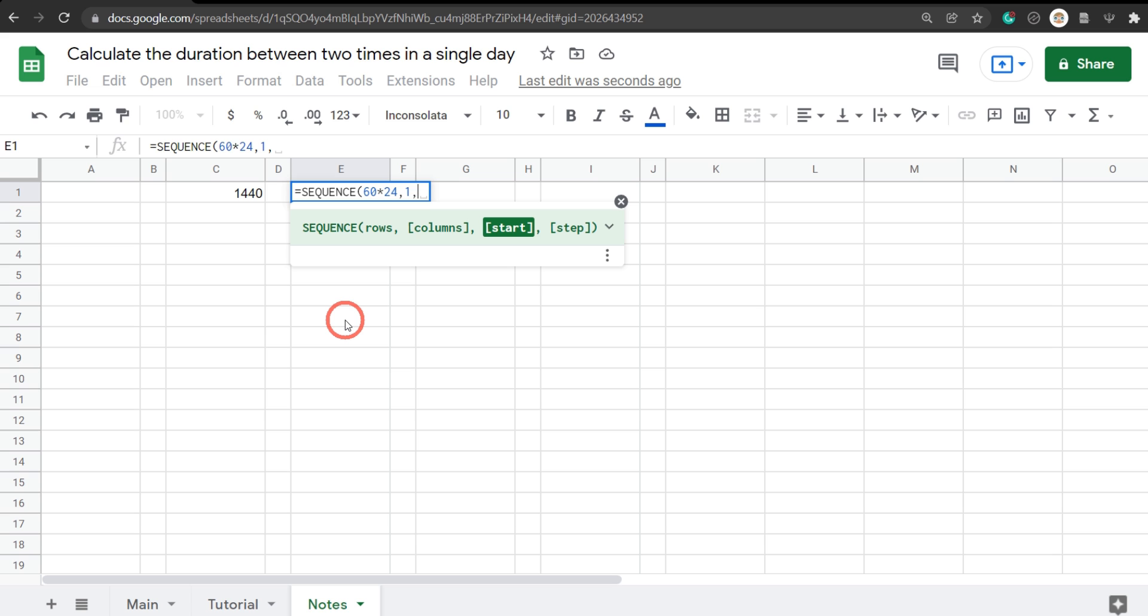
pyautogui.write('0,')
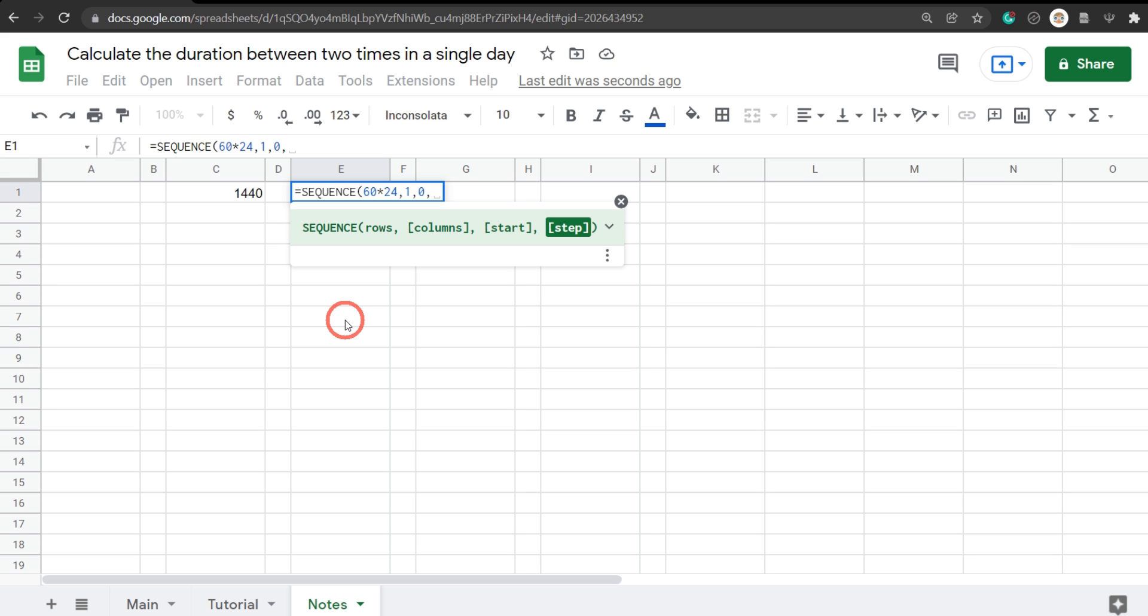
pyautogui.write('1)')
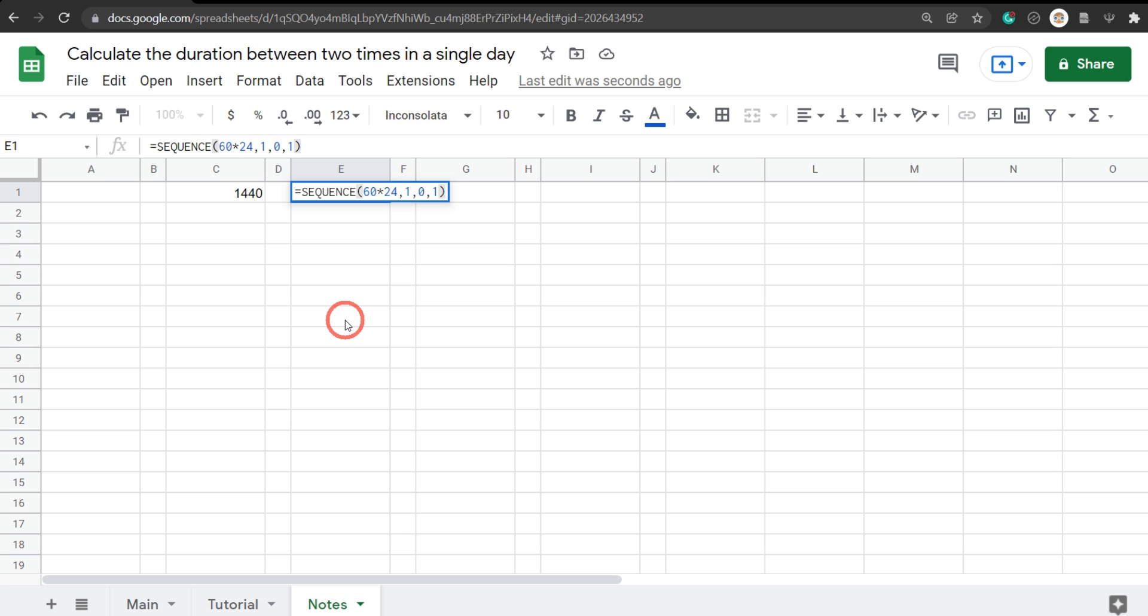
# Step: Commit the SEQUENCE formula and verify column E runs from 0 through 1439
pyautogui.press('enter')
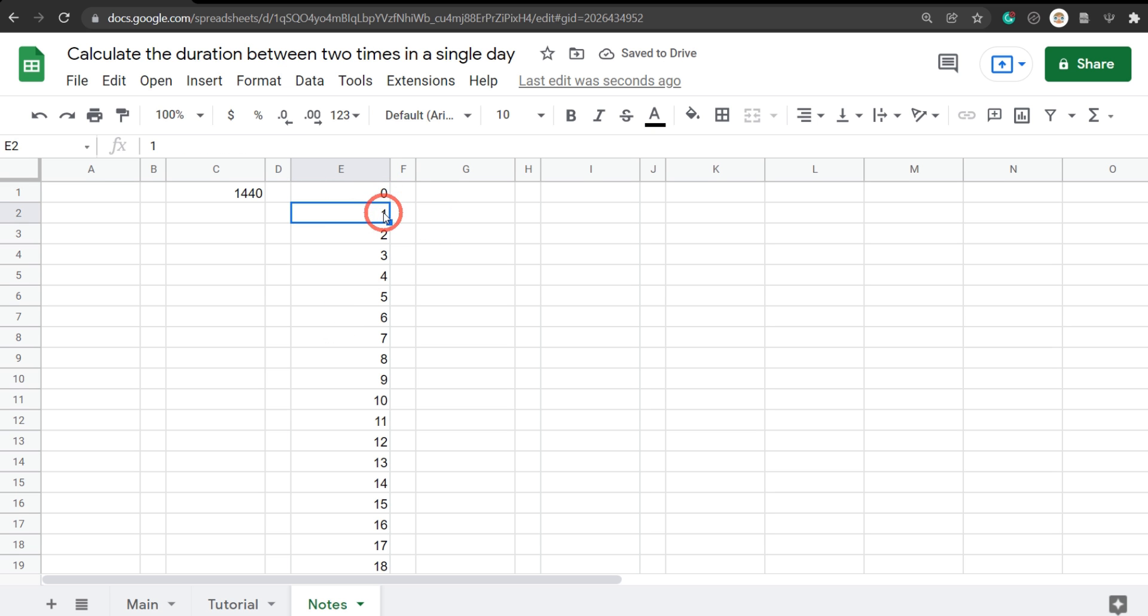
pyautogui.scroll(-3)
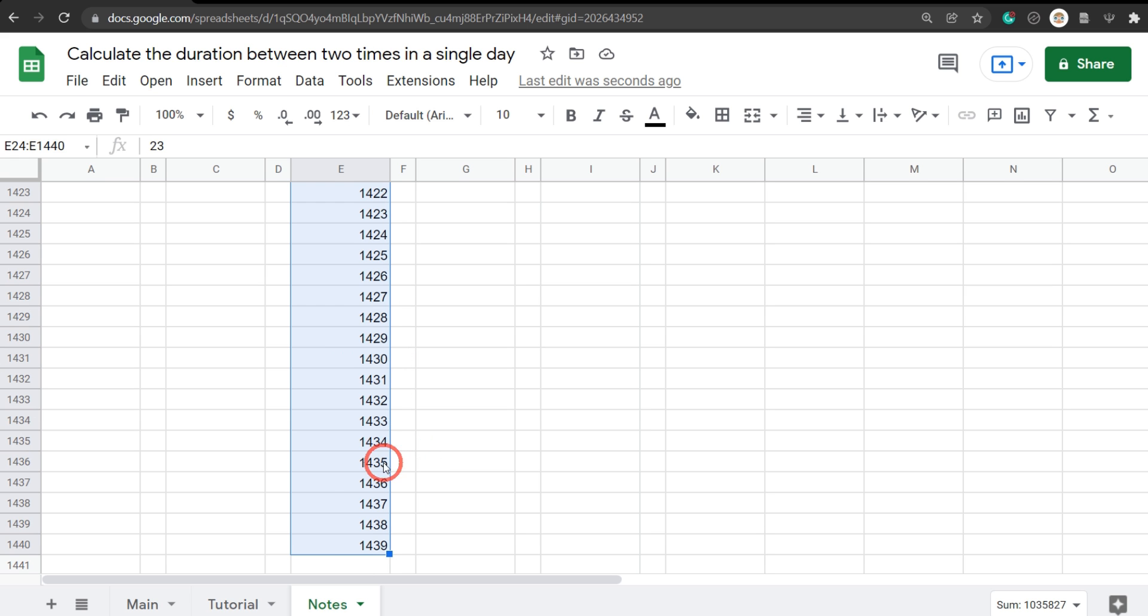
pyautogui.moveTo(372, 548)
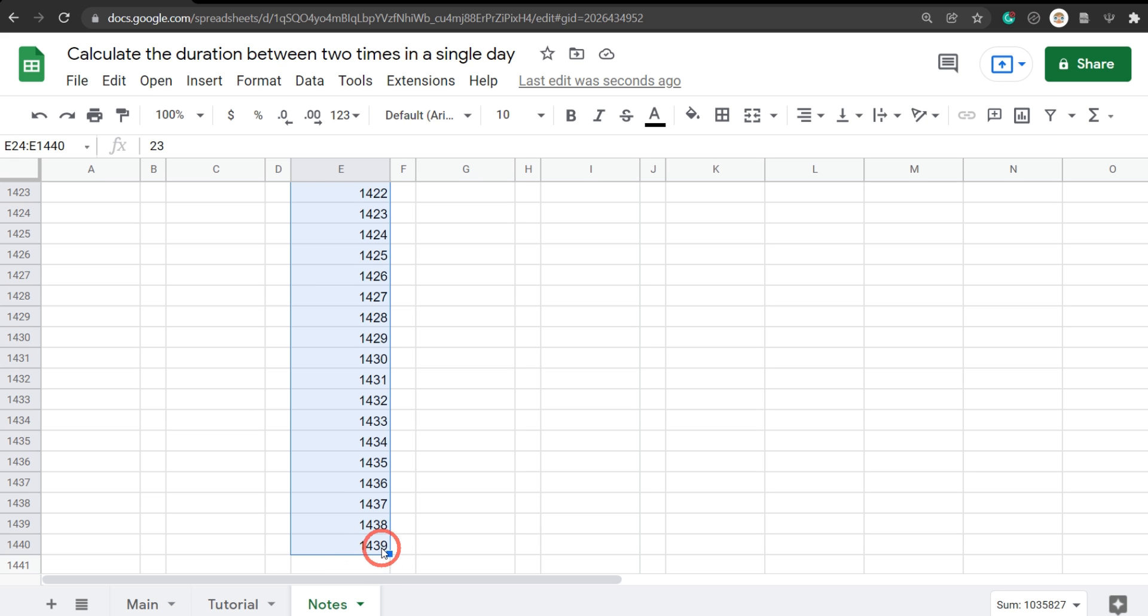
pyautogui.moveTo(370, 577)
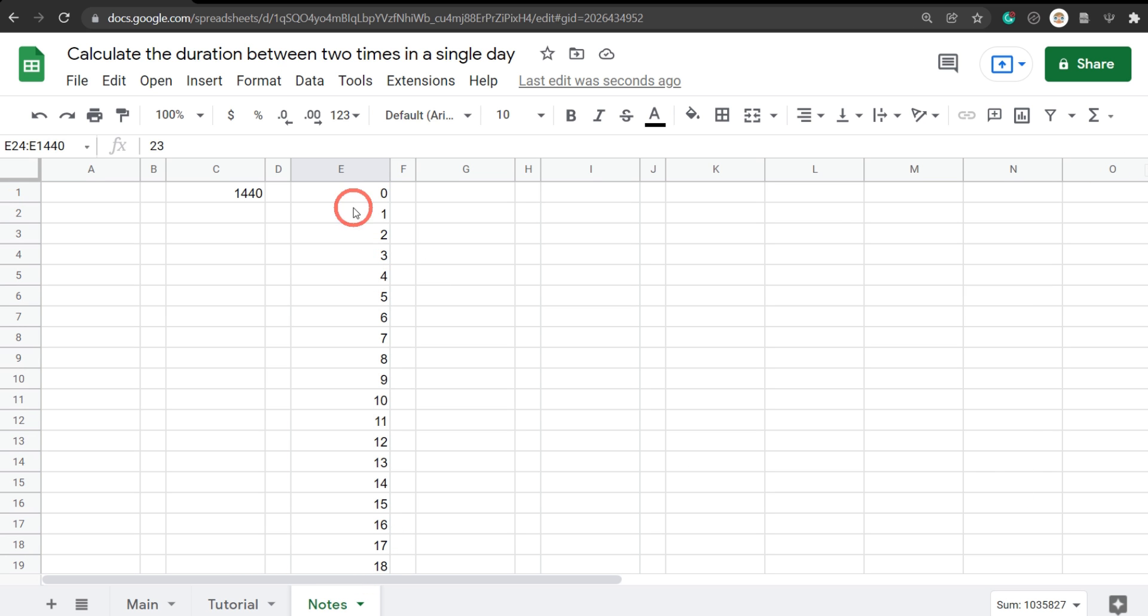
pyautogui.click(340, 193)
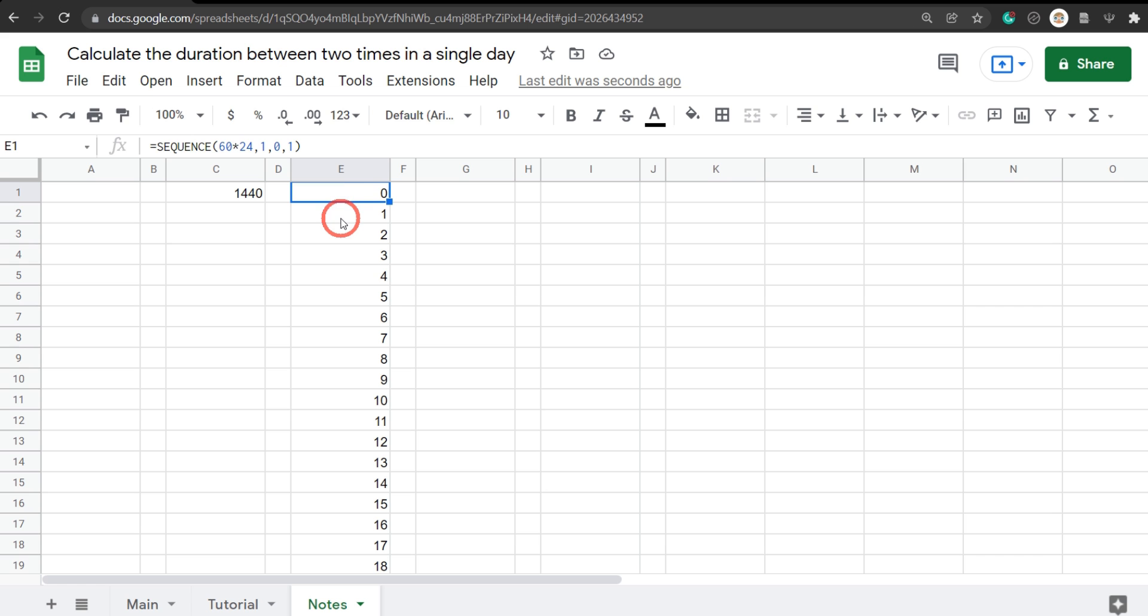
pyautogui.click(341, 234)
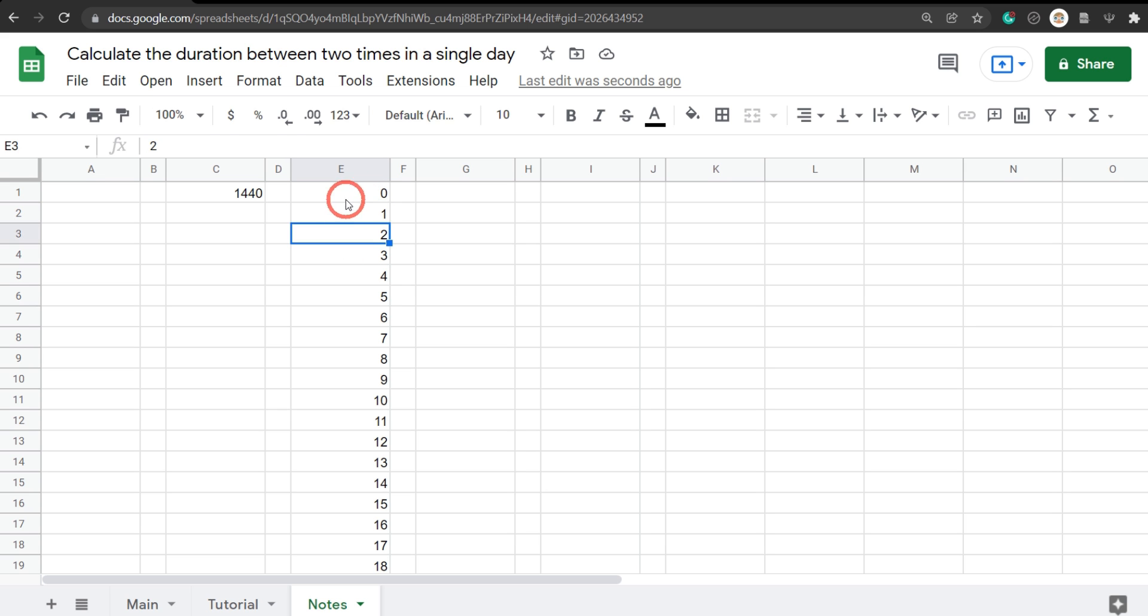
pyautogui.click(341, 191)
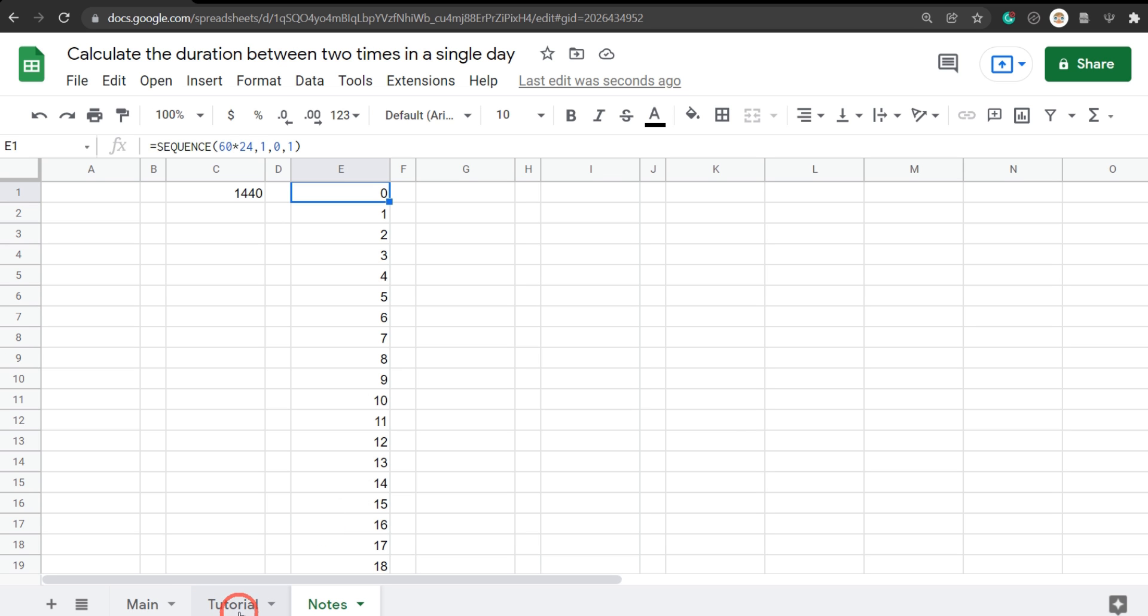
# Step: Try a =VALUE(B2) formula in E2 of Main, abandon it, and return to the Tutorial sheet
pyautogui.click(142, 604)
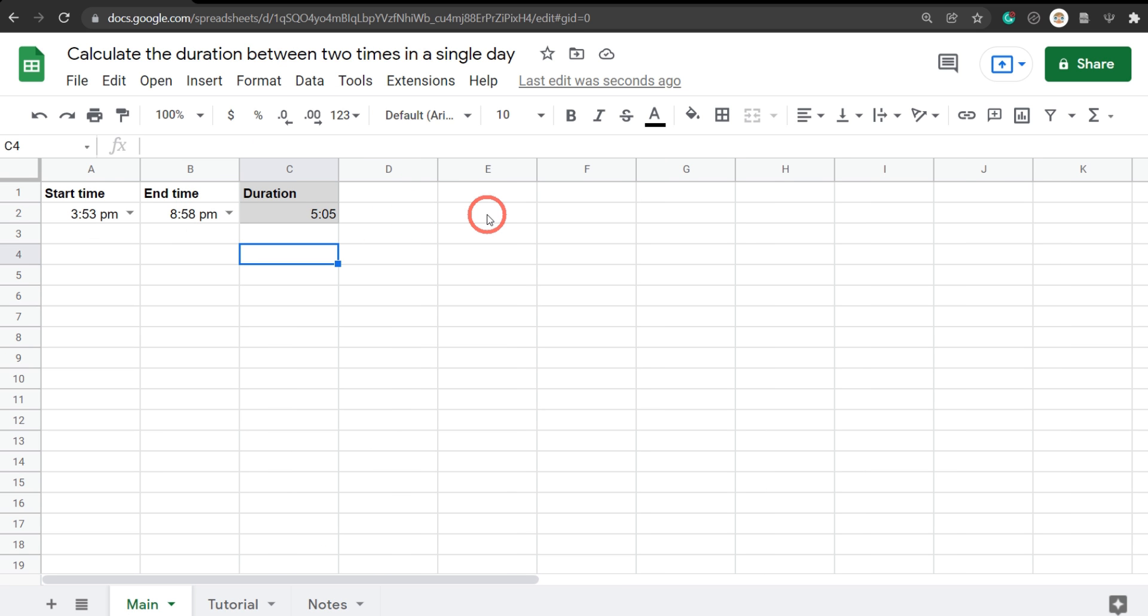
pyautogui.click(487, 213)
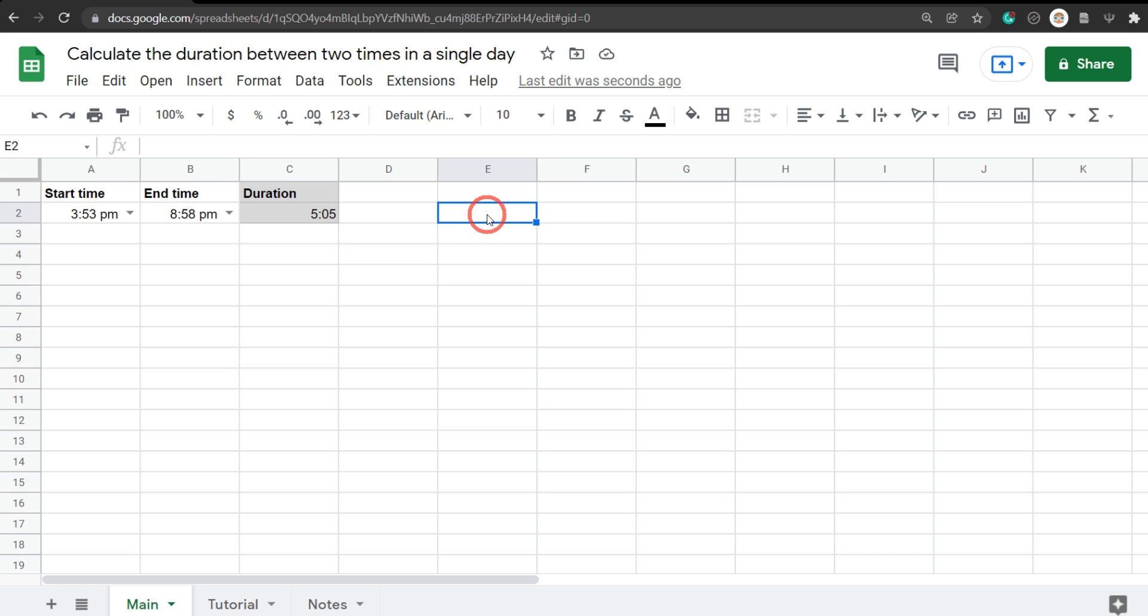
pyautogui.write('=')
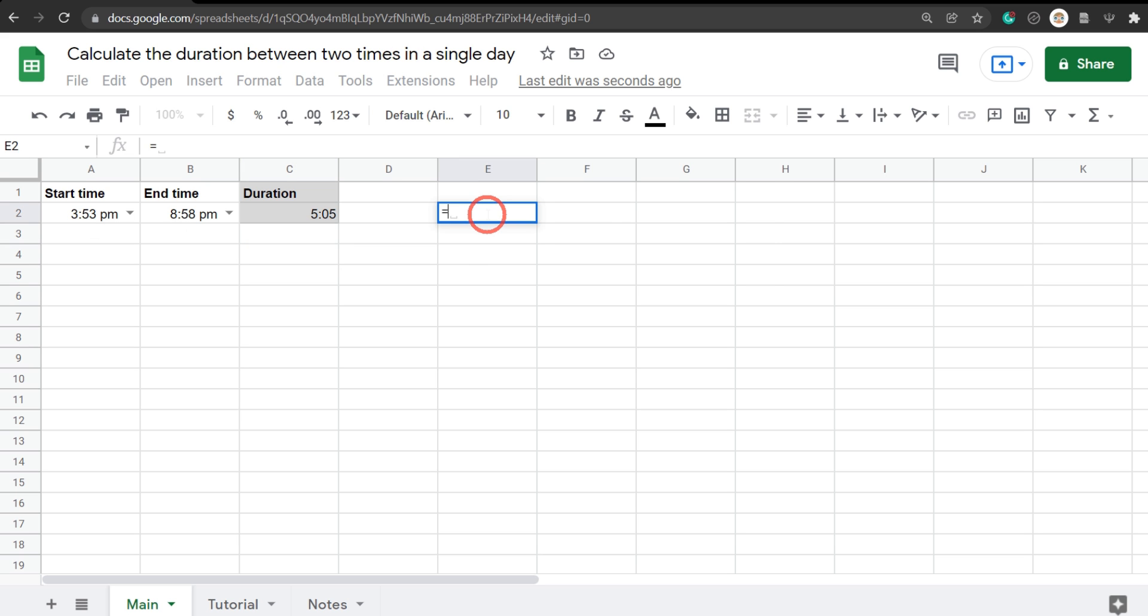
pyautogui.write('VALUE')
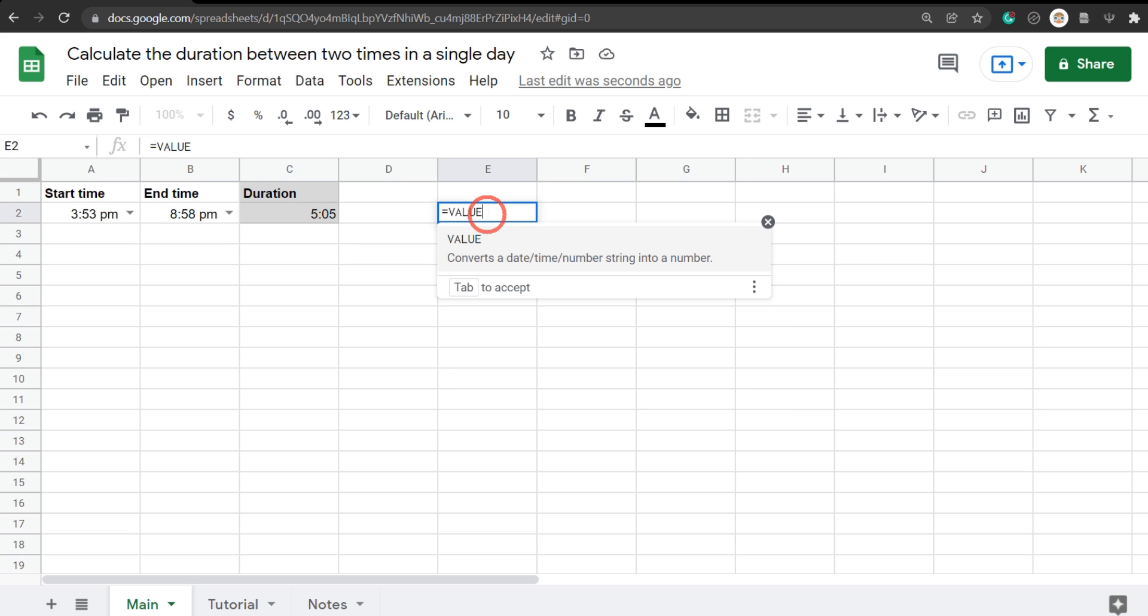
pyautogui.click(91, 213)
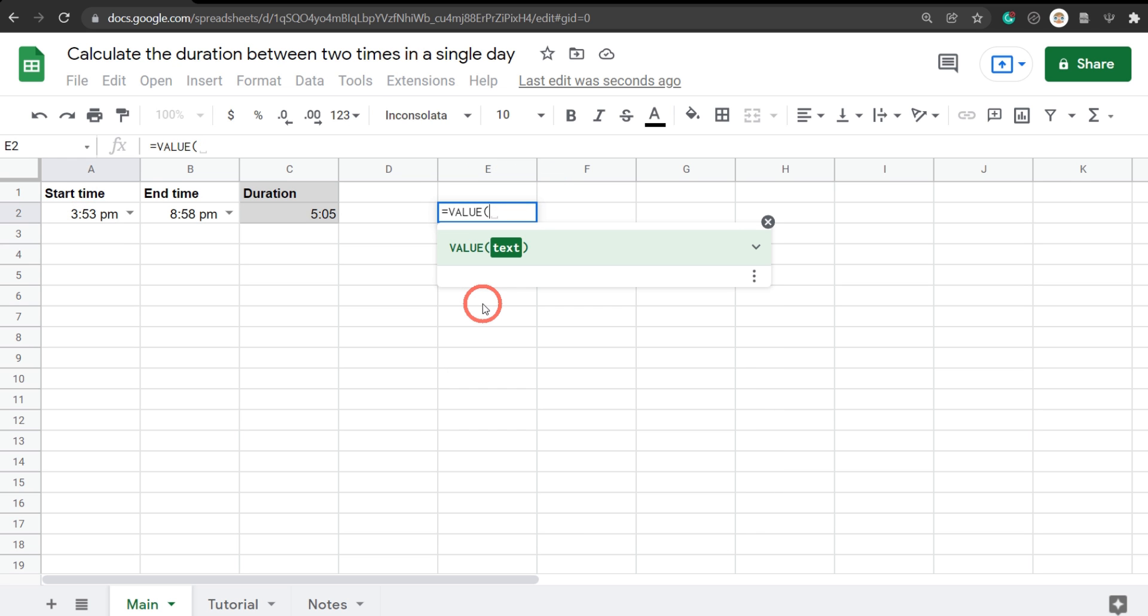
pyautogui.click(190, 213)
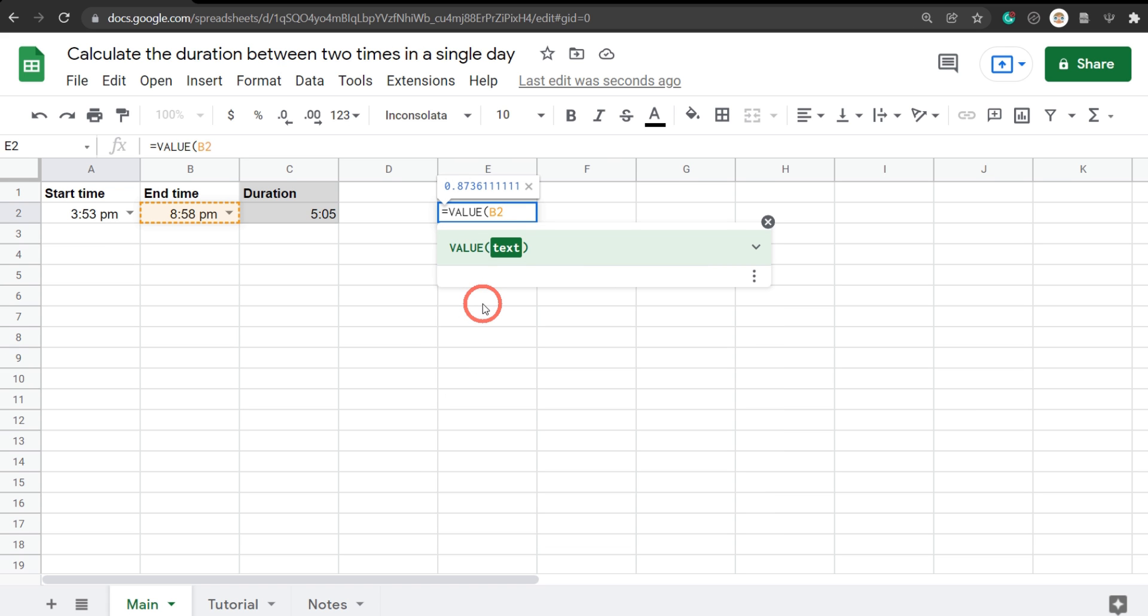
pyautogui.press('Backspace')
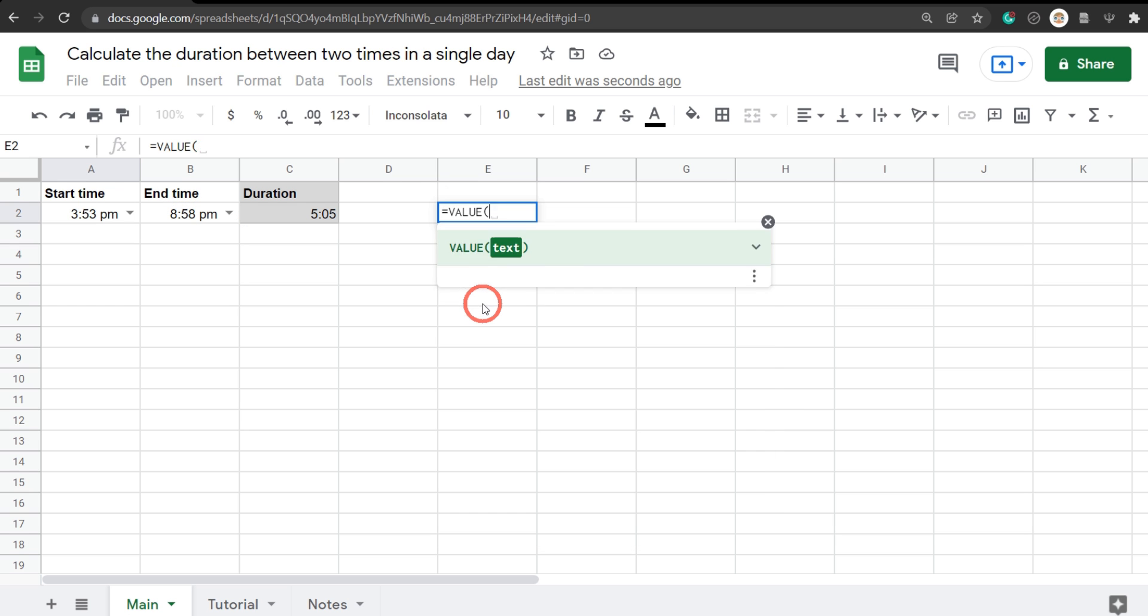
pyautogui.click(233, 604)
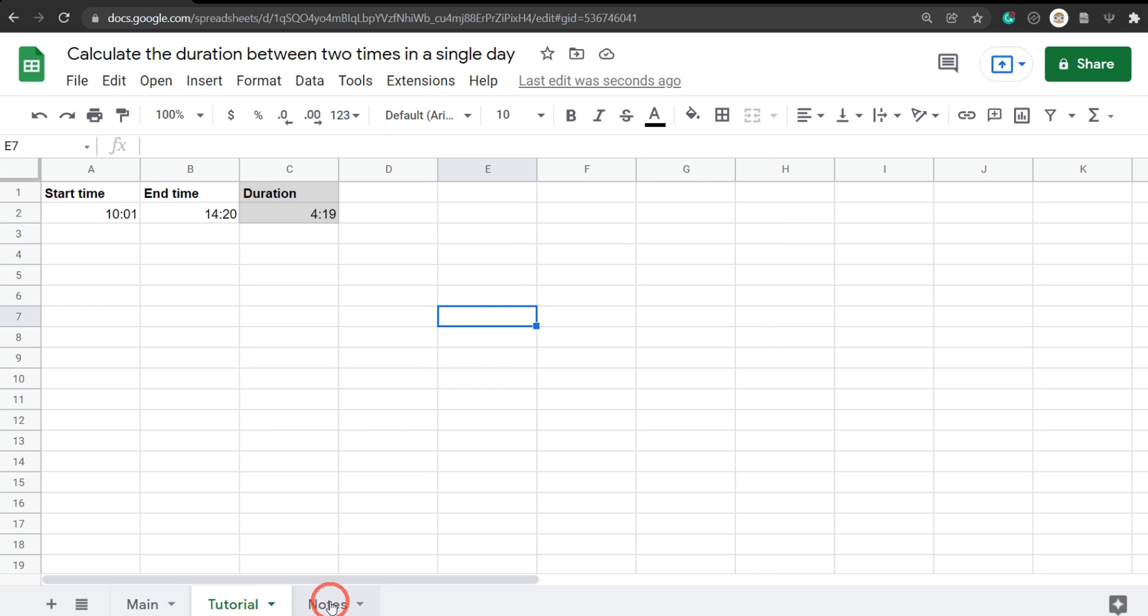
# Step: Enter =1/(60*24) in G1 of Notes, giving the one-minute day fraction 0.000694444444
pyautogui.click(328, 604)
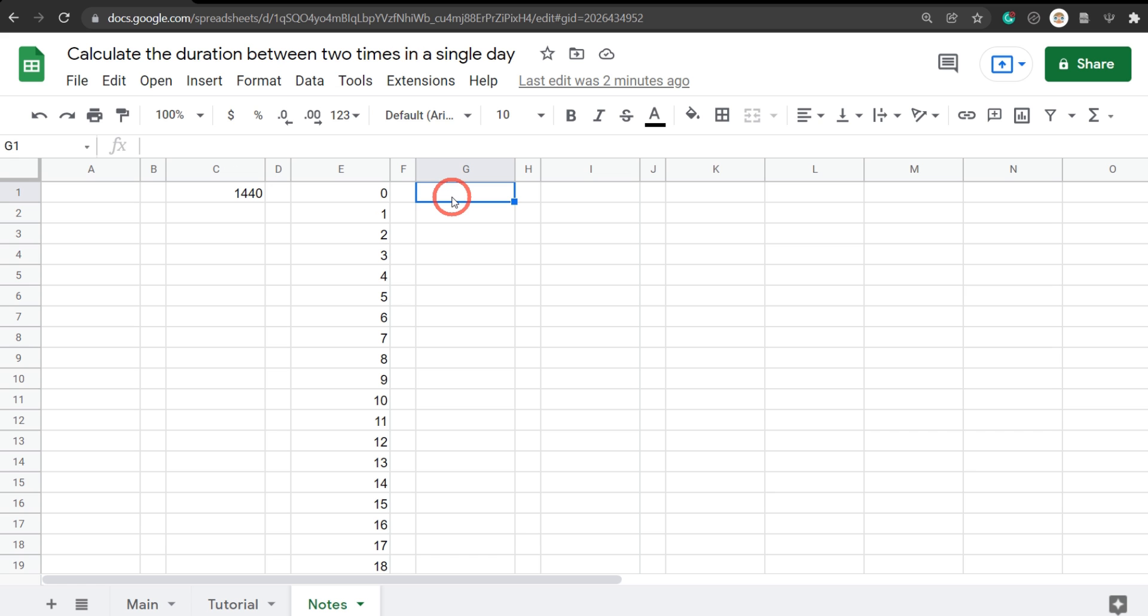
pyautogui.scroll(-3)
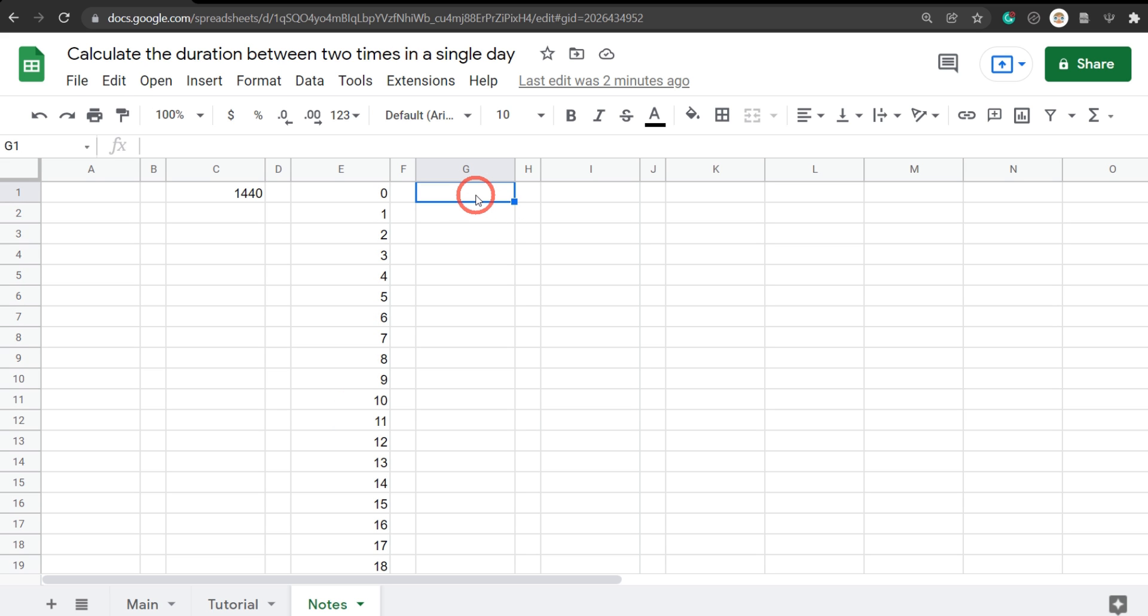
pyautogui.write('=')
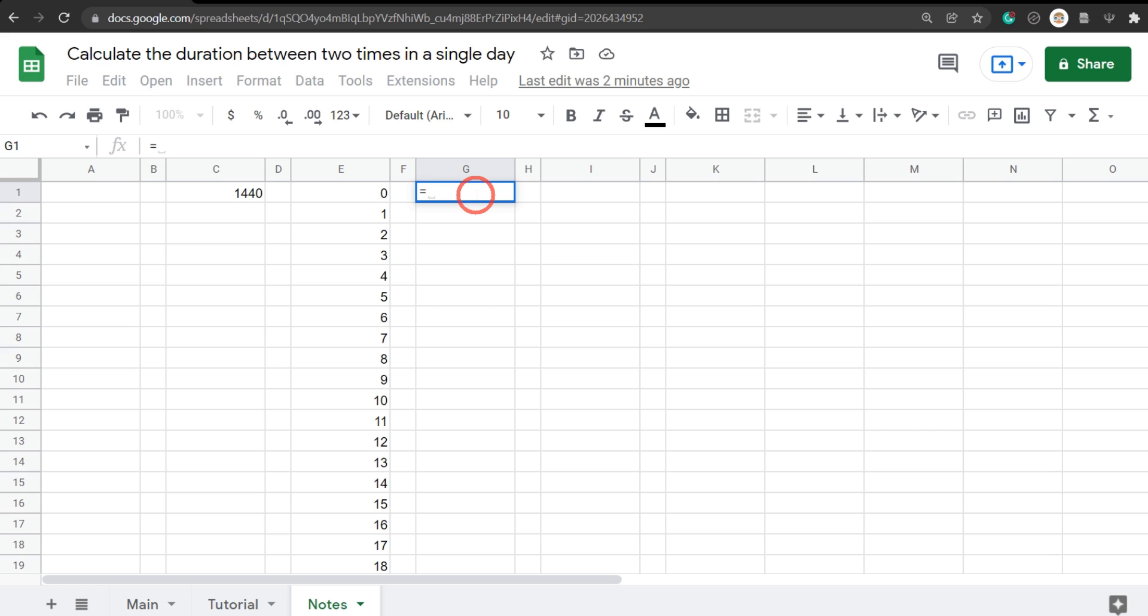
pyautogui.write('1')
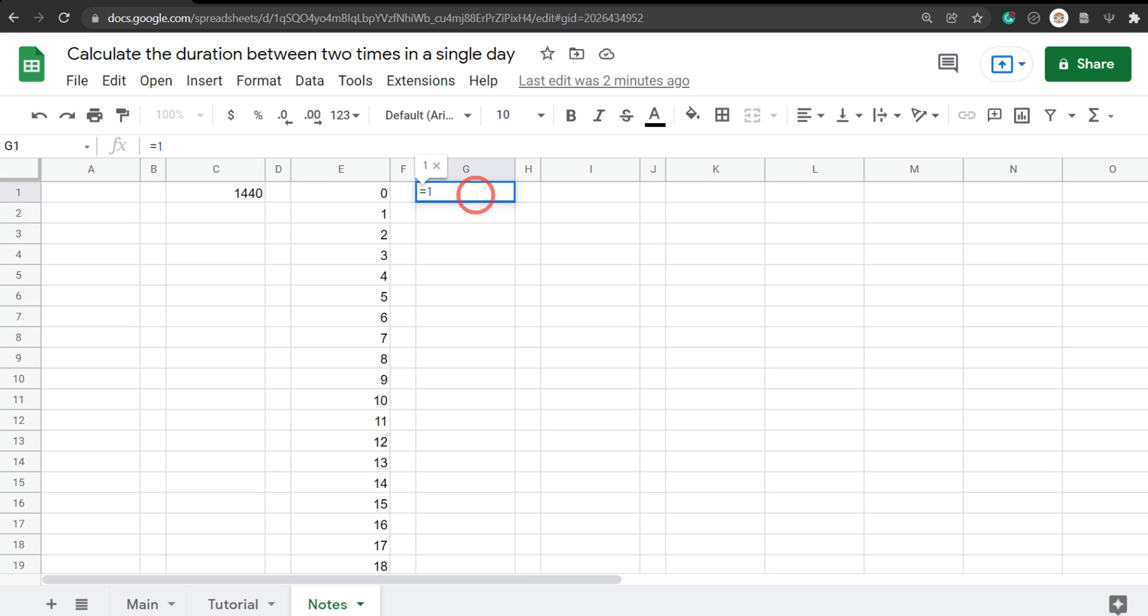
pyautogui.write('/')
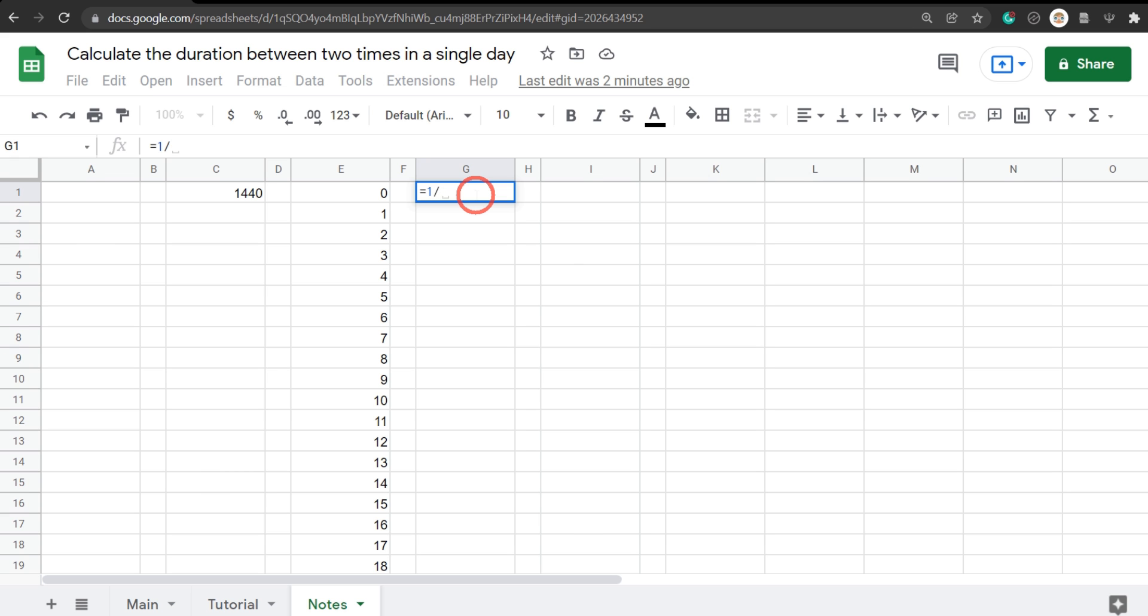
pyautogui.write('(60')
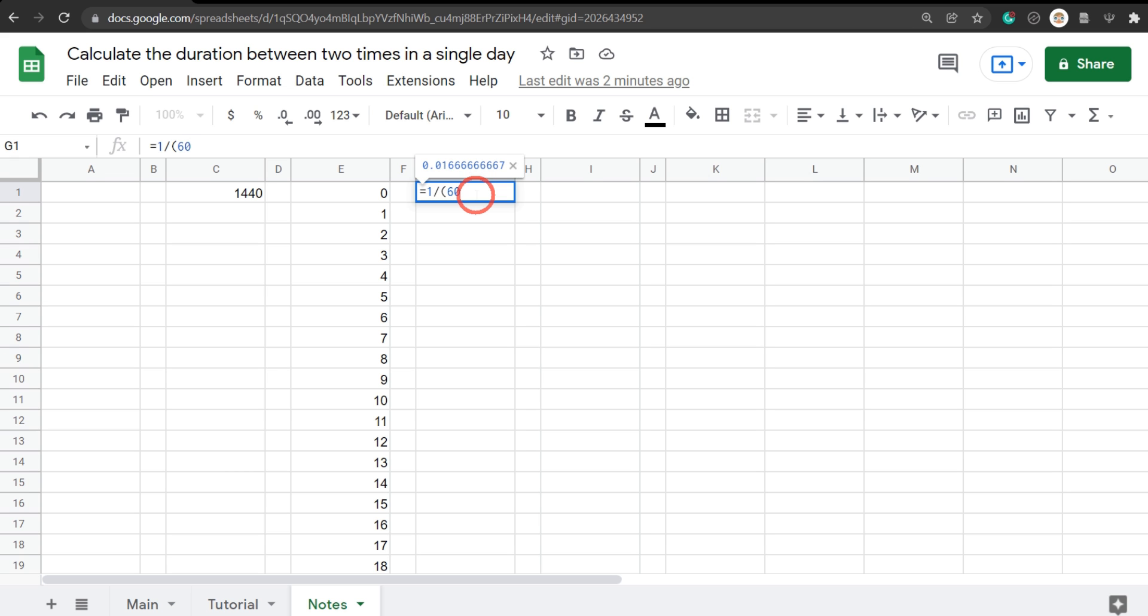
pyautogui.write('*24')
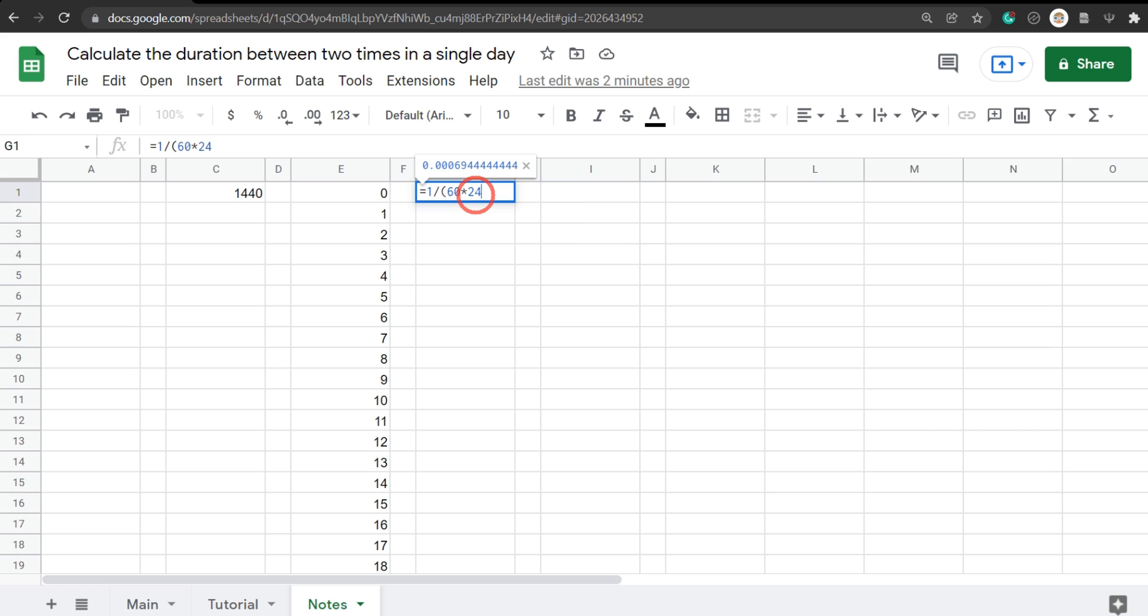
pyautogui.write(')')
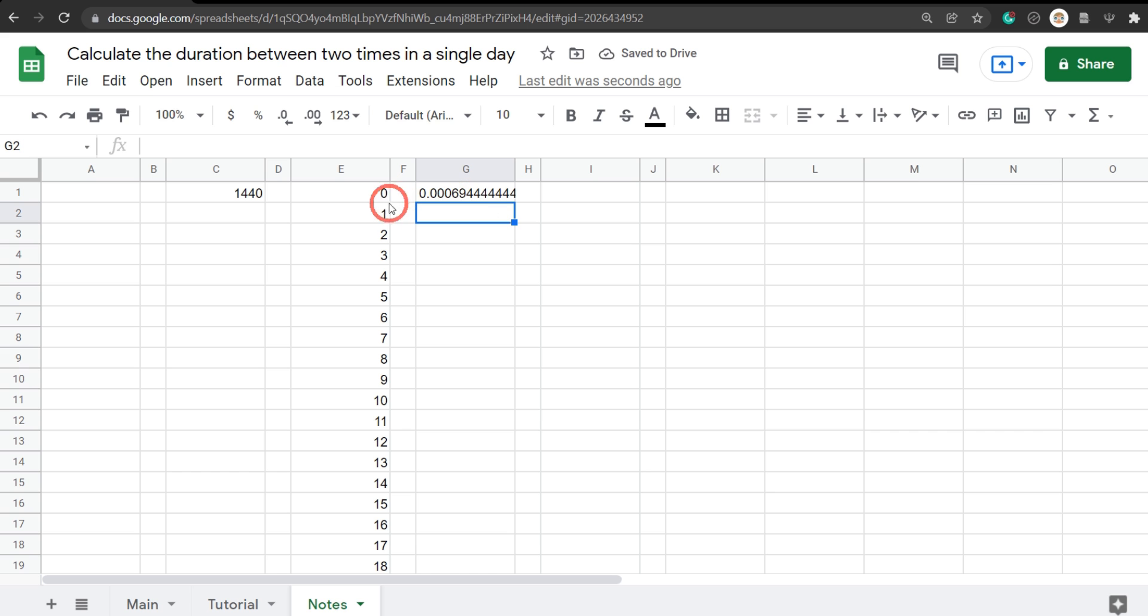
pyautogui.click(466, 193)
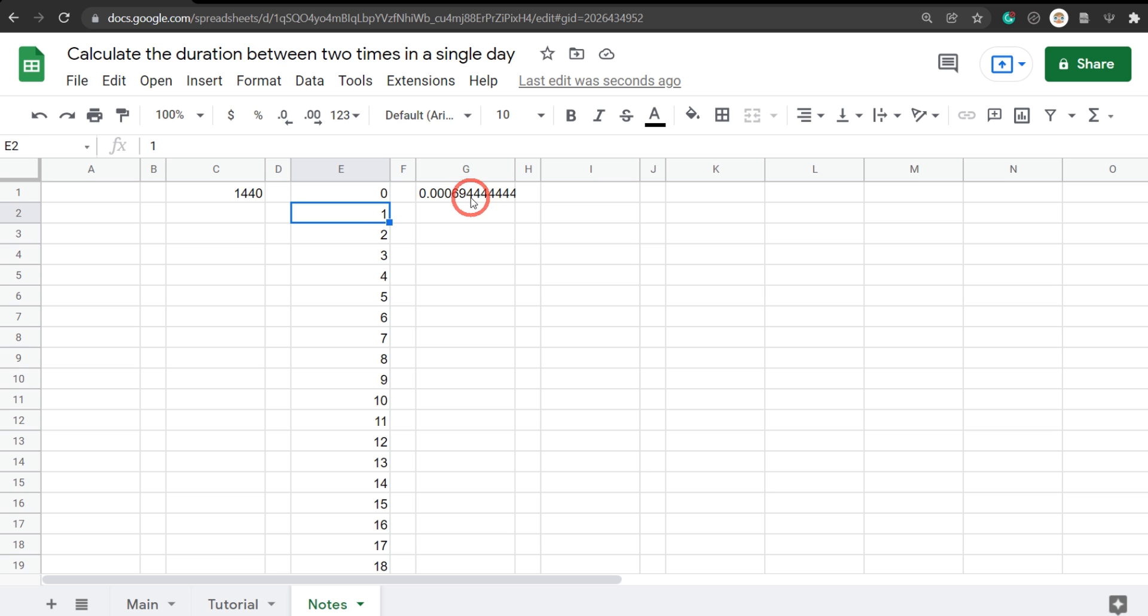
pyautogui.moveTo(411, 248)
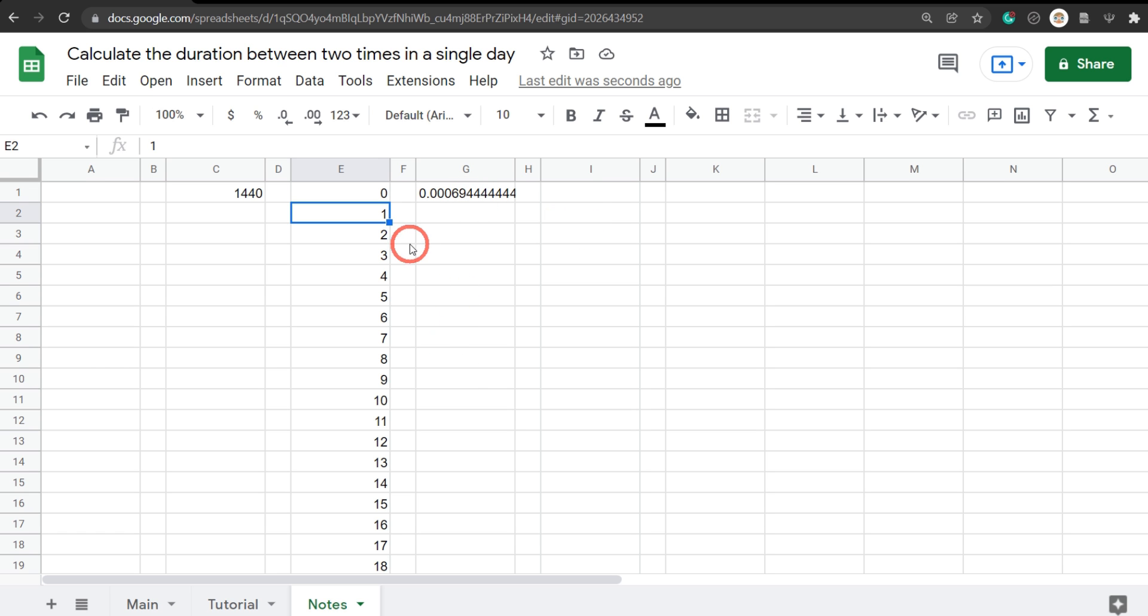
pyautogui.moveTo(365, 242)
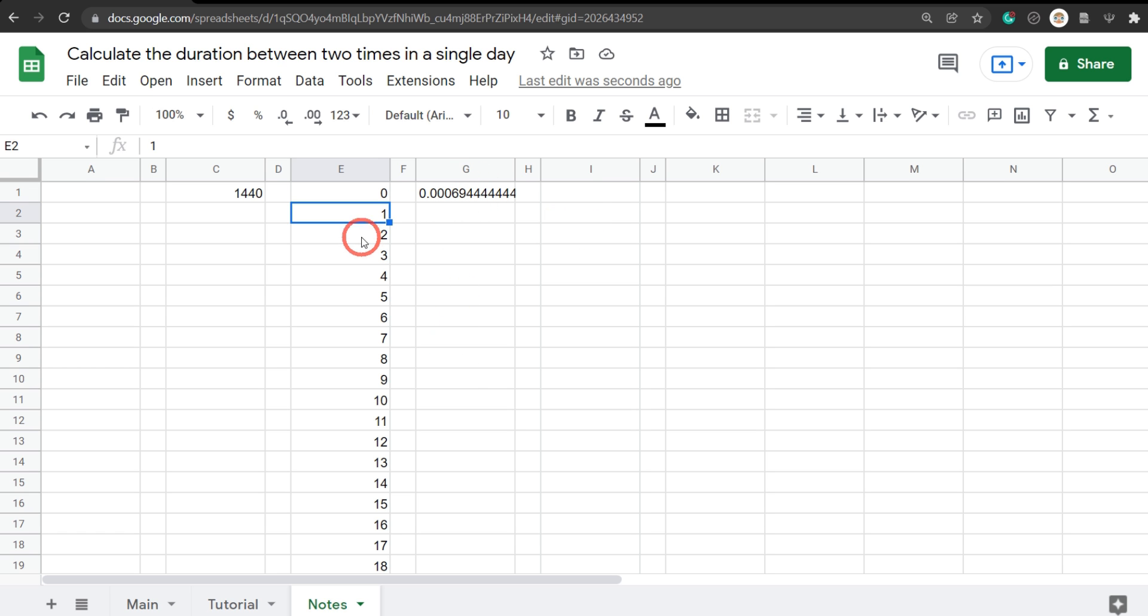
pyautogui.moveTo(375, 272)
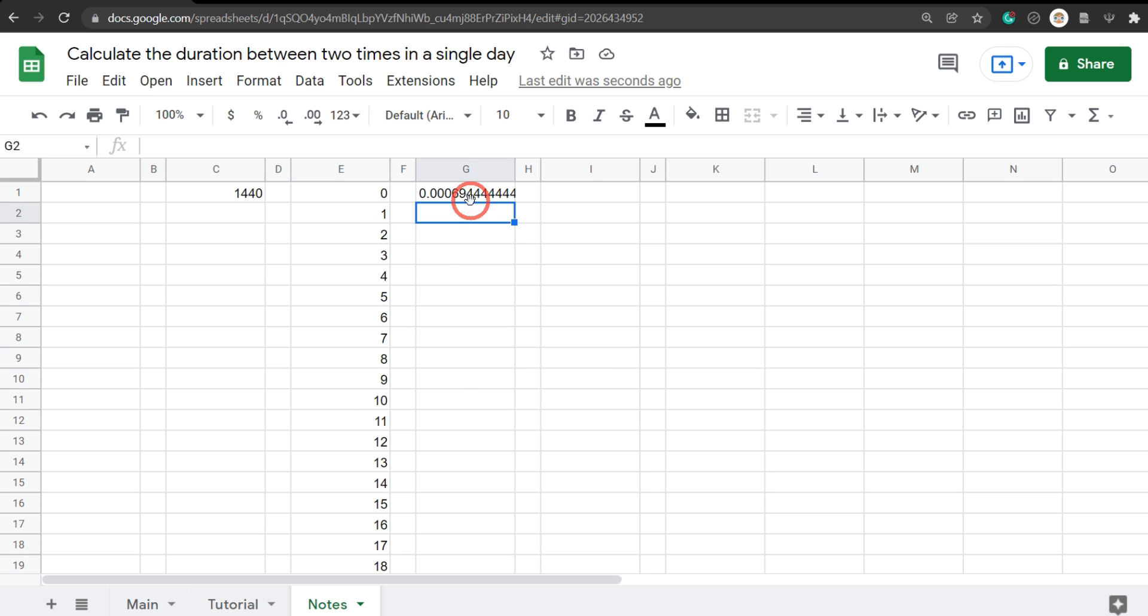
pyautogui.click(465, 192)
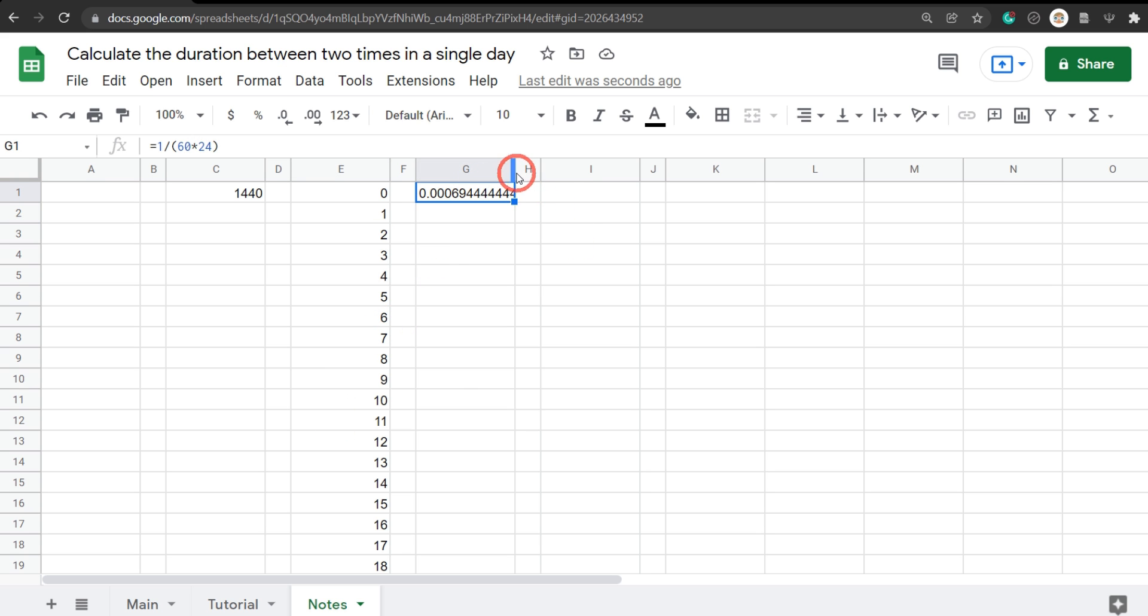
pyautogui.moveTo(552, 306)
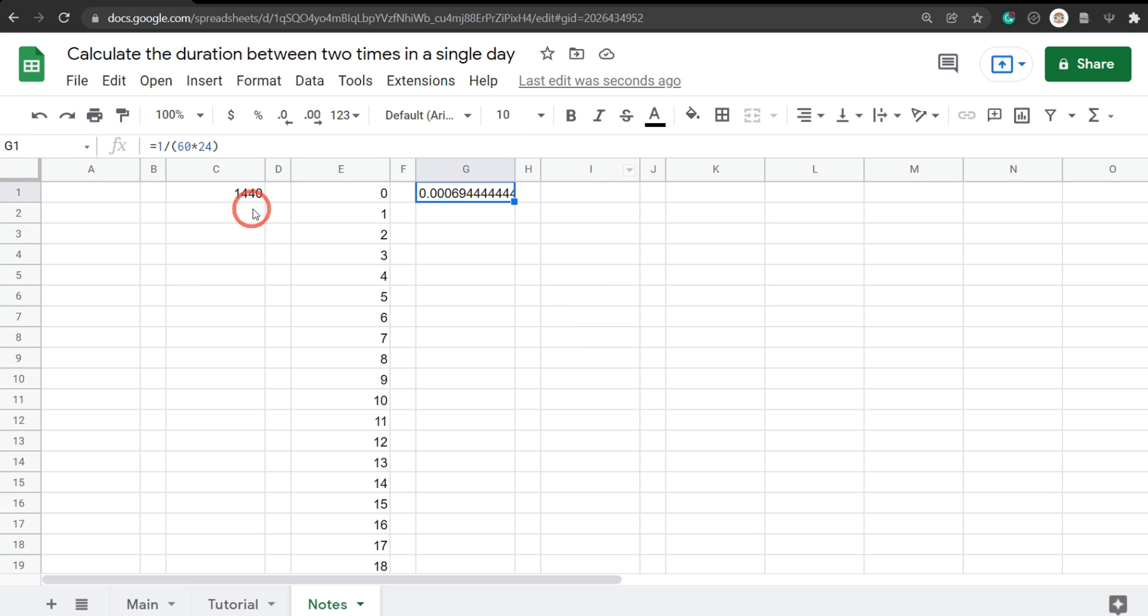
# Step: Begin =ARRAYFORMULA( in I1 of Notes via the autocomplete suggestion
pyautogui.click(341, 192)
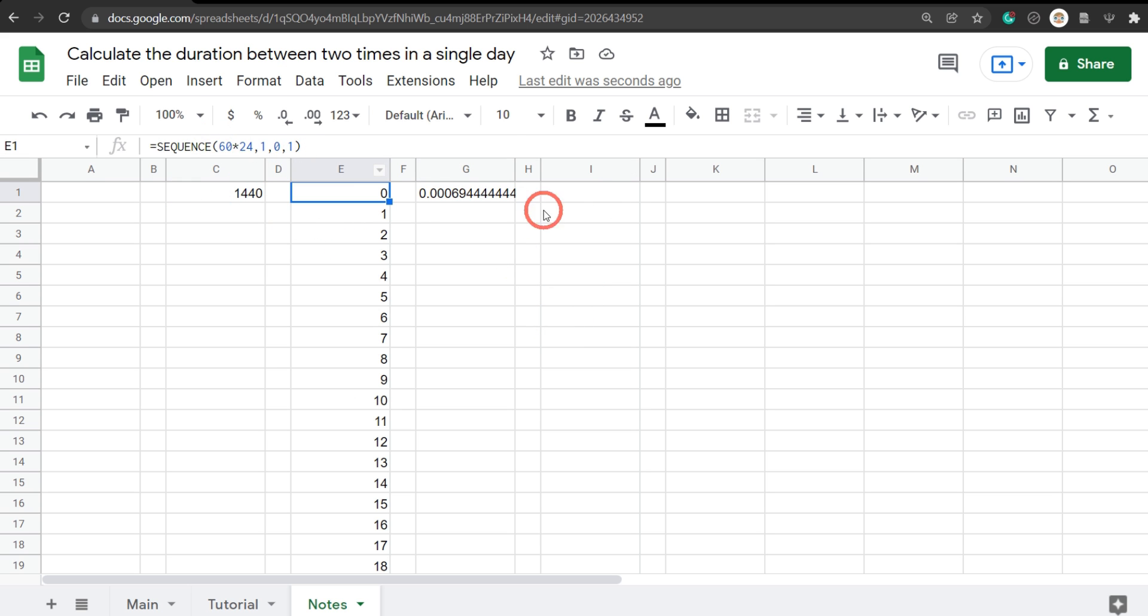
pyautogui.click(590, 193)
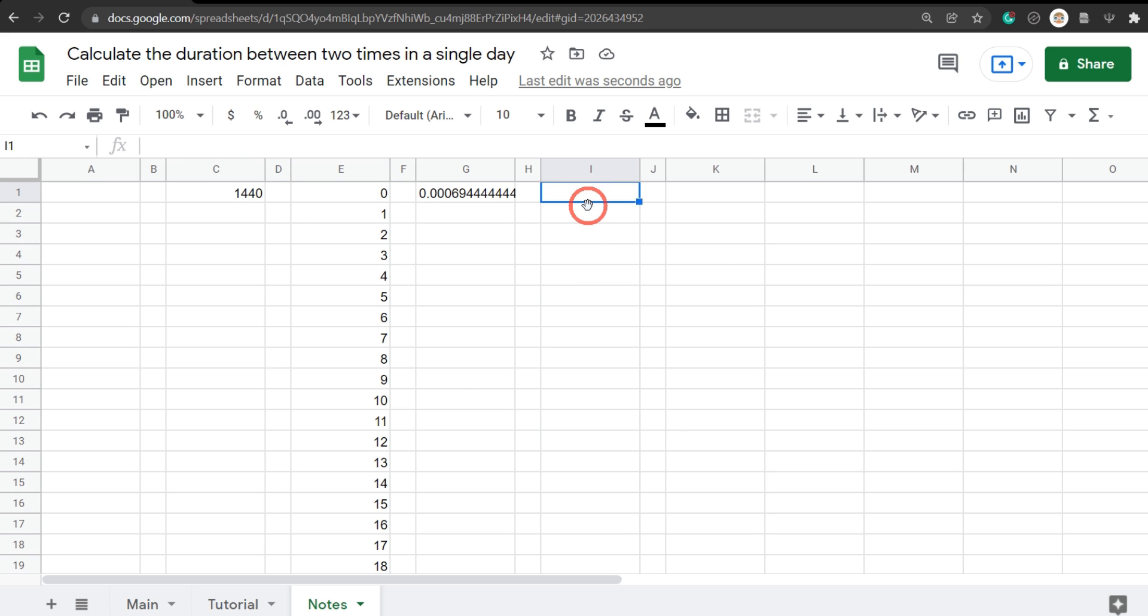
pyautogui.write('=')
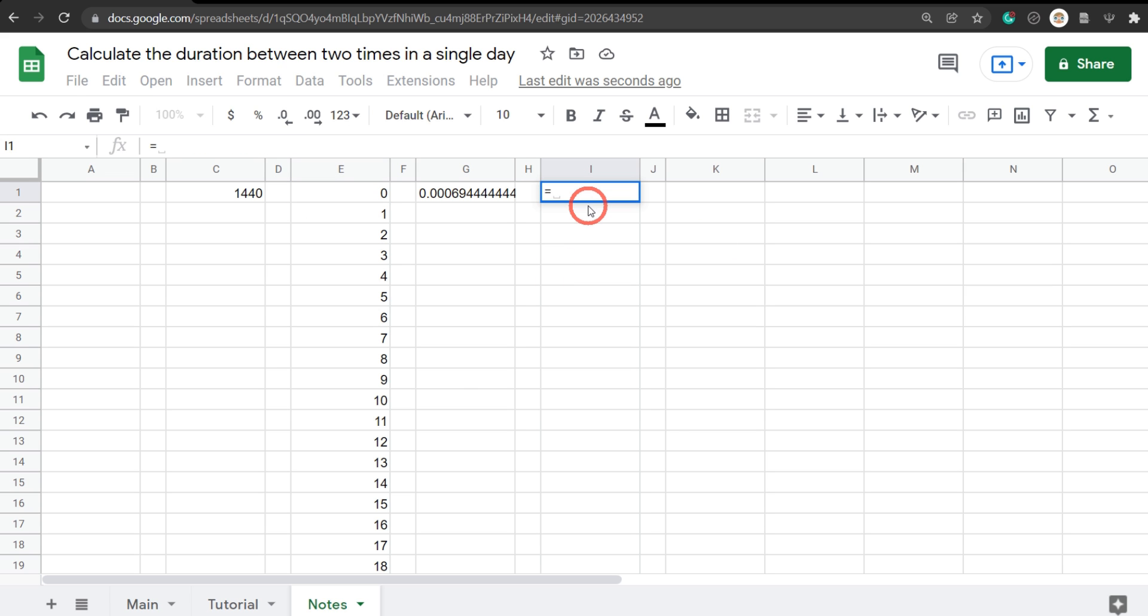
pyautogui.write('ARRAY')
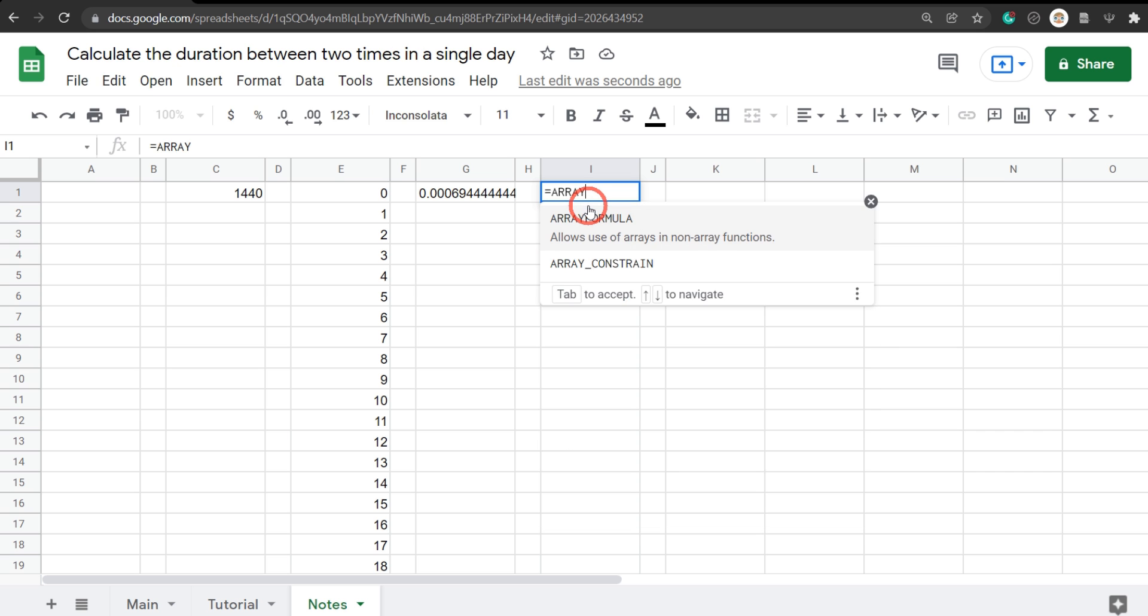
pyautogui.write('F')
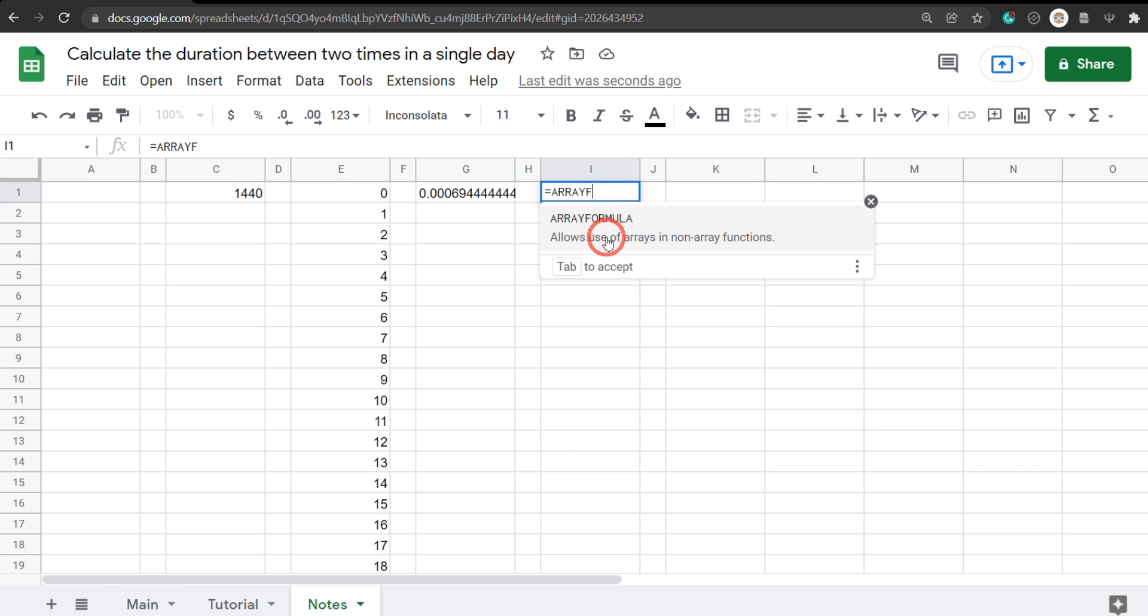
pyautogui.press('tab')
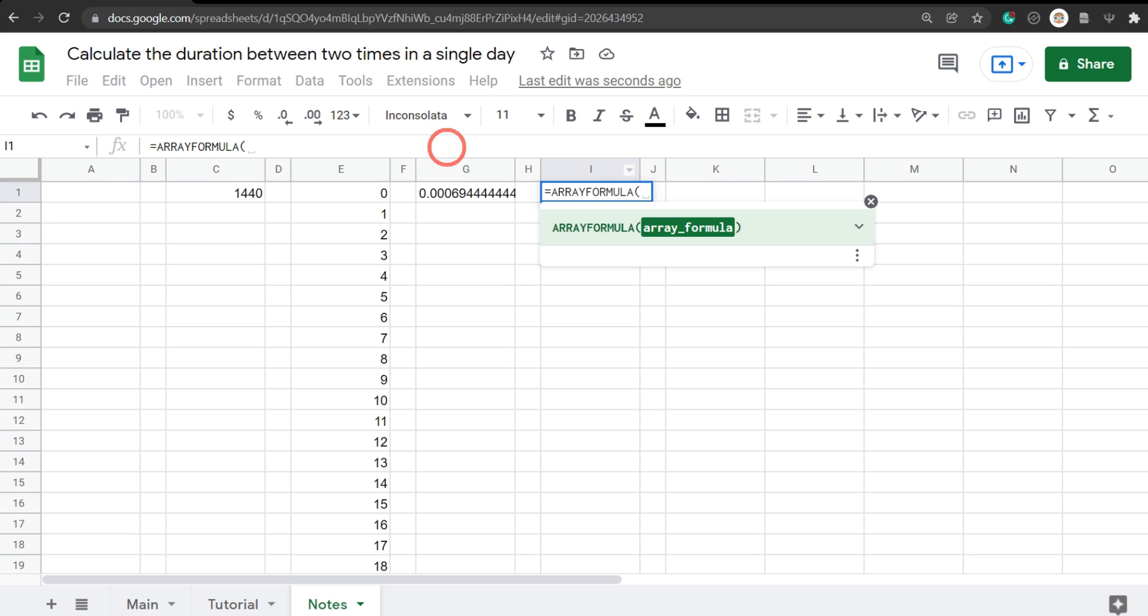
pyautogui.moveTo(318, 540)
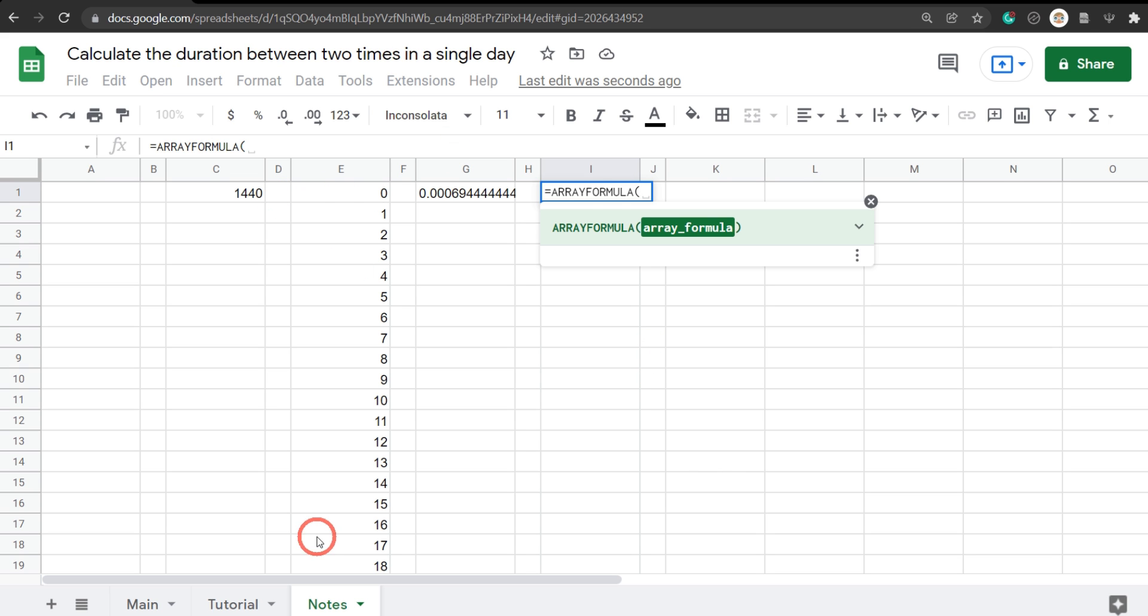
pyautogui.moveTo(680, 249)
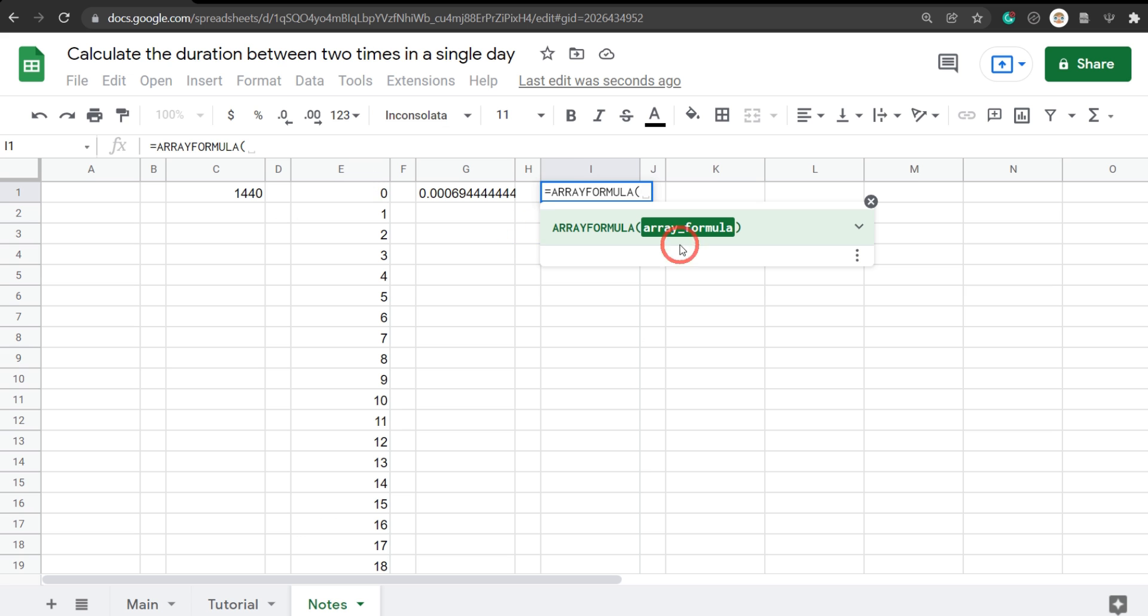
pyautogui.moveTo(467, 180)
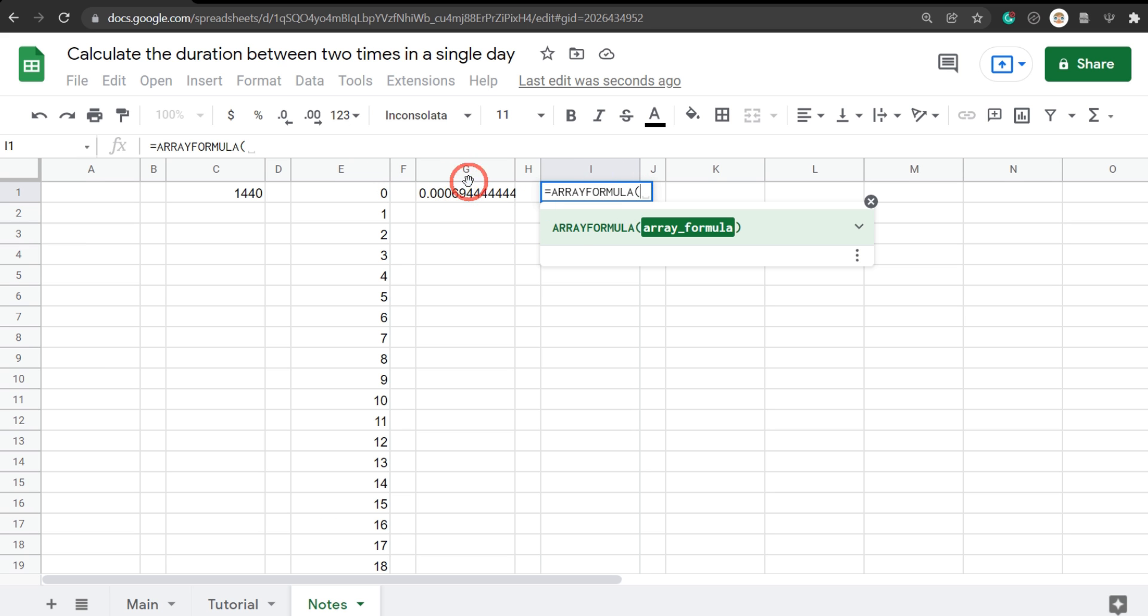
pyautogui.moveTo(424, 224)
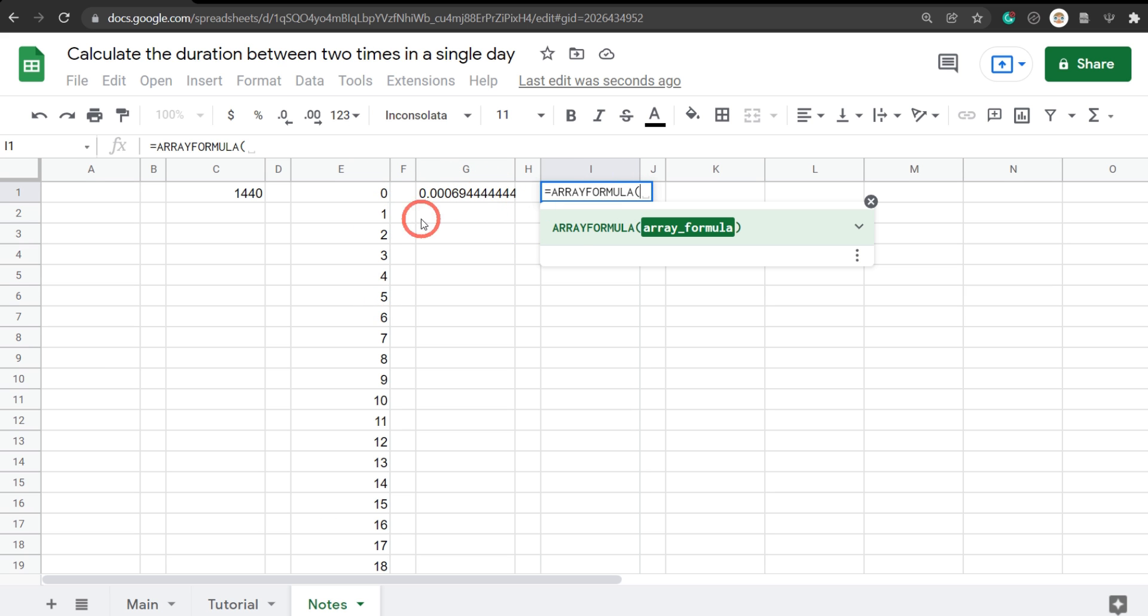
pyautogui.moveTo(598, 381)
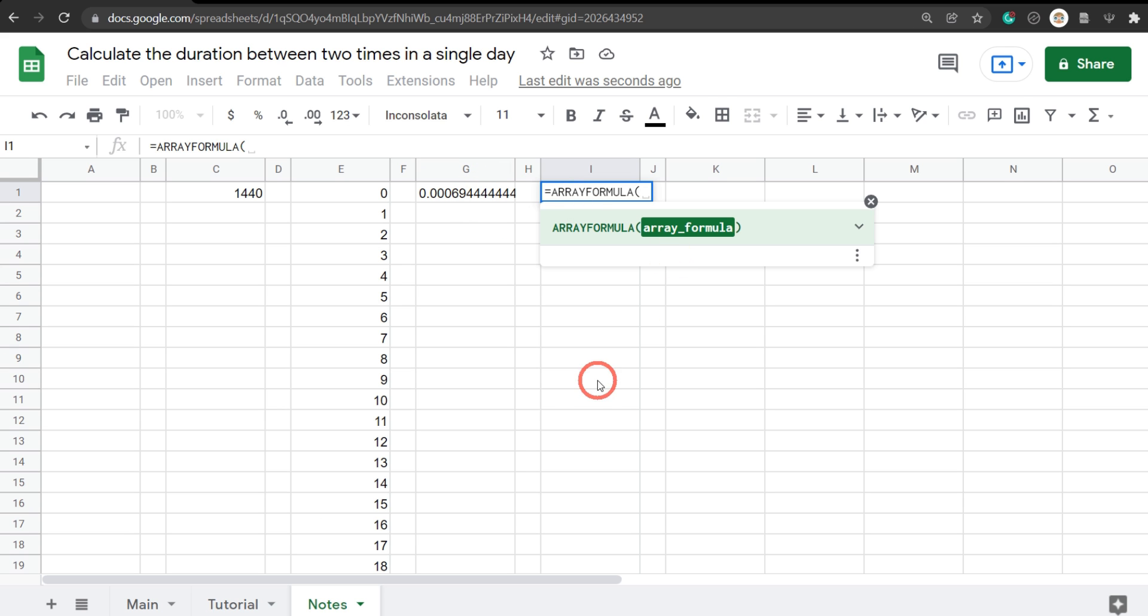
pyautogui.moveTo(592, 410)
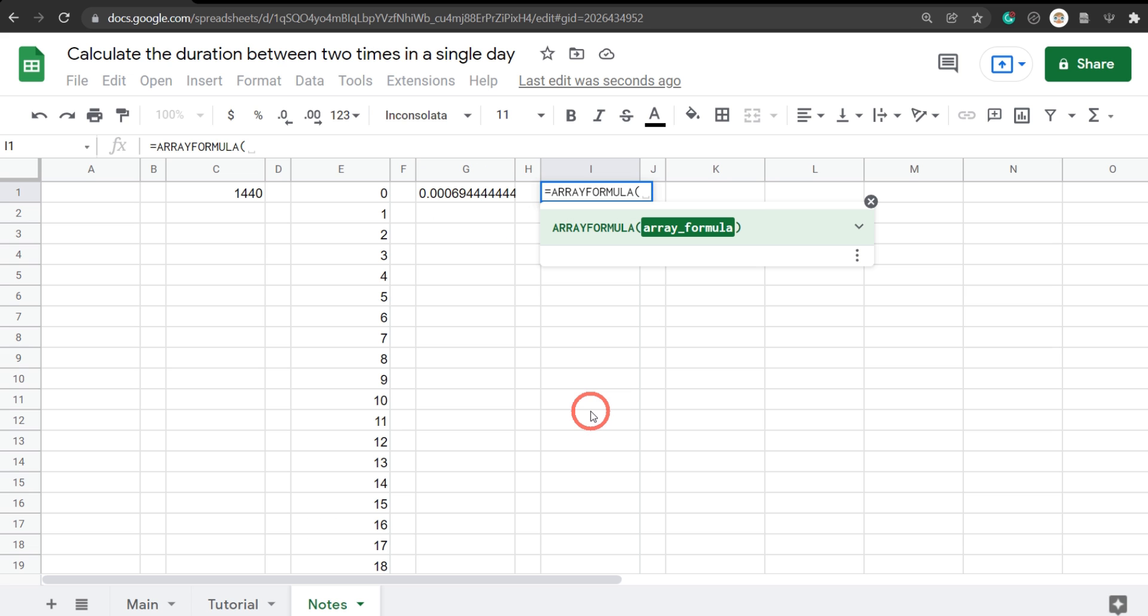
# Step: Complete I1 as ARRAYFORMULA(SEQUENCE(60*24,1,0,1)*1/(60*24)) listing all 1440 minute fractions
pyautogui.write('SEQUENCE(')
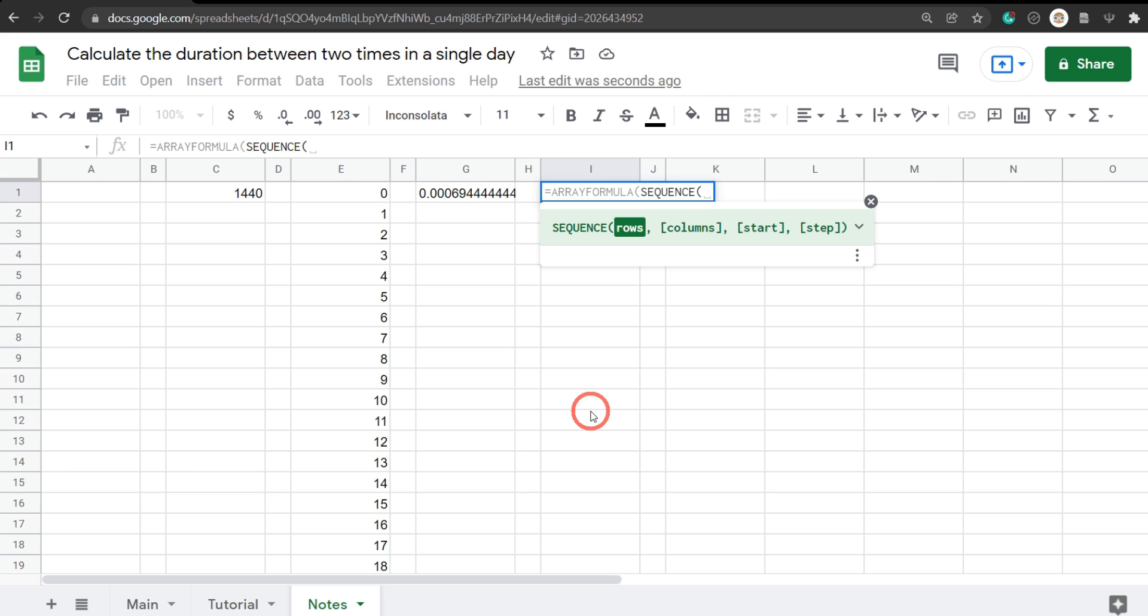
pyautogui.write('60')
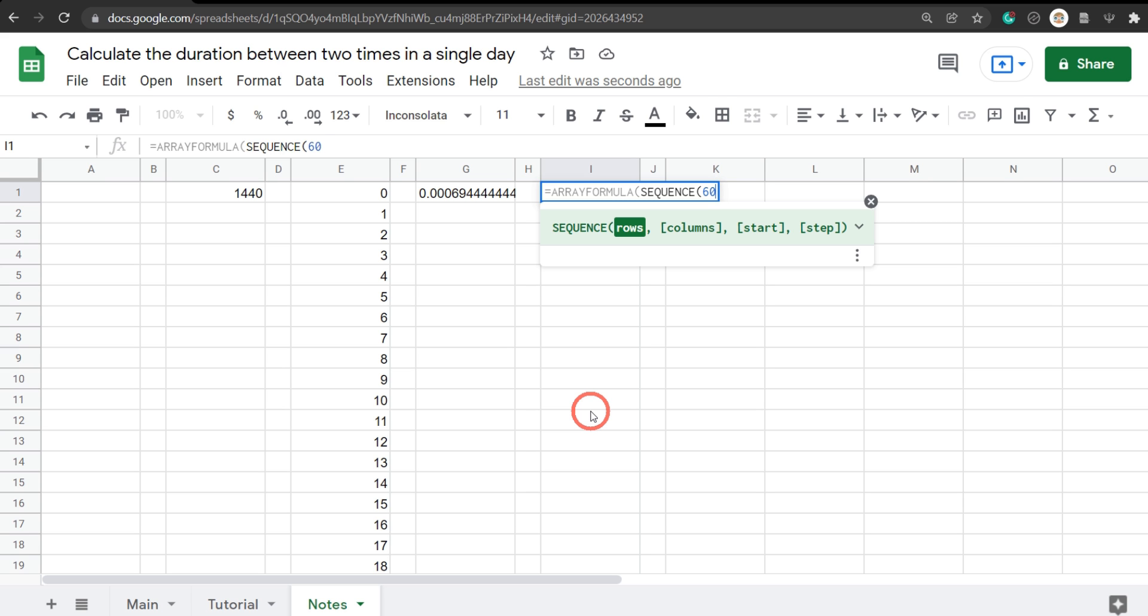
pyautogui.write('*24')
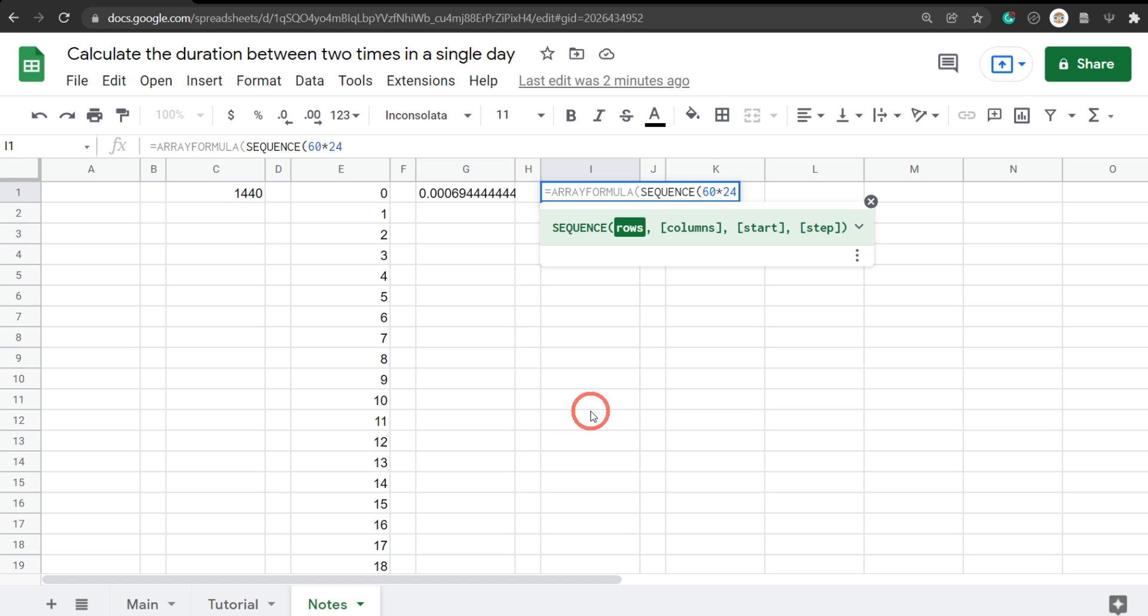
pyautogui.write(',1,')
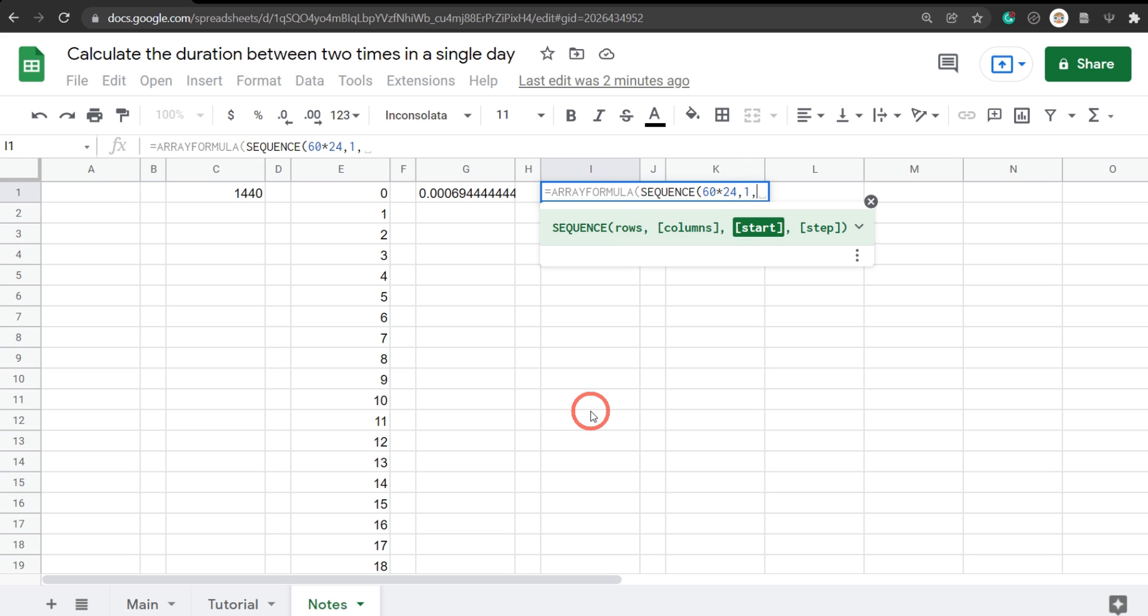
pyautogui.write('0,')
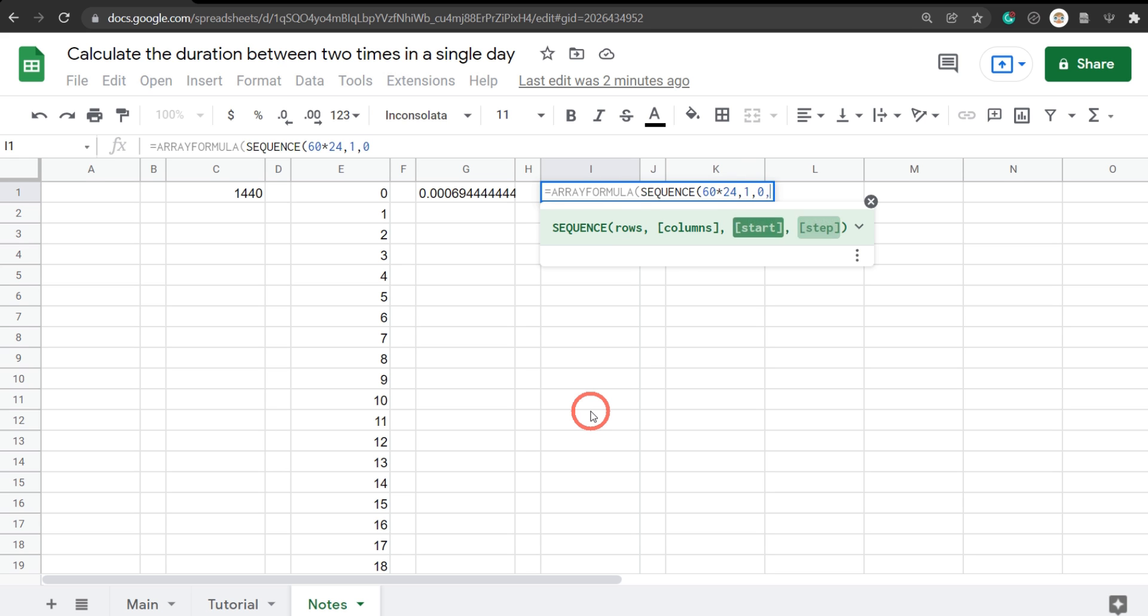
pyautogui.write('1)')
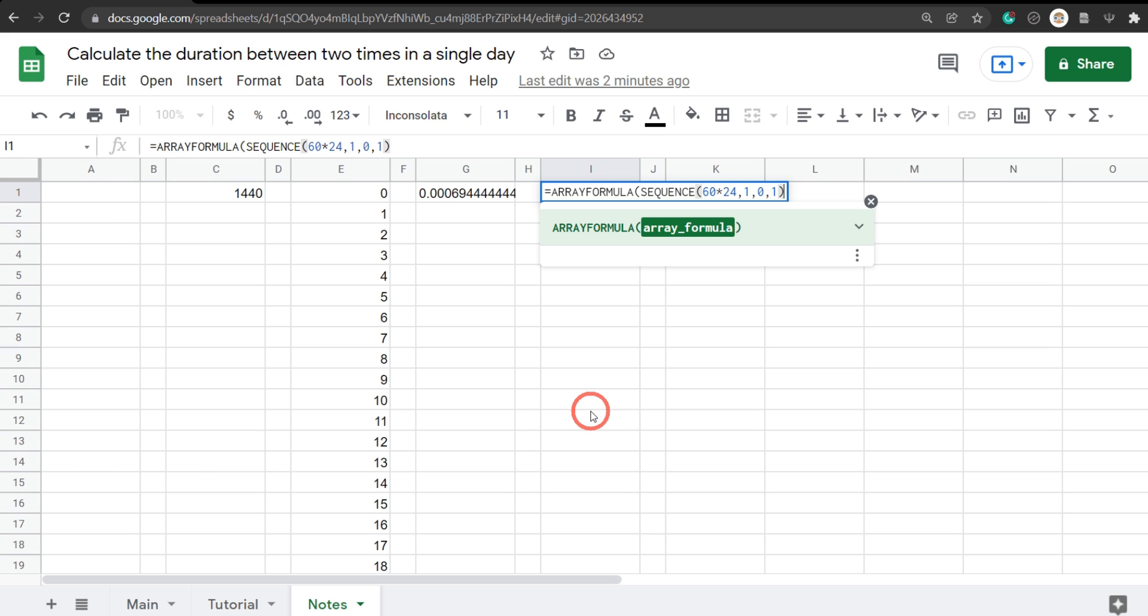
pyautogui.write('*')
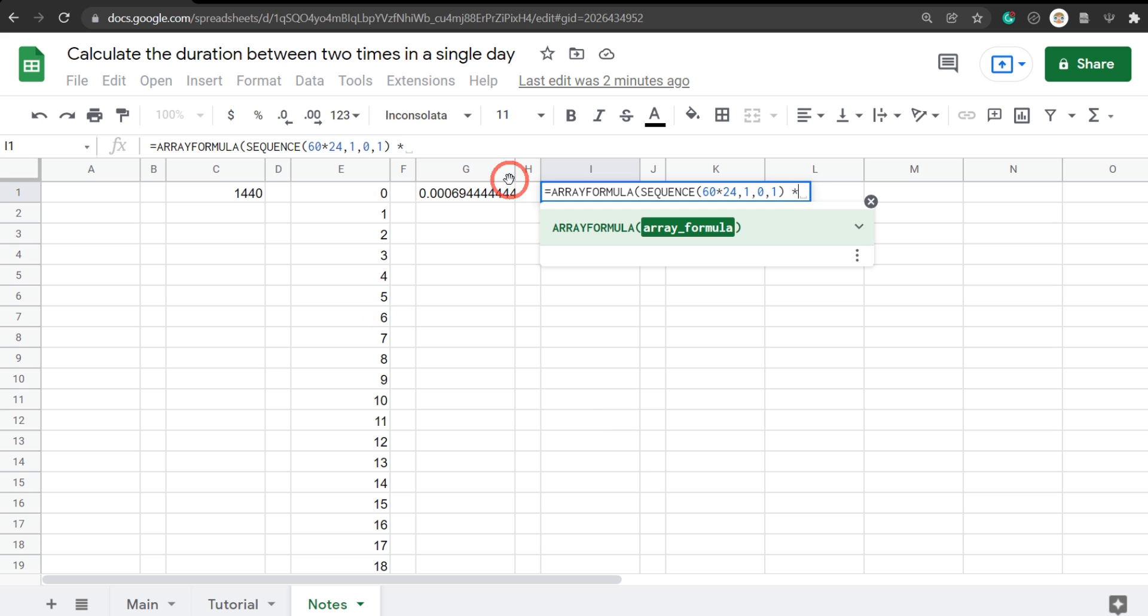
pyautogui.moveTo(464, 195)
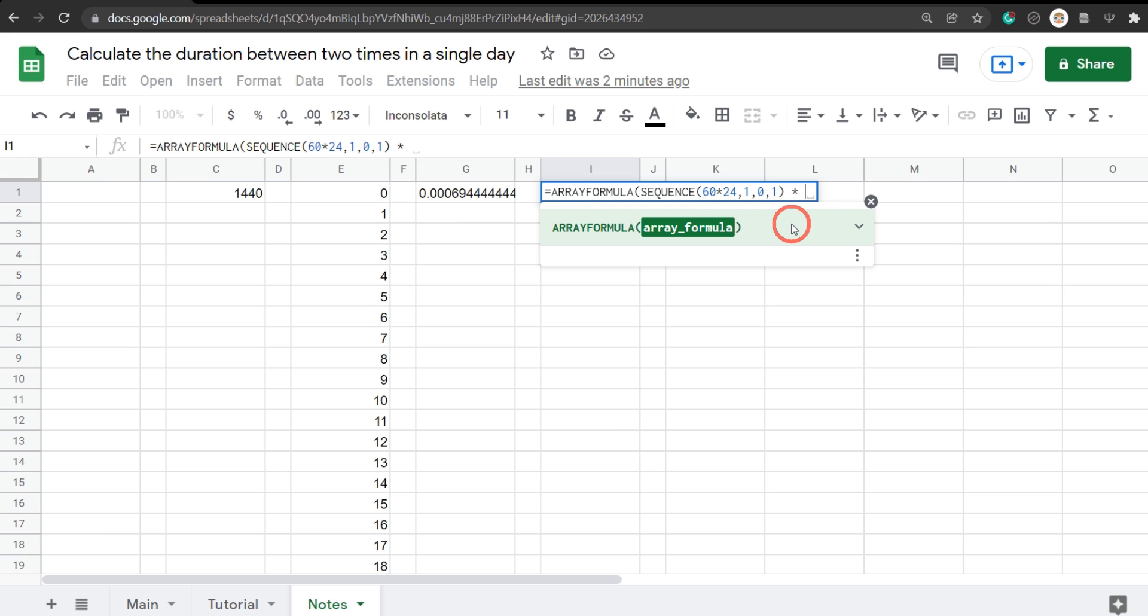
pyautogui.write('1')
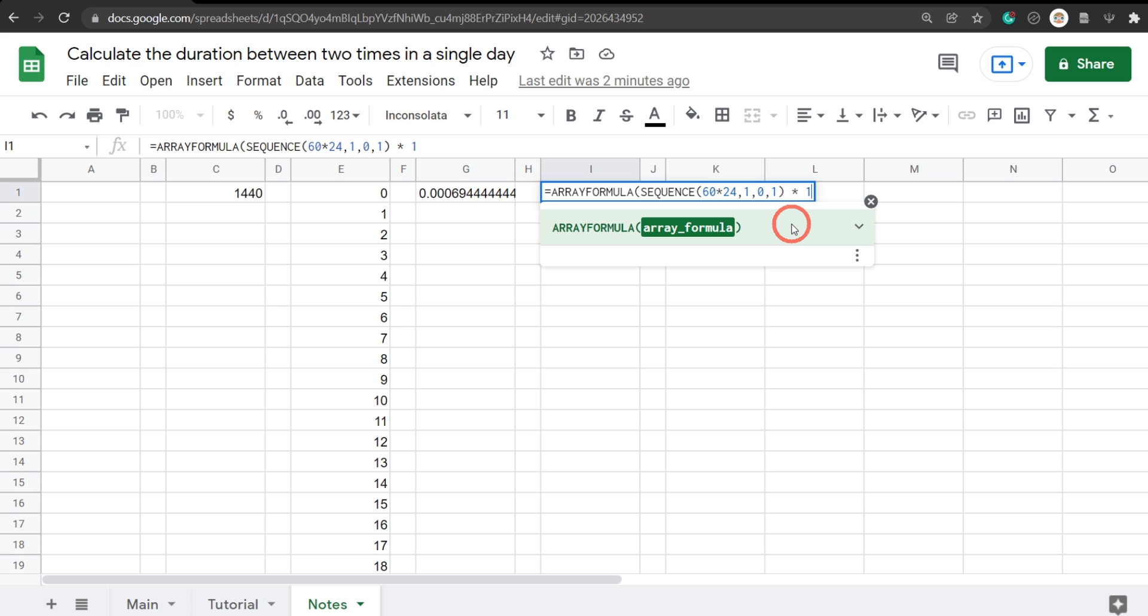
pyautogui.write('/')
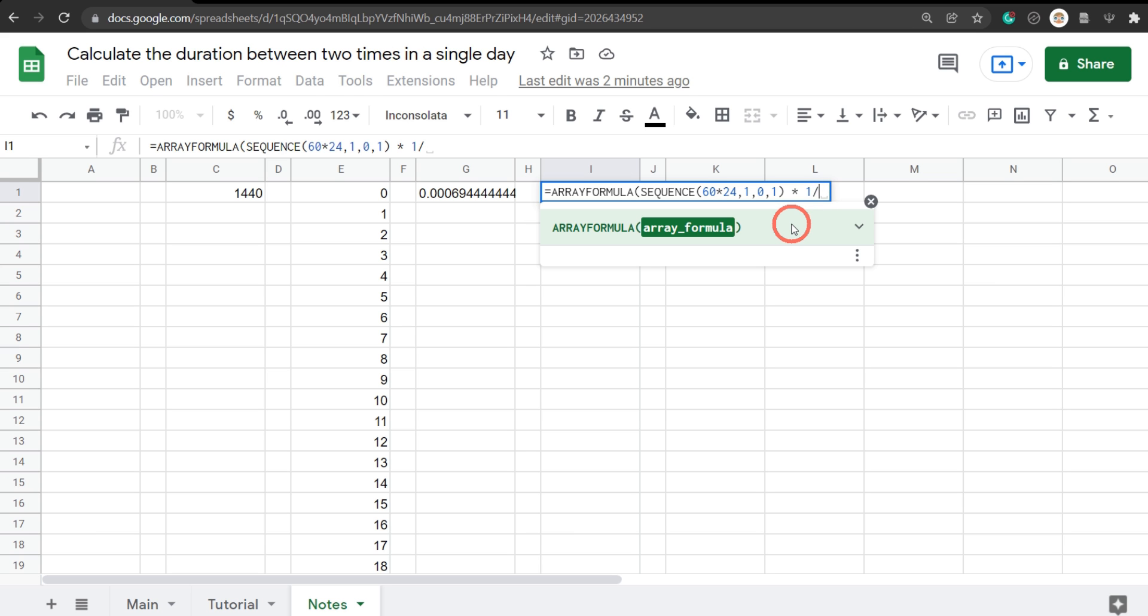
pyautogui.write('(')
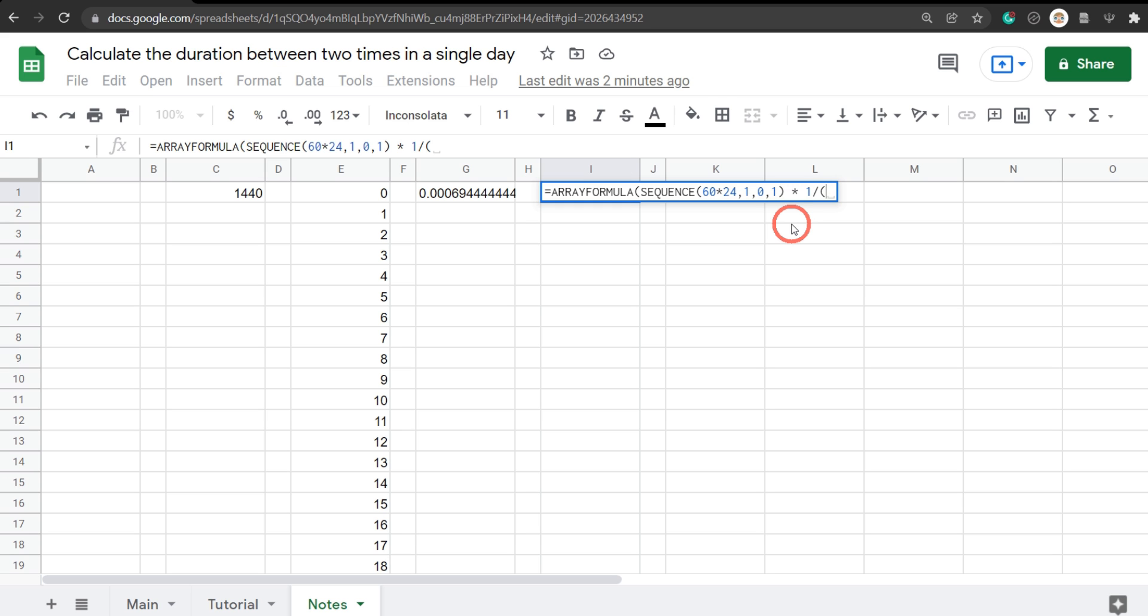
pyautogui.write('60')
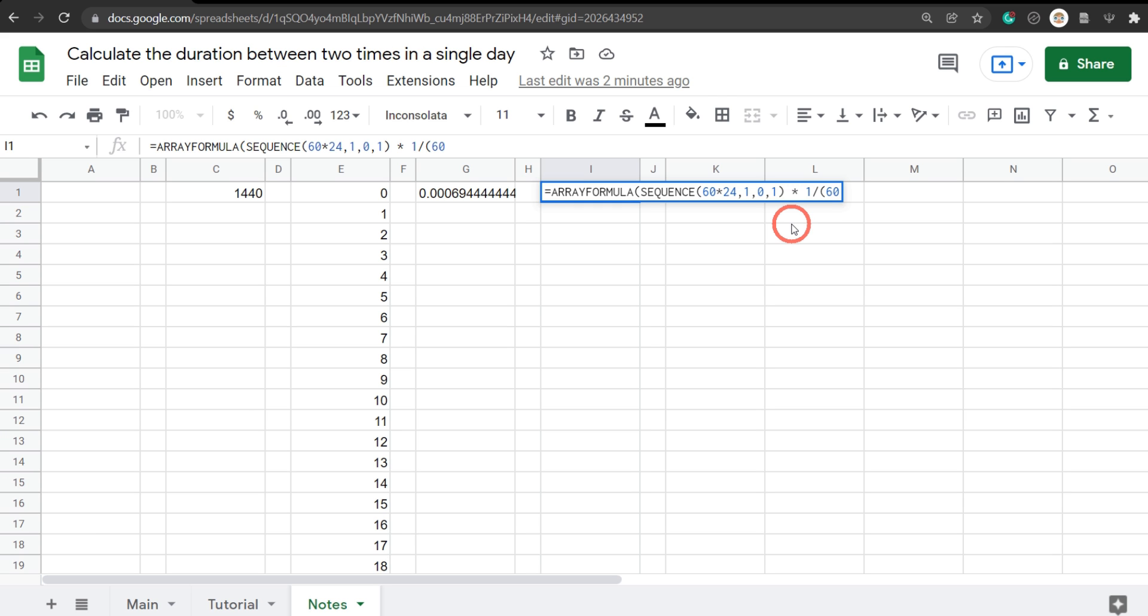
pyautogui.write('*')
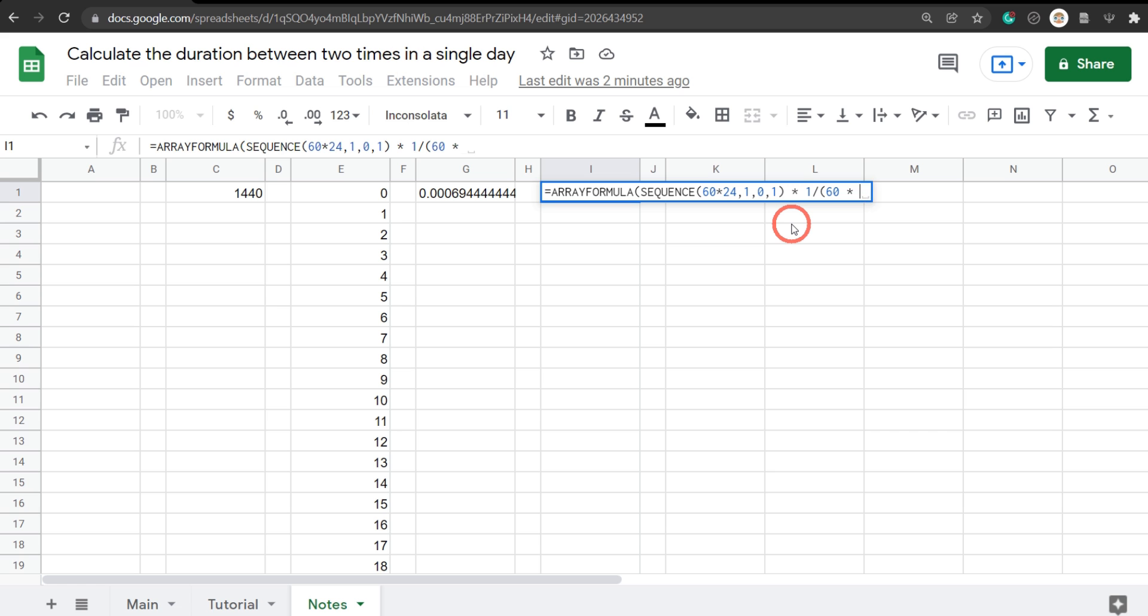
pyautogui.write('24')
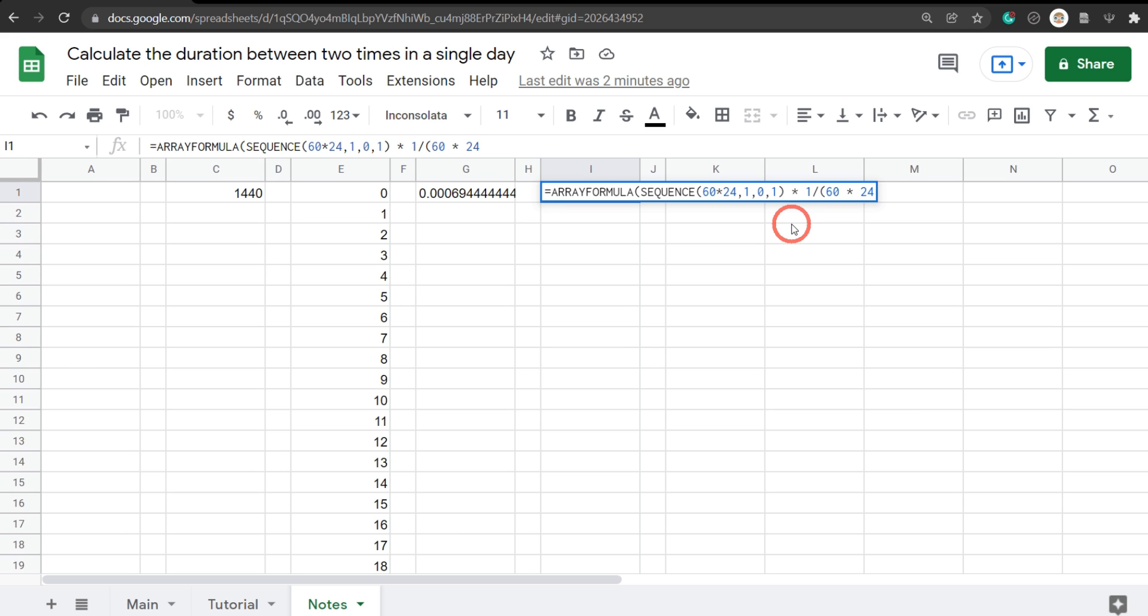
pyautogui.write('))')
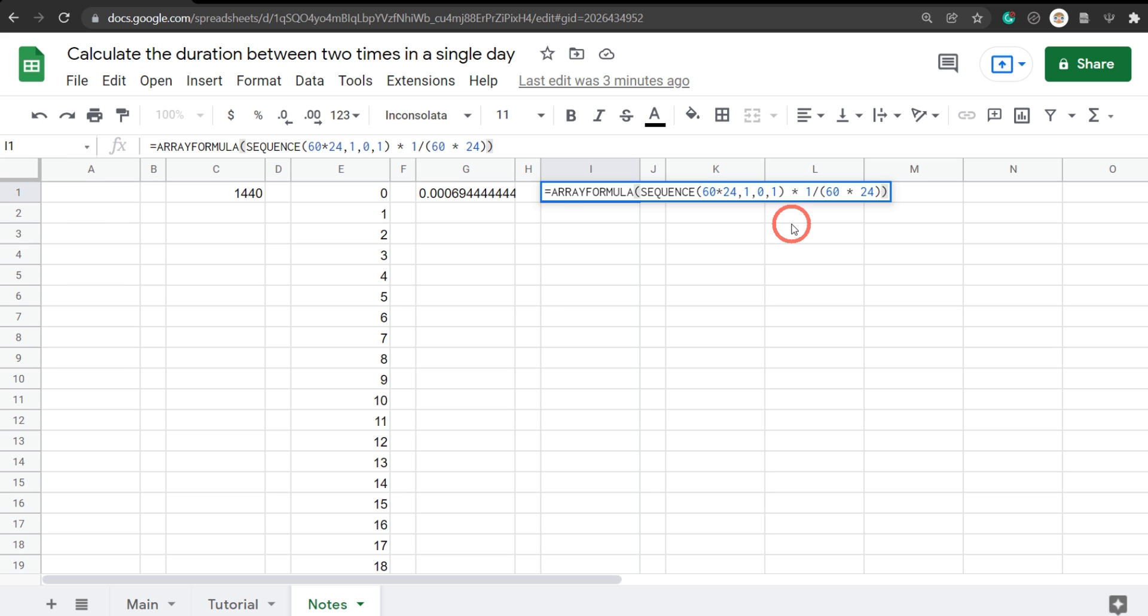
pyautogui.press('enter')
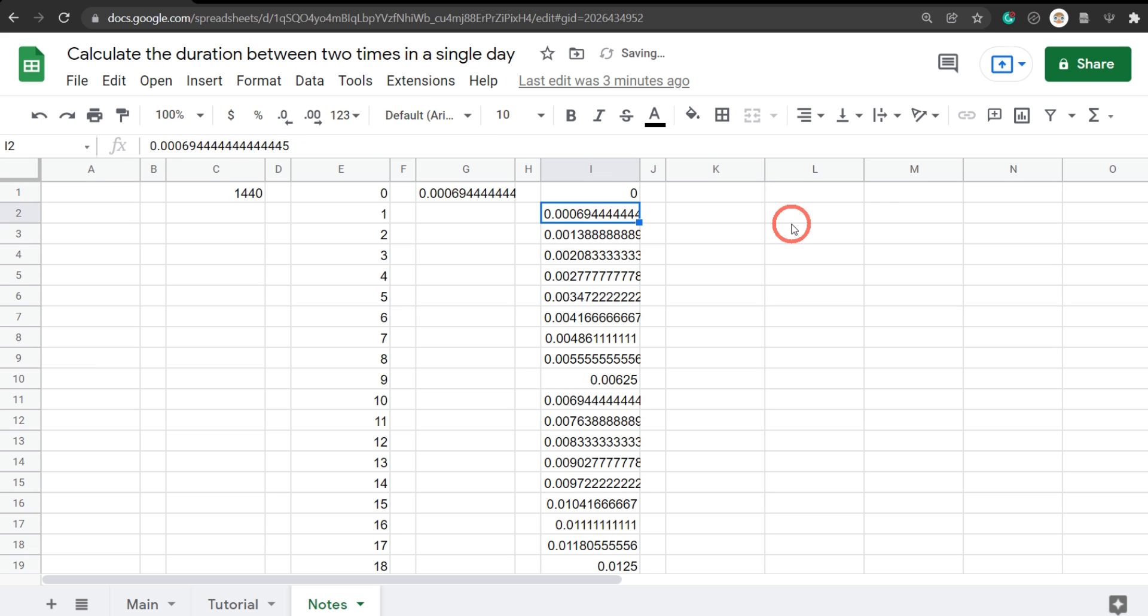
# Step: Inspect the minutes ARRAYFORMULA in I1 and copy it in full
pyautogui.click(590, 192)
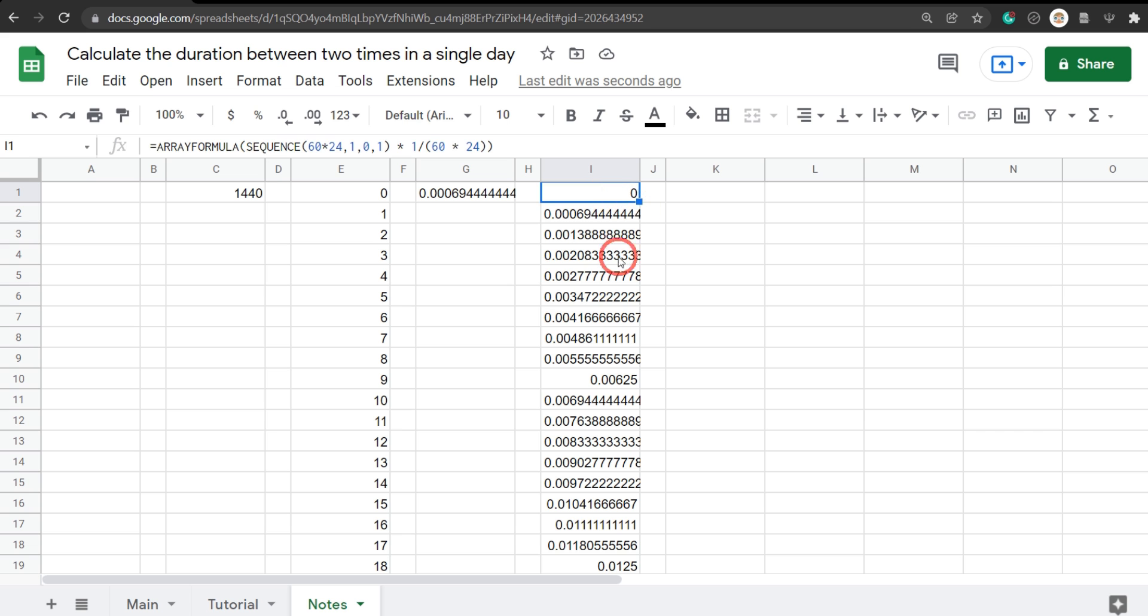
pyautogui.moveTo(610, 213)
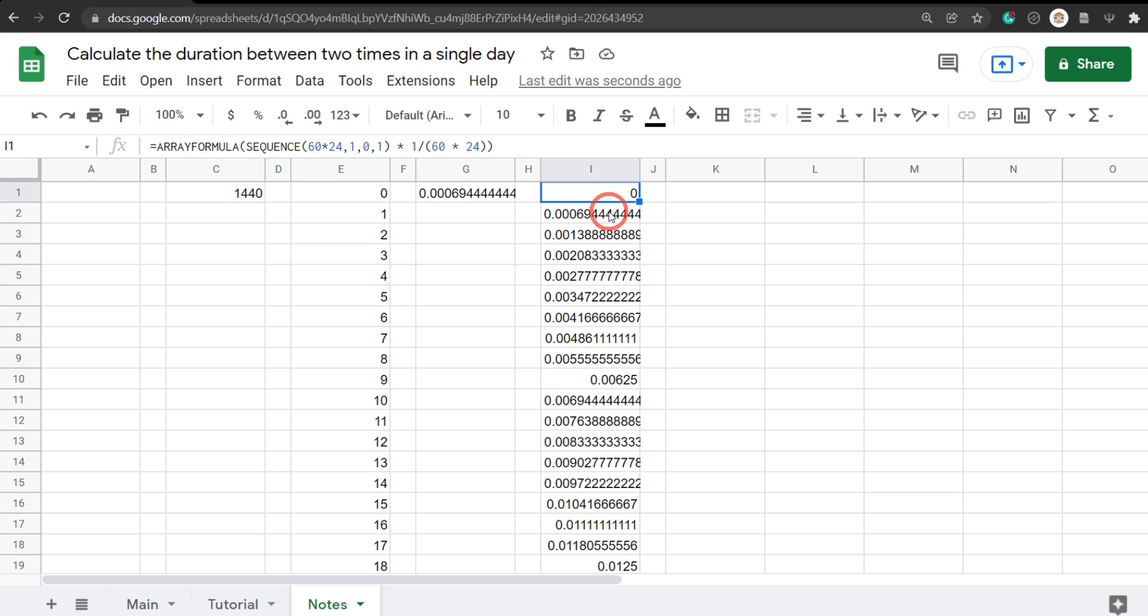
pyautogui.click(590, 235)
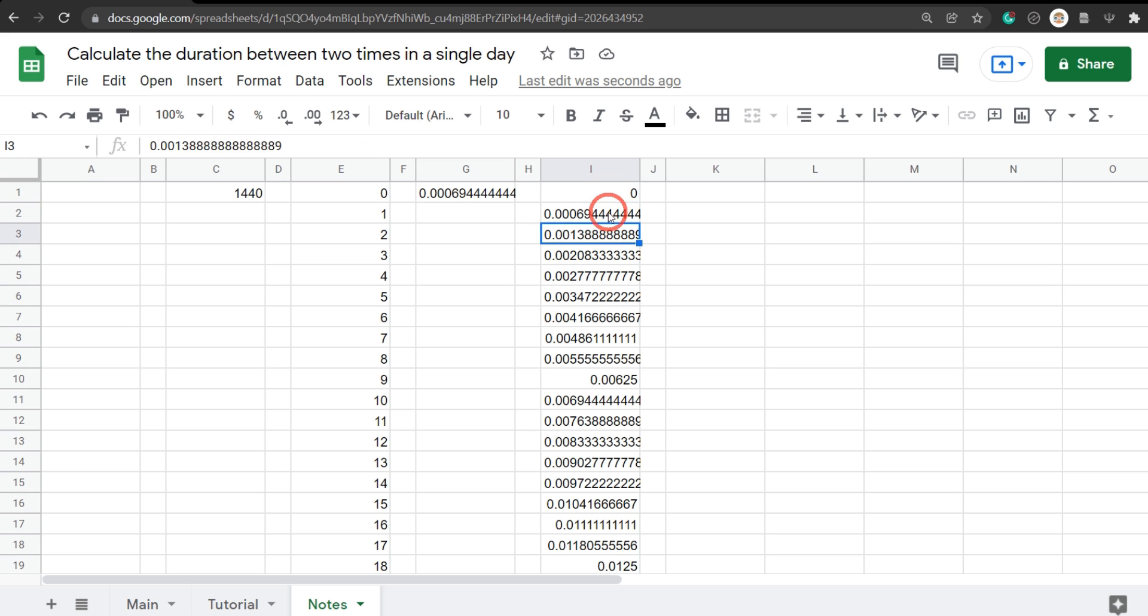
pyautogui.click(589, 192)
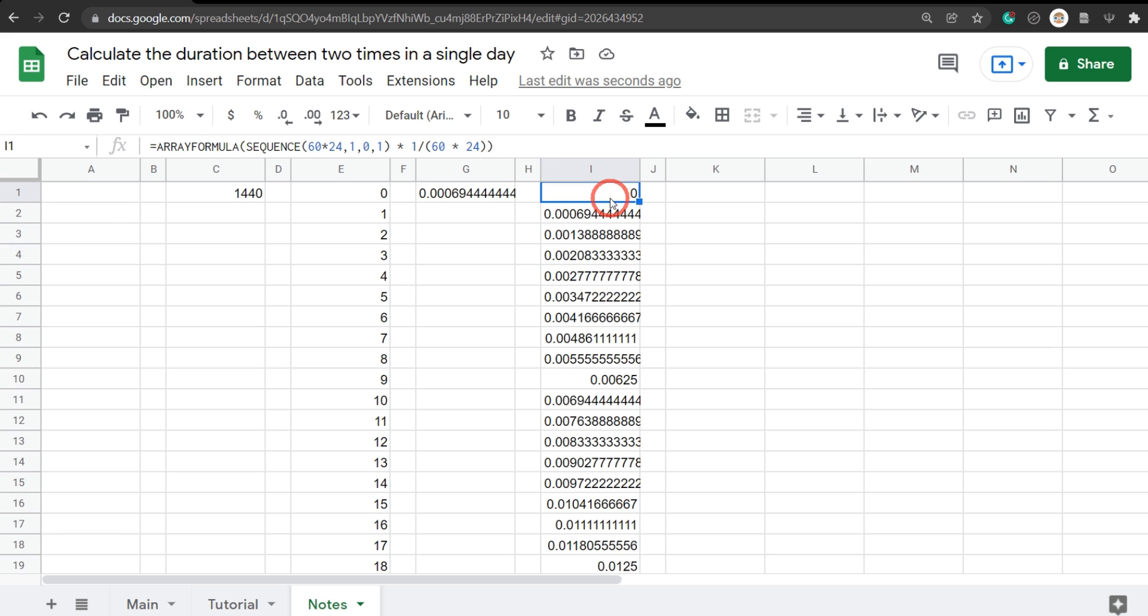
pyautogui.moveTo(619, 311)
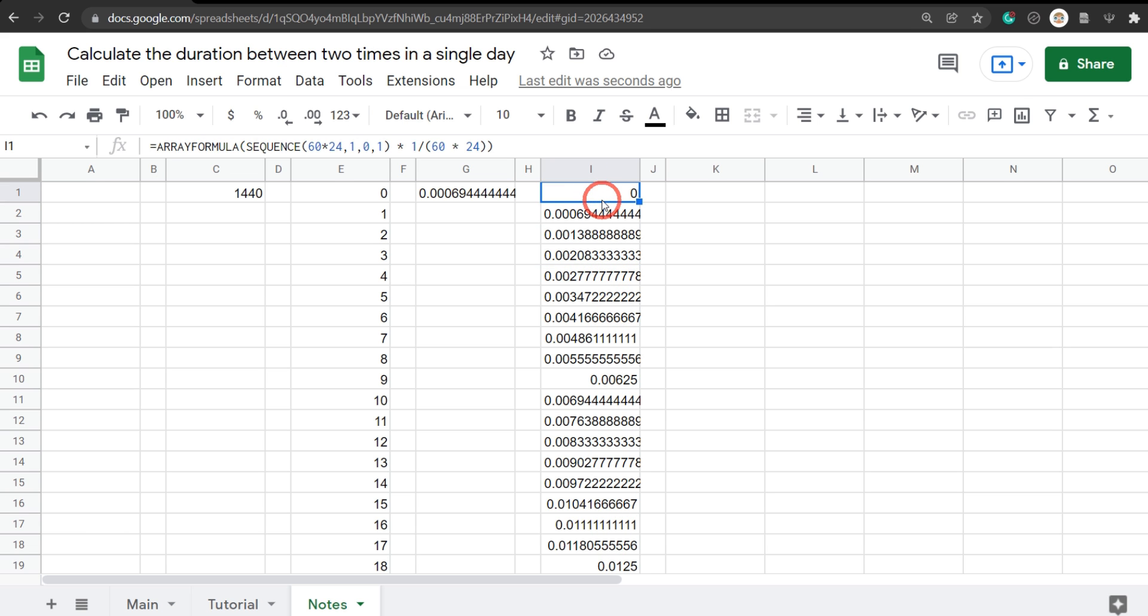
pyautogui.moveTo(573, 253)
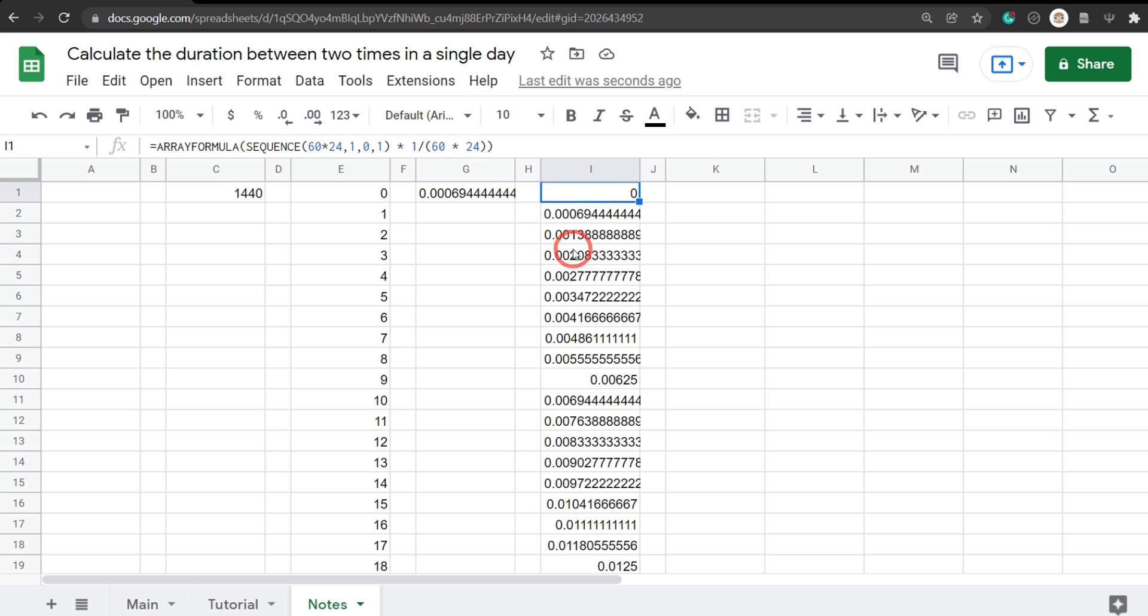
pyautogui.doubleClick(590, 192)
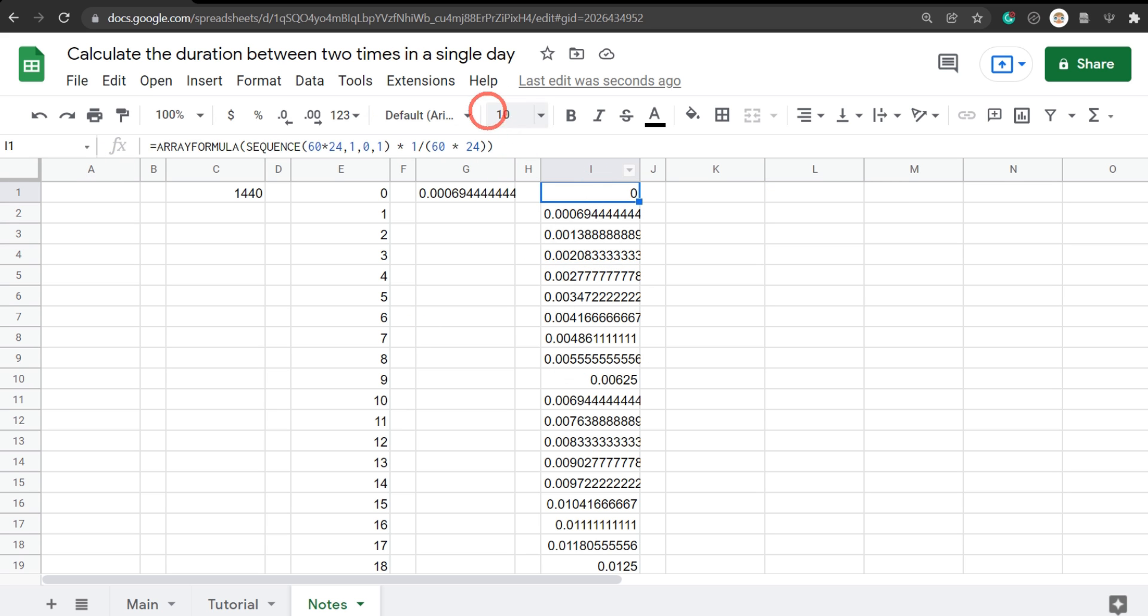
pyautogui.doubleClick(589, 191)
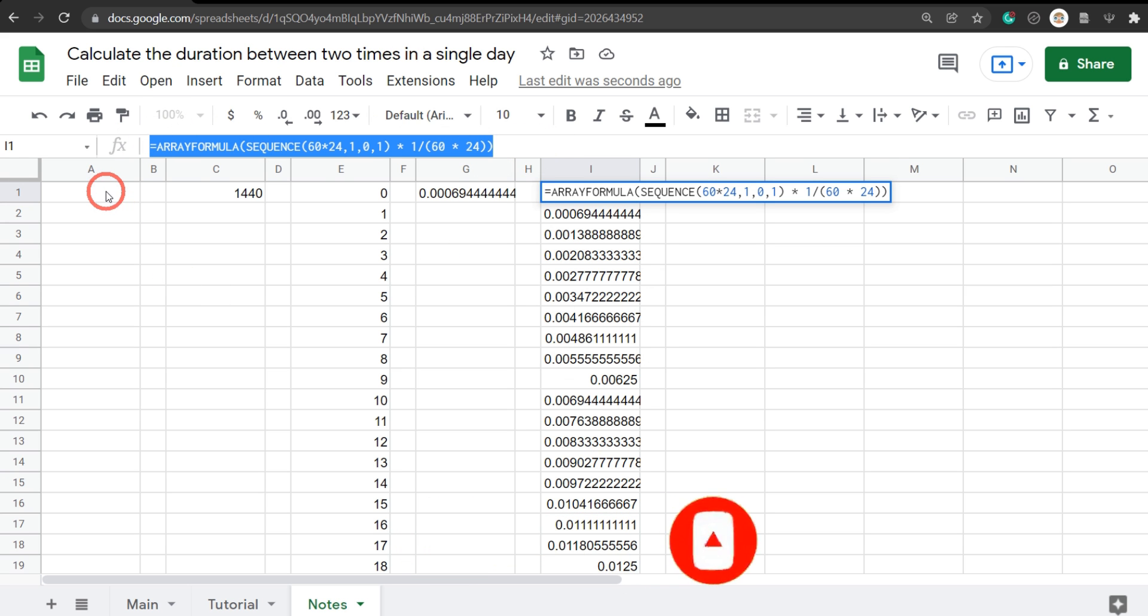
# Step: Paste the formula into A1 so column A lists the 1440 minute fractions, then select column A
pyautogui.click(91, 192)
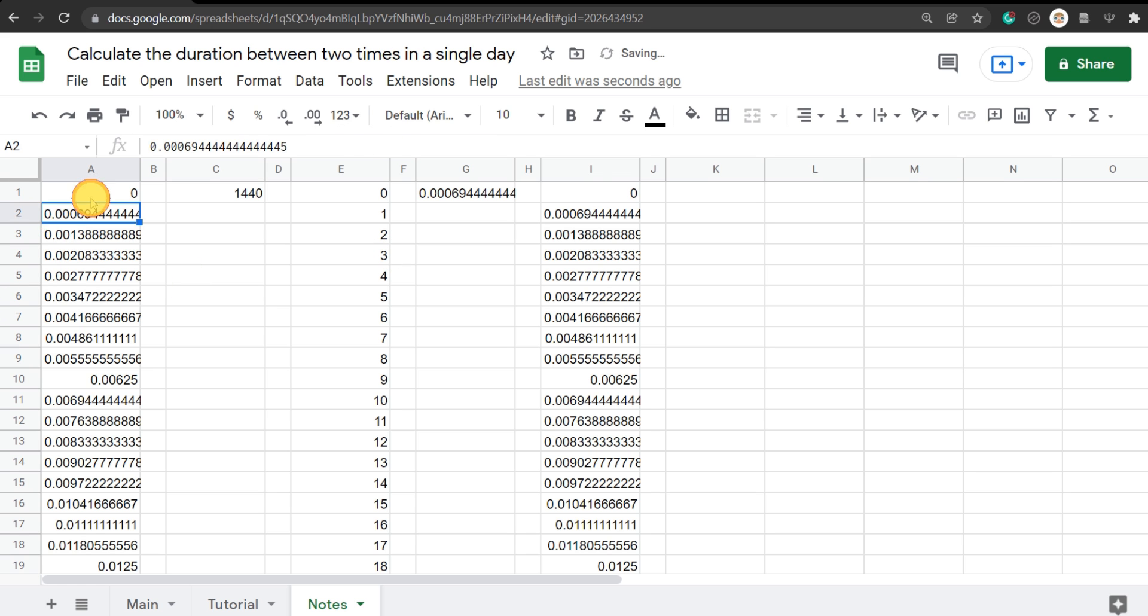
pyautogui.click(91, 193)
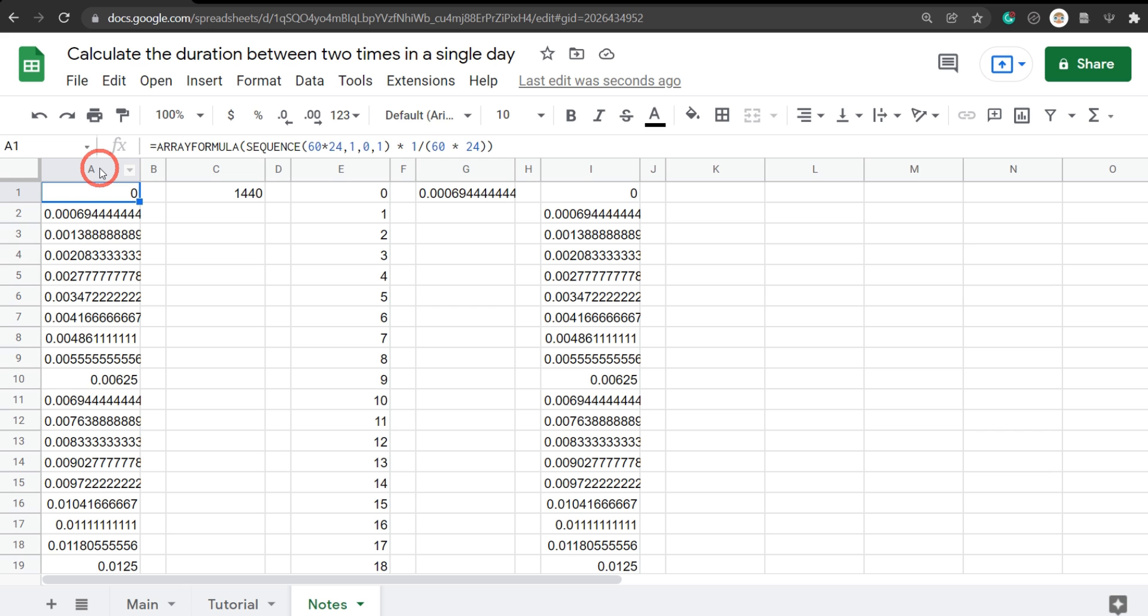
pyautogui.click(91, 168)
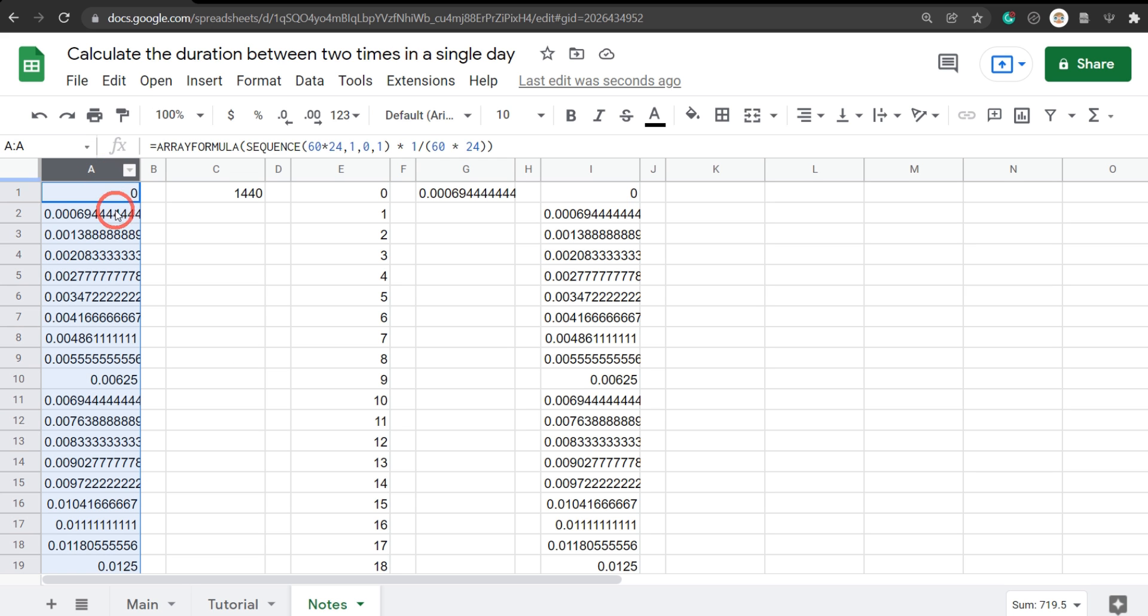
pyautogui.moveTo(275, 80)
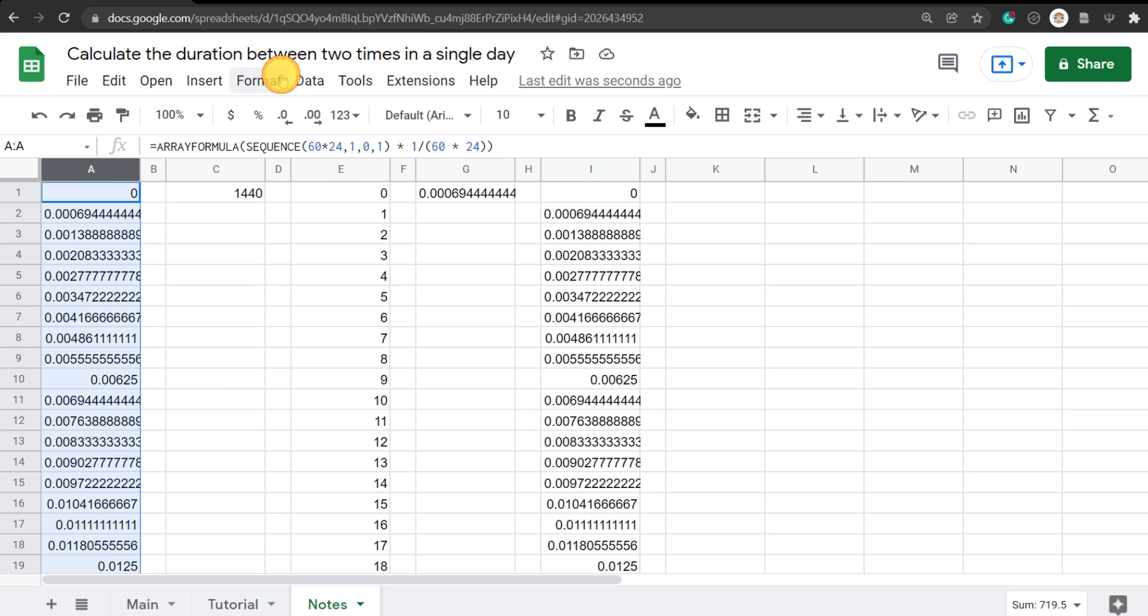
# Step: Format column A as Time so the fractions read 00:00:00, 00:01:00 and so on
pyautogui.click(258, 80)
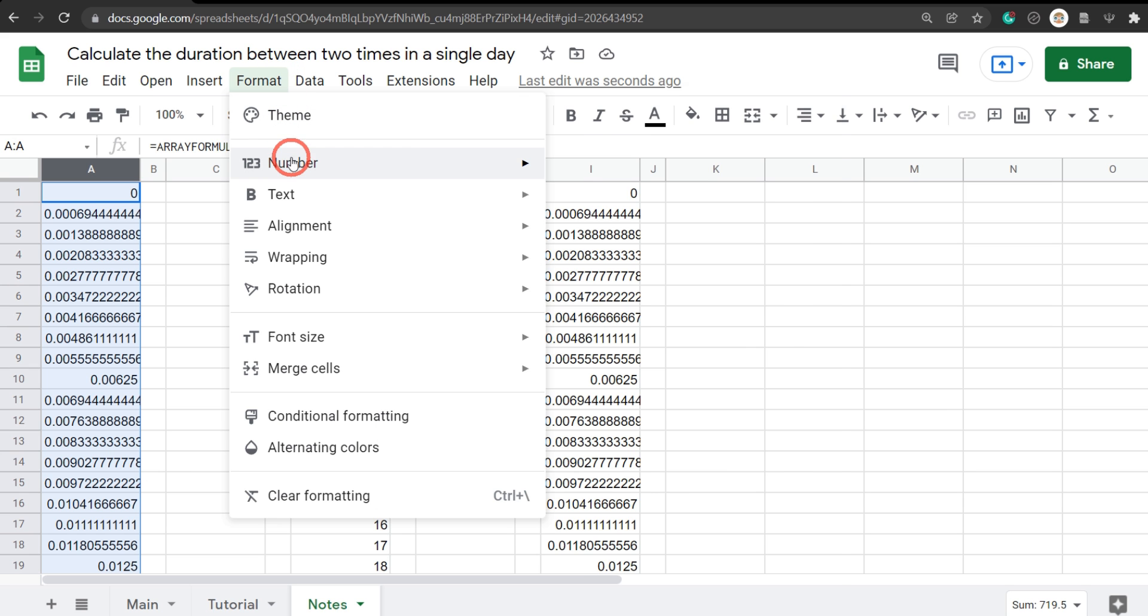
pyautogui.moveTo(293, 163)
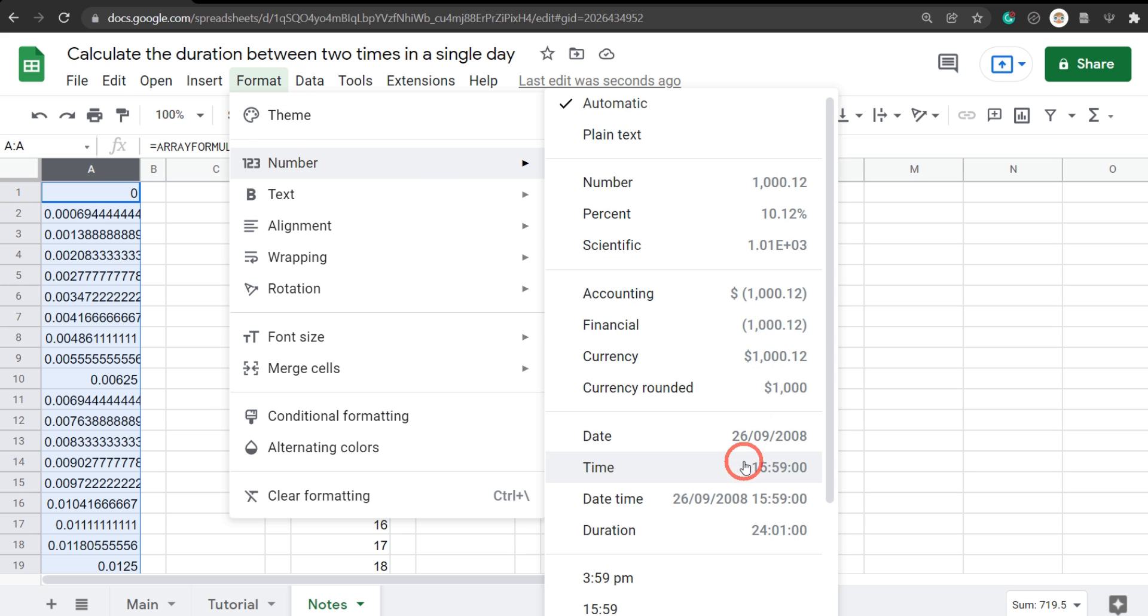
pyautogui.moveTo(762, 482)
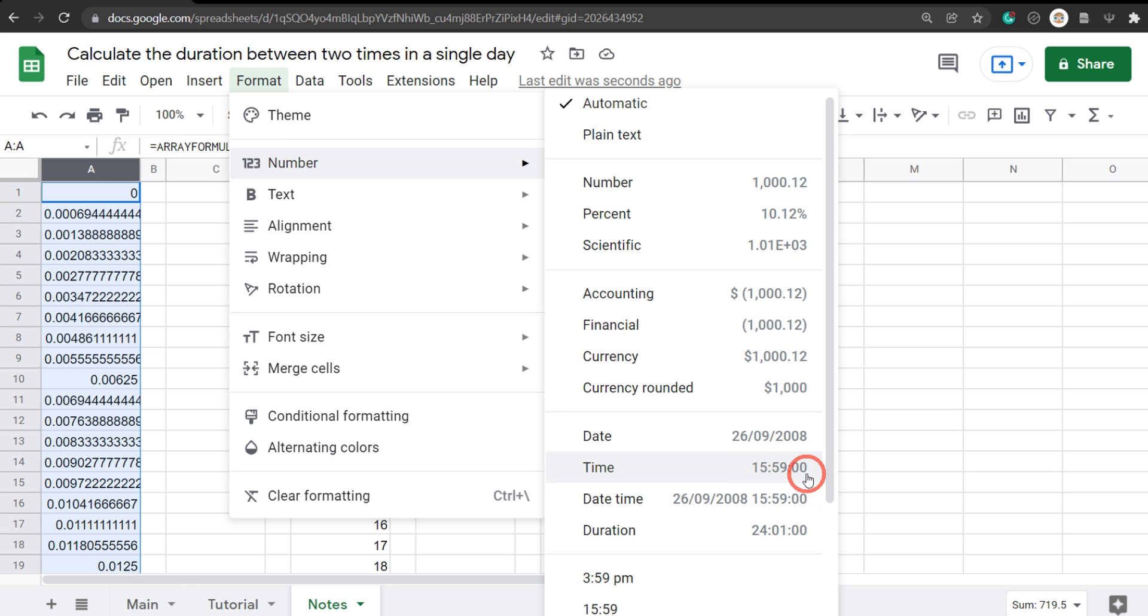
pyautogui.scroll(-3)
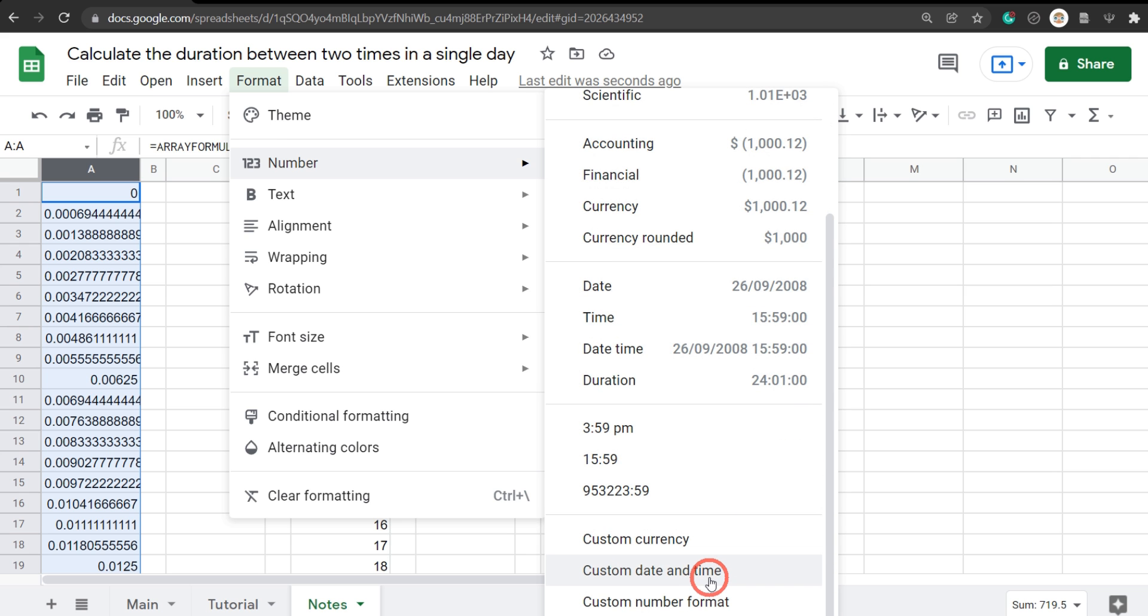
pyautogui.click(709, 570)
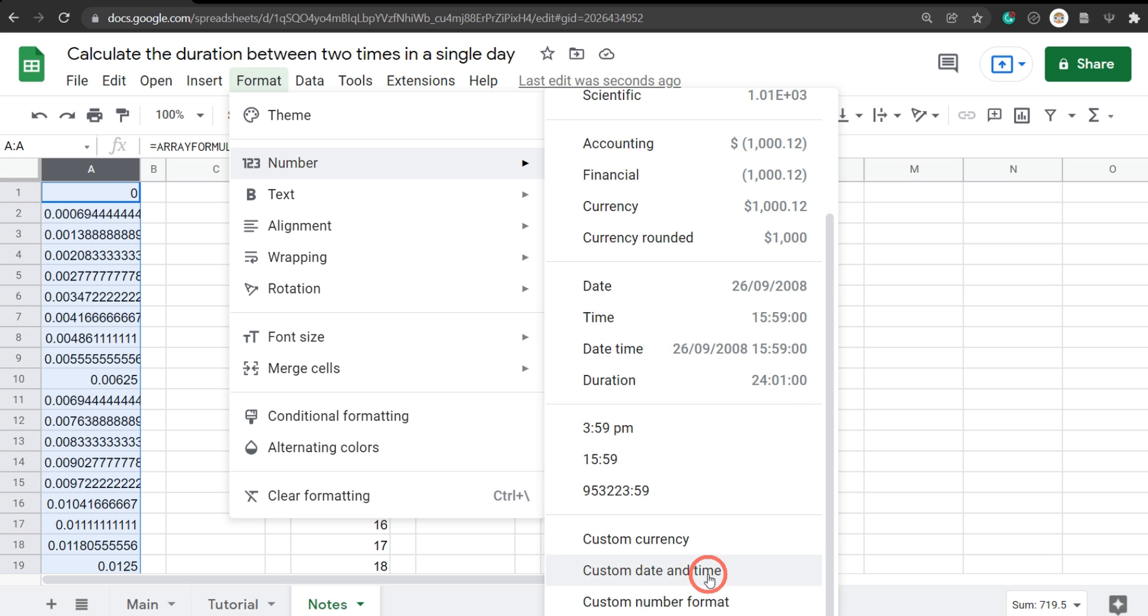
pyautogui.moveTo(780, 317)
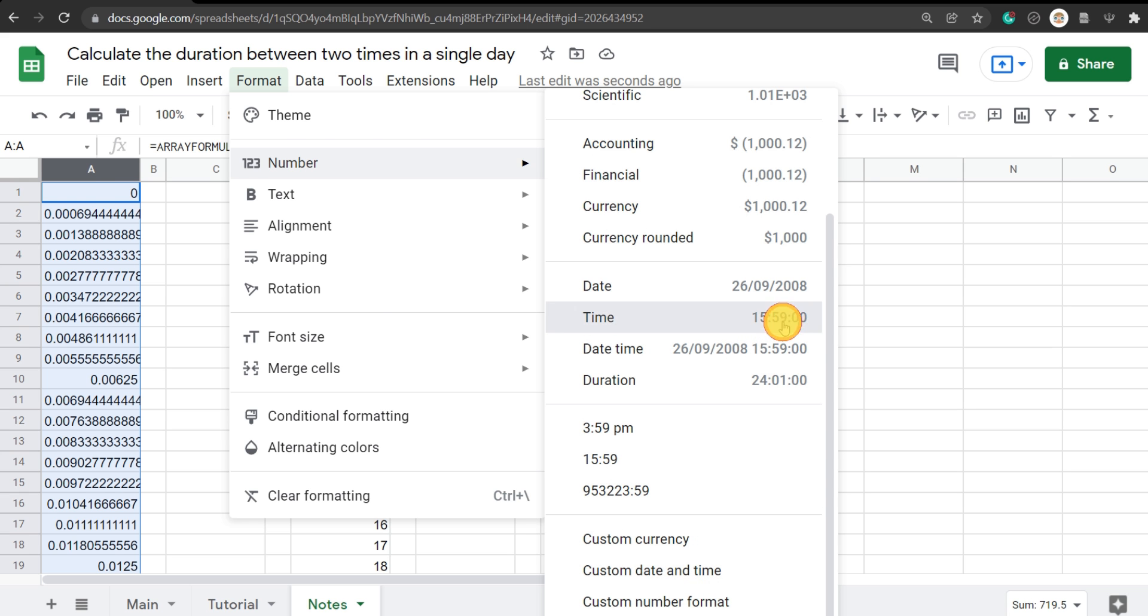
pyautogui.click(782, 326)
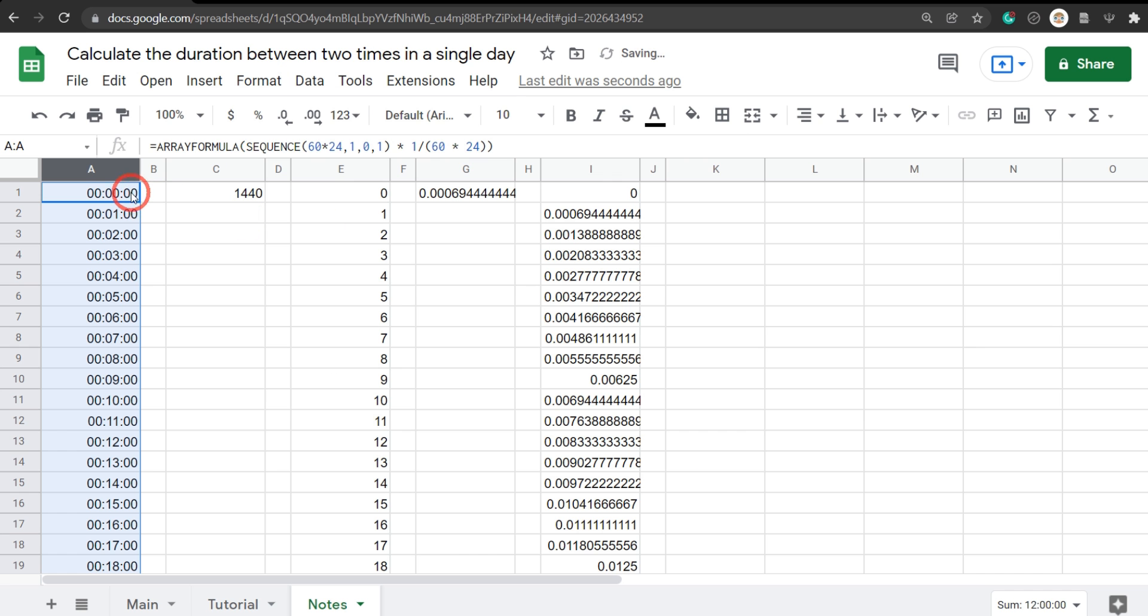
# Step: Delete helper columns C to K, leaving only the minute times in column A
pyautogui.scroll(-3)
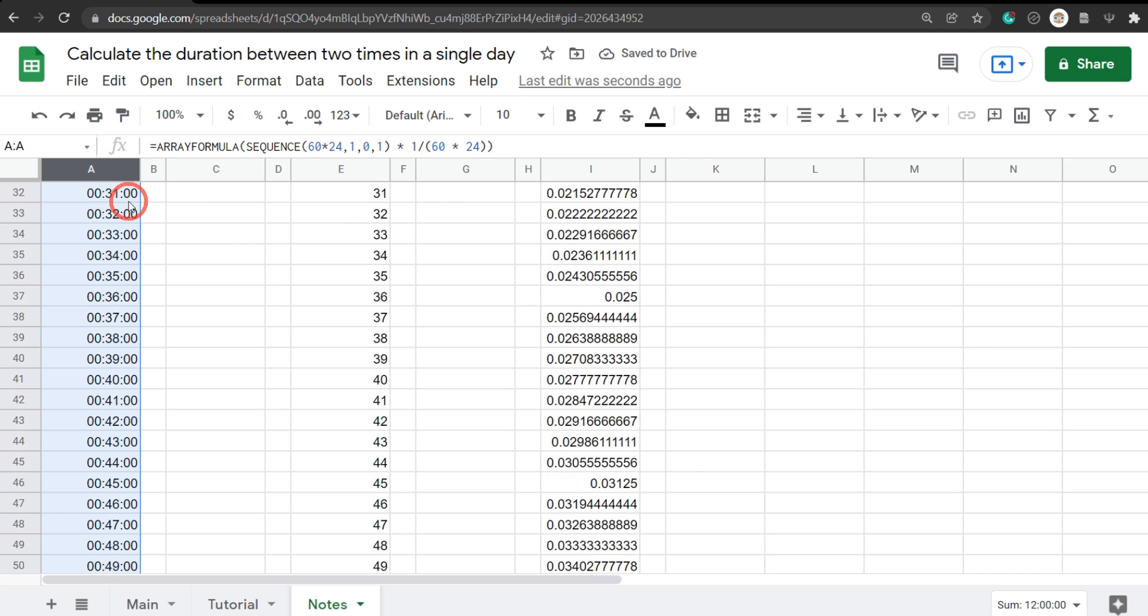
pyautogui.scroll(-3)
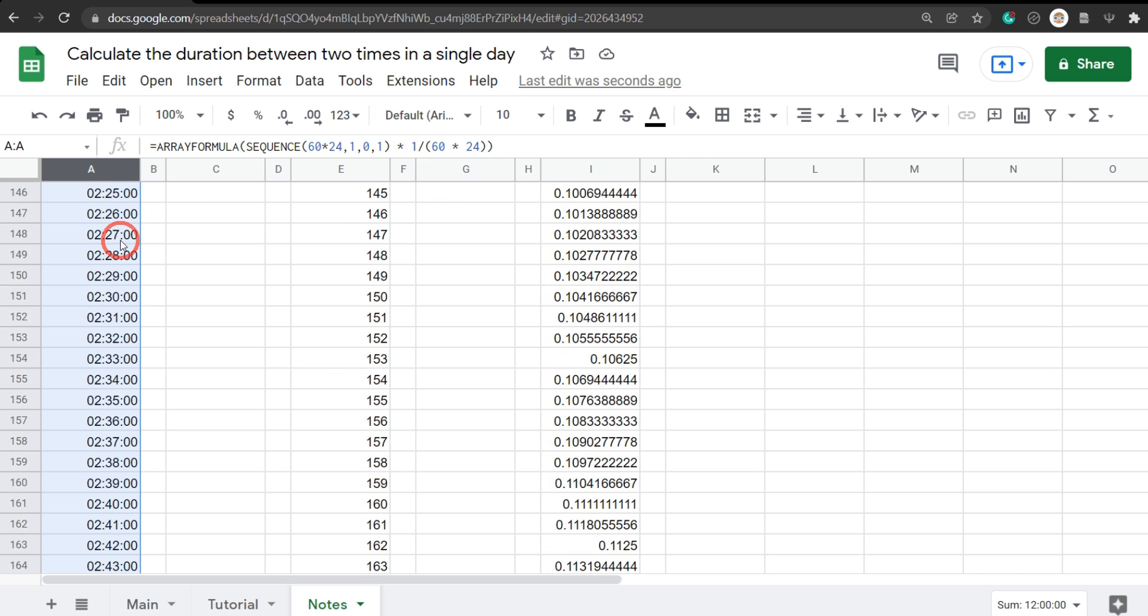
pyautogui.scroll(-3)
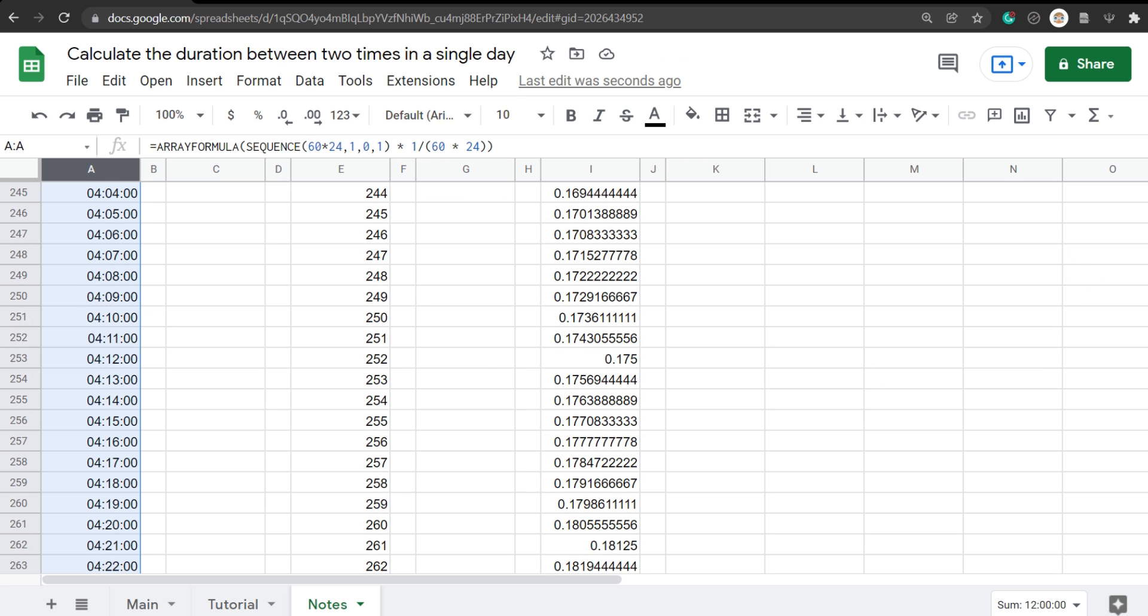
pyautogui.scroll(-3)
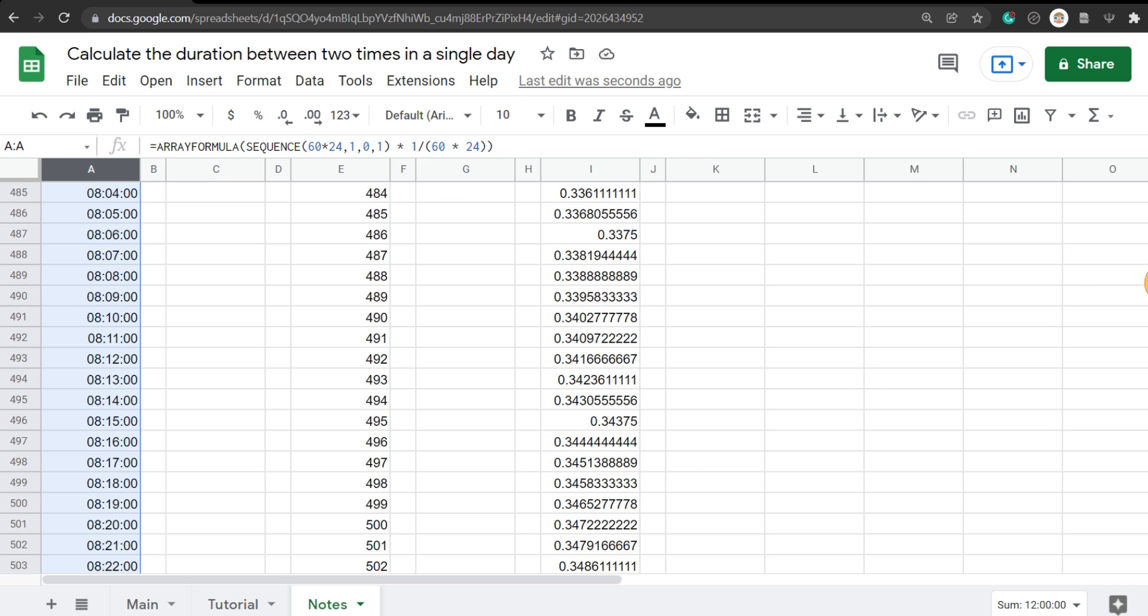
pyautogui.scroll(-3)
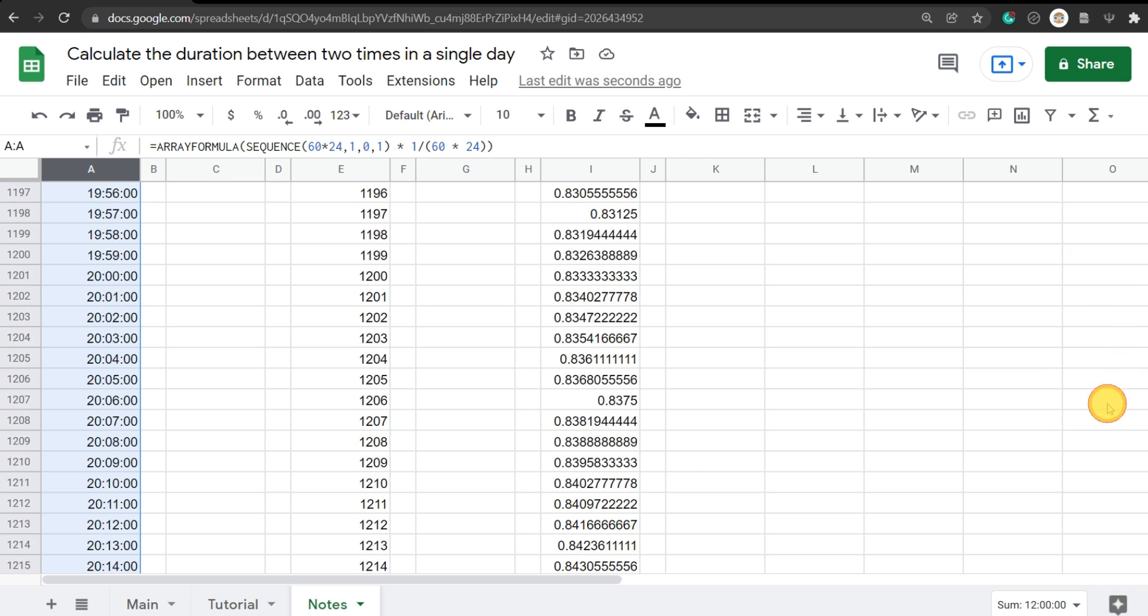
pyautogui.scroll(-3)
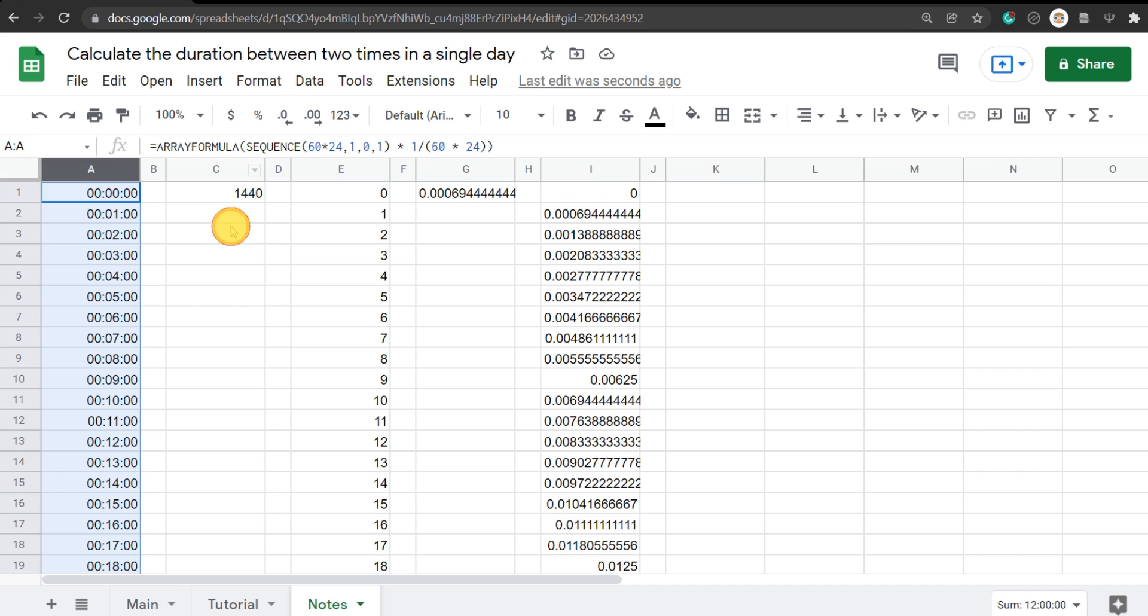
pyautogui.click(215, 169)
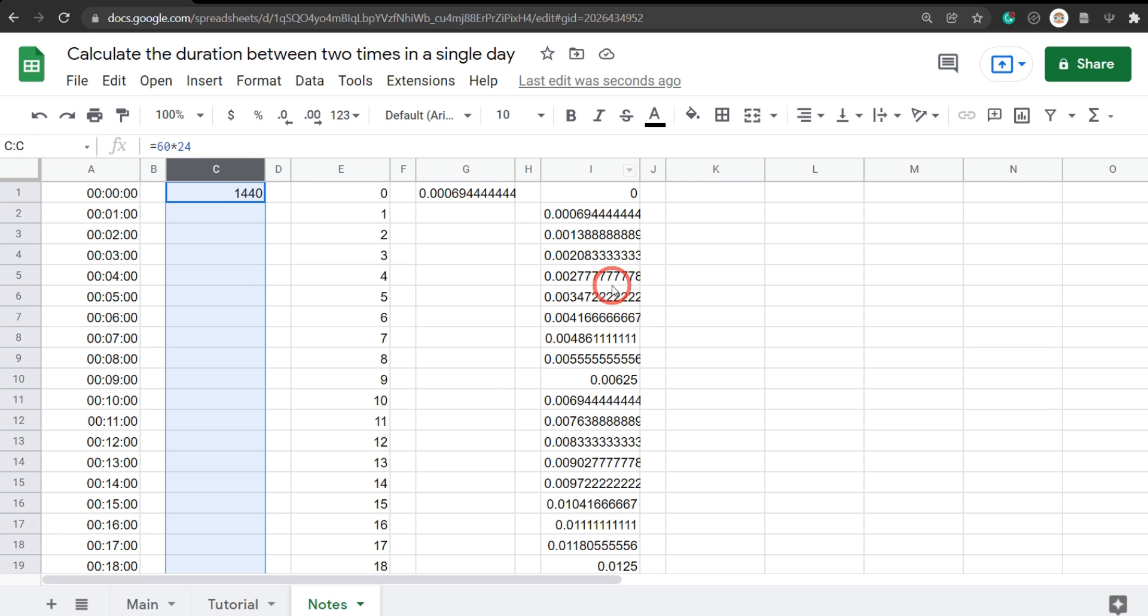
pyautogui.moveTo(609, 169)
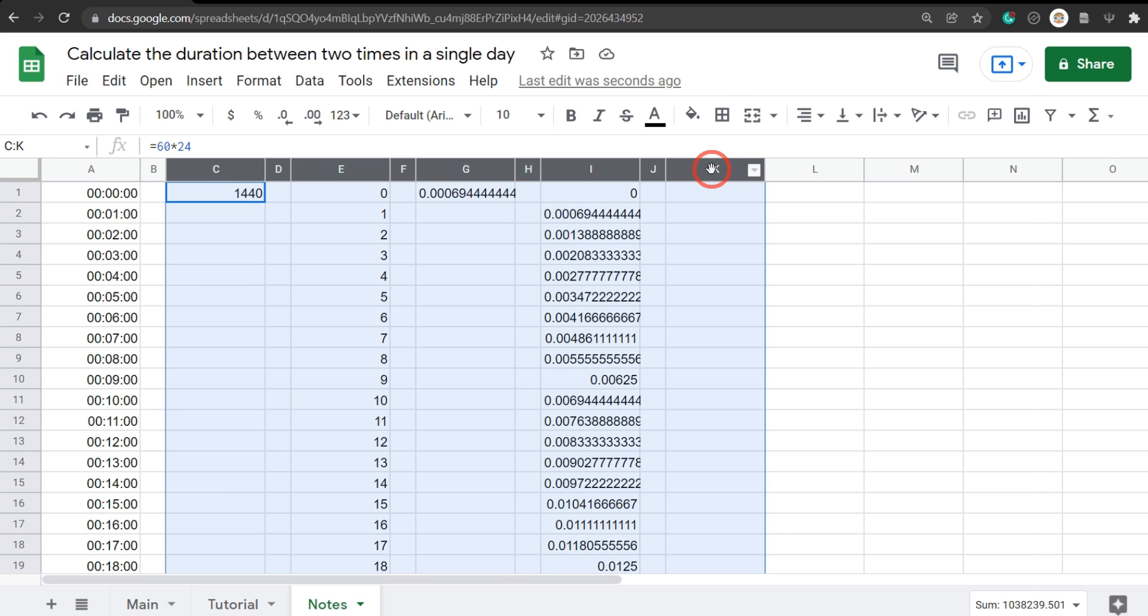
pyautogui.rightClick(711, 169)
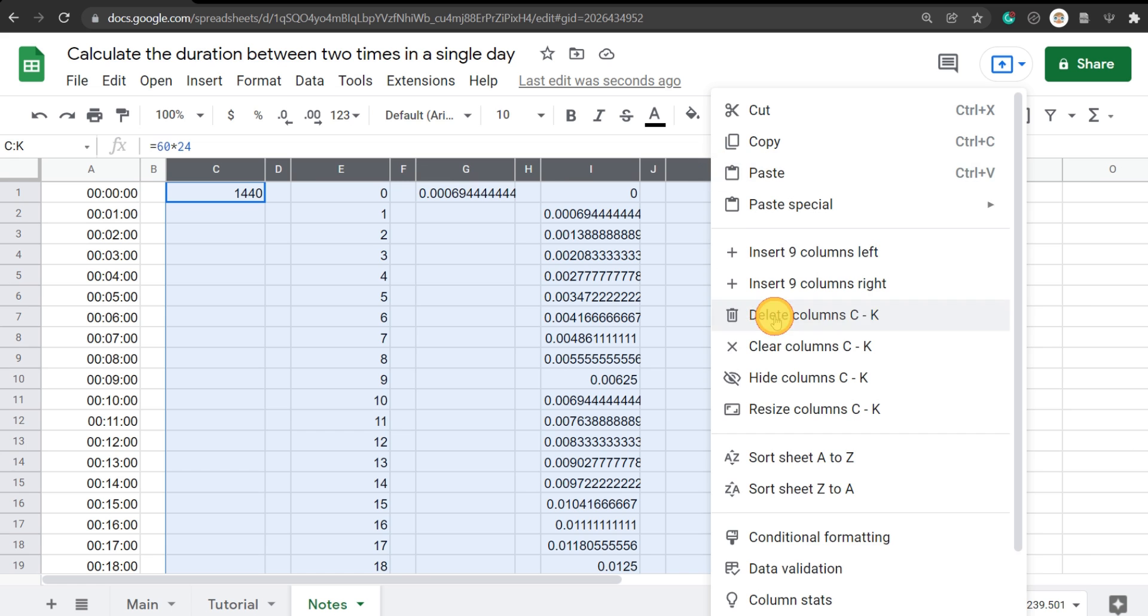
pyautogui.click(805, 314)
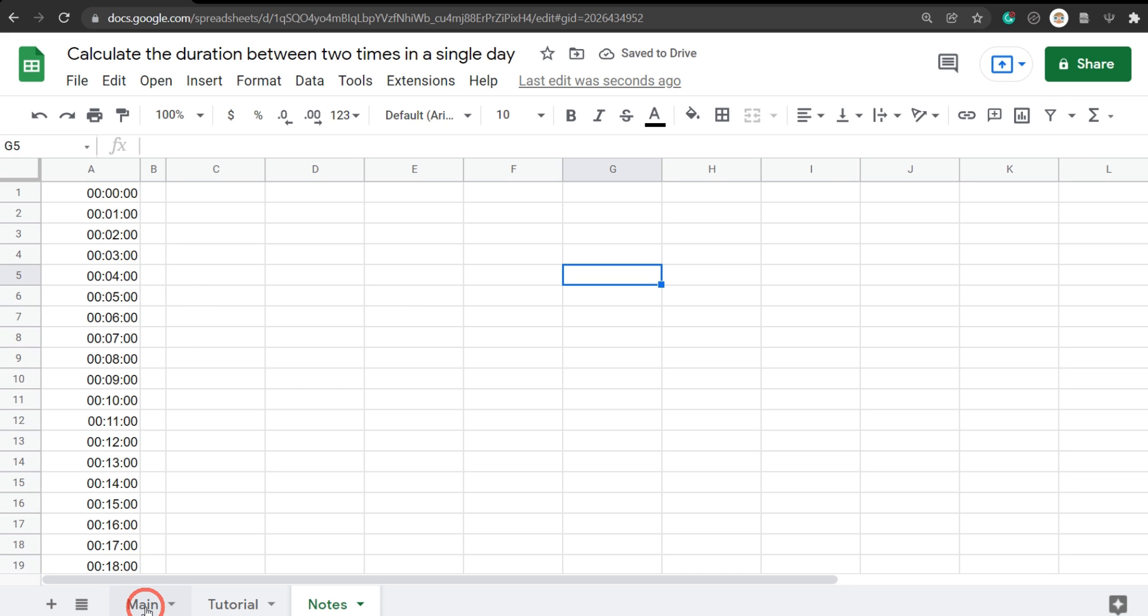
# Step: On the Tutorial sheet, start a data validation rule for the Start and End cells A2:B2
pyautogui.click(234, 604)
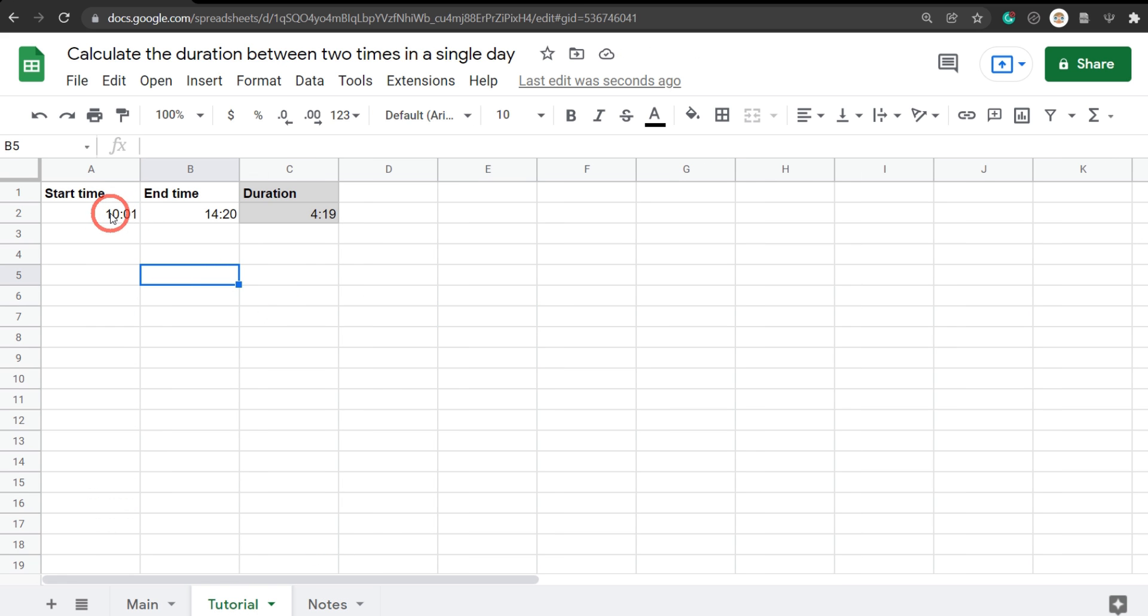
pyautogui.click(91, 213)
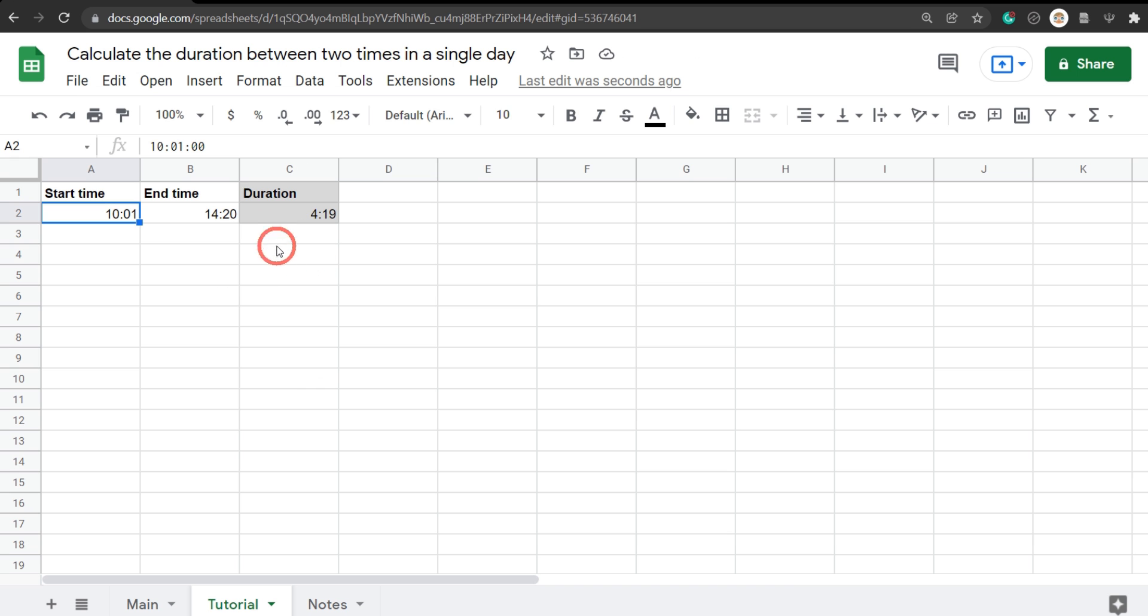
pyautogui.moveTo(91, 213); pyautogui.dragTo(190, 213)
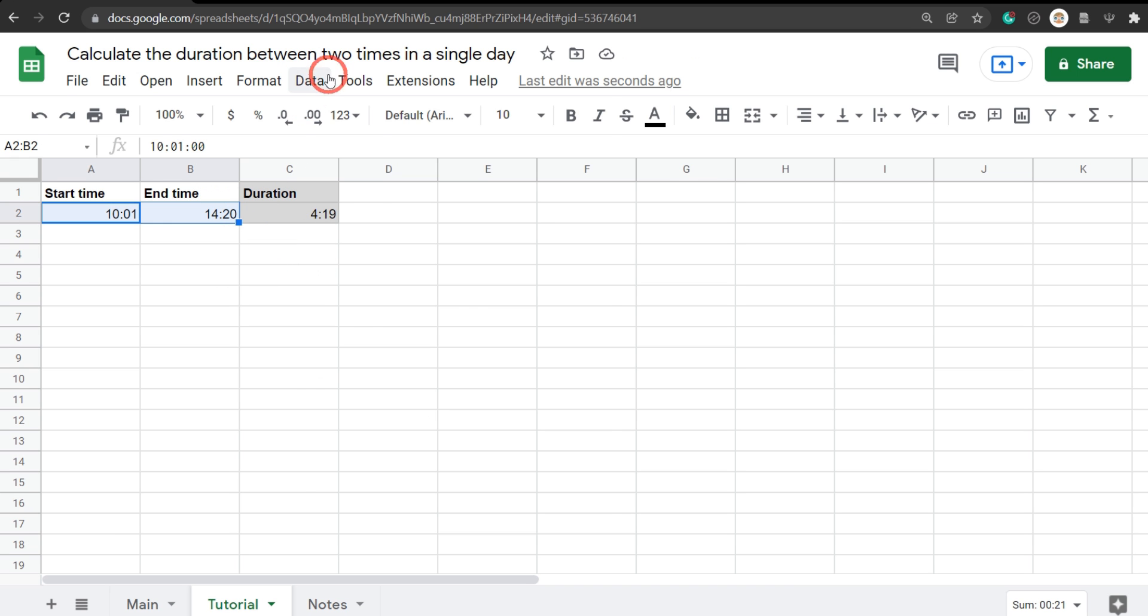
pyautogui.click(309, 80)
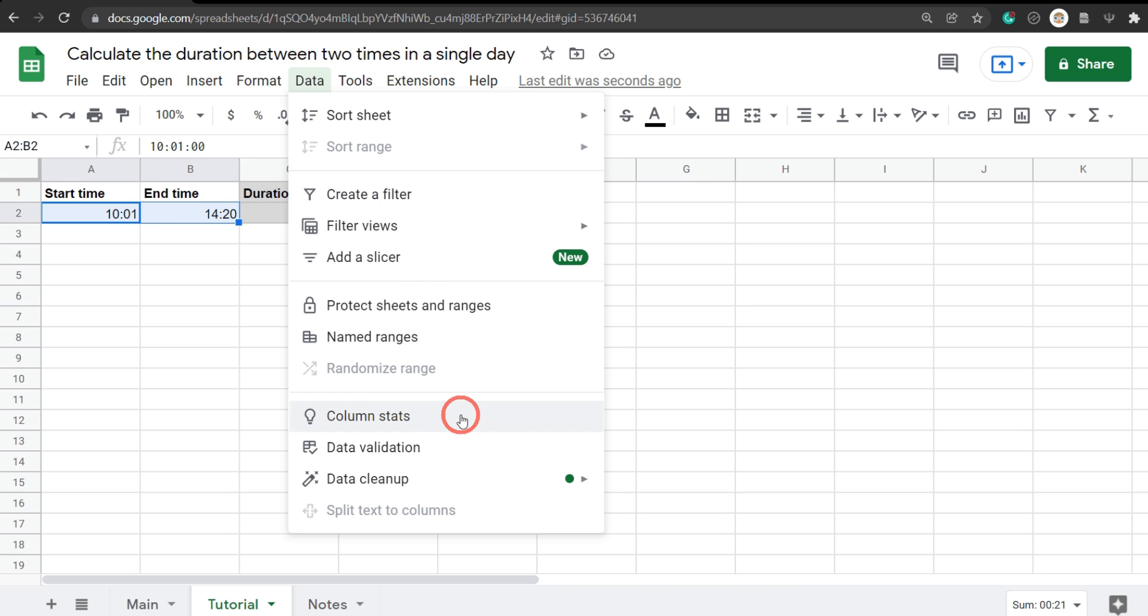
pyautogui.click(373, 447)
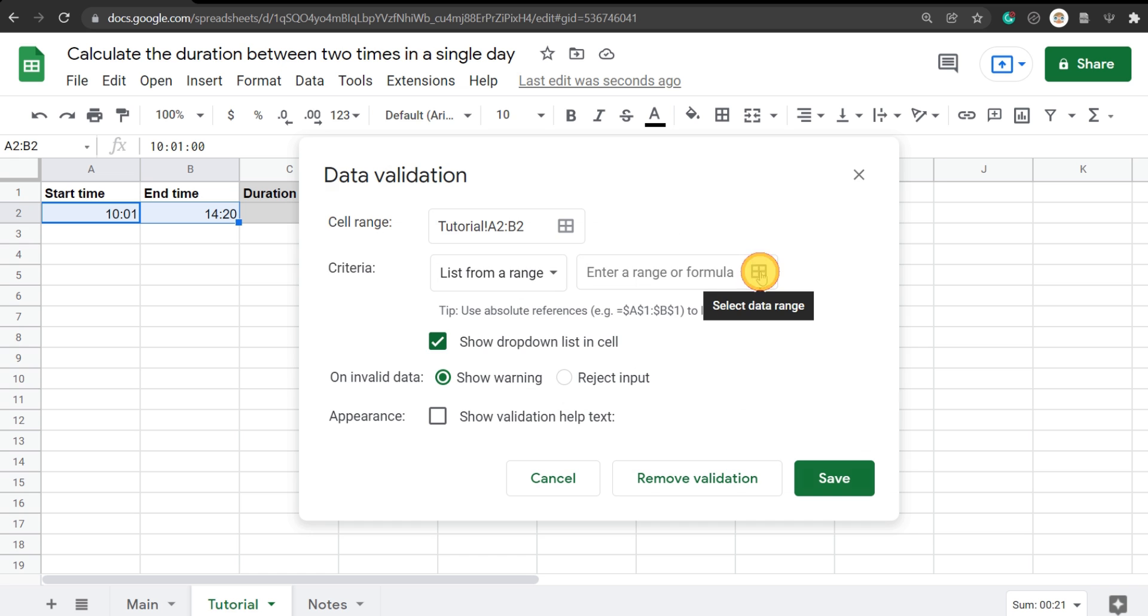
# Step: Source the dropdown from Notes!A:A, reject other input and enable help text 'Select a time'
pyautogui.click(761, 271)
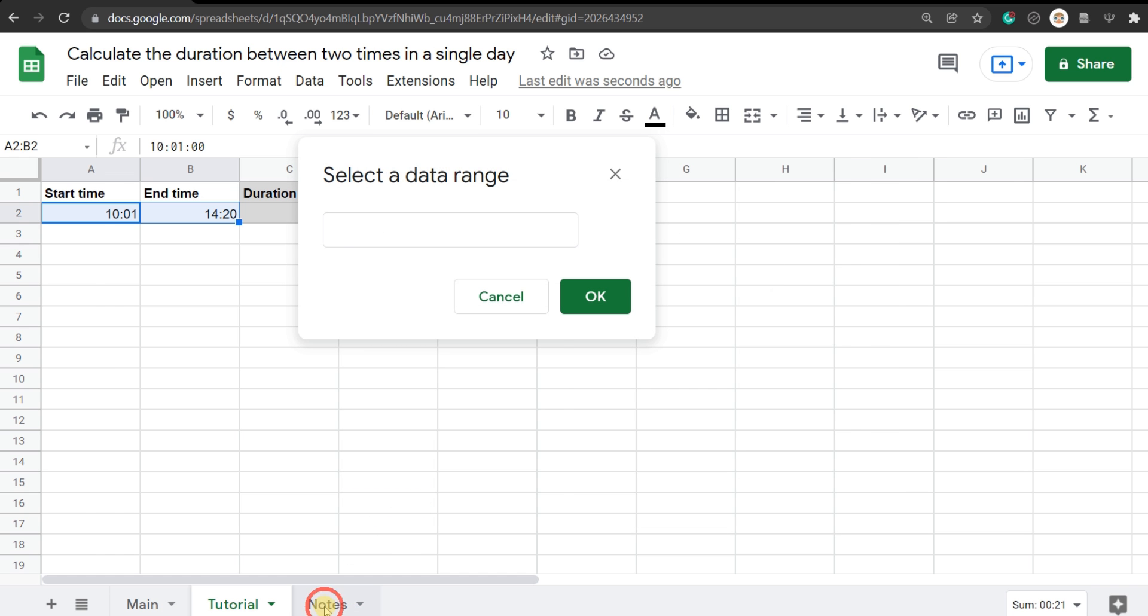
pyautogui.click(326, 604)
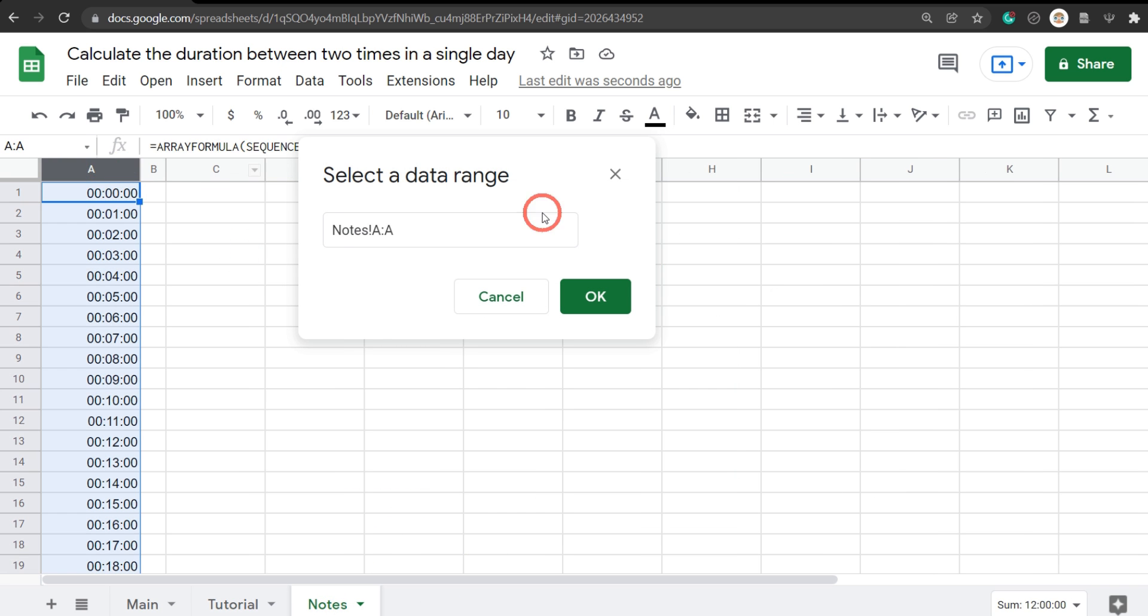
pyautogui.click(594, 296)
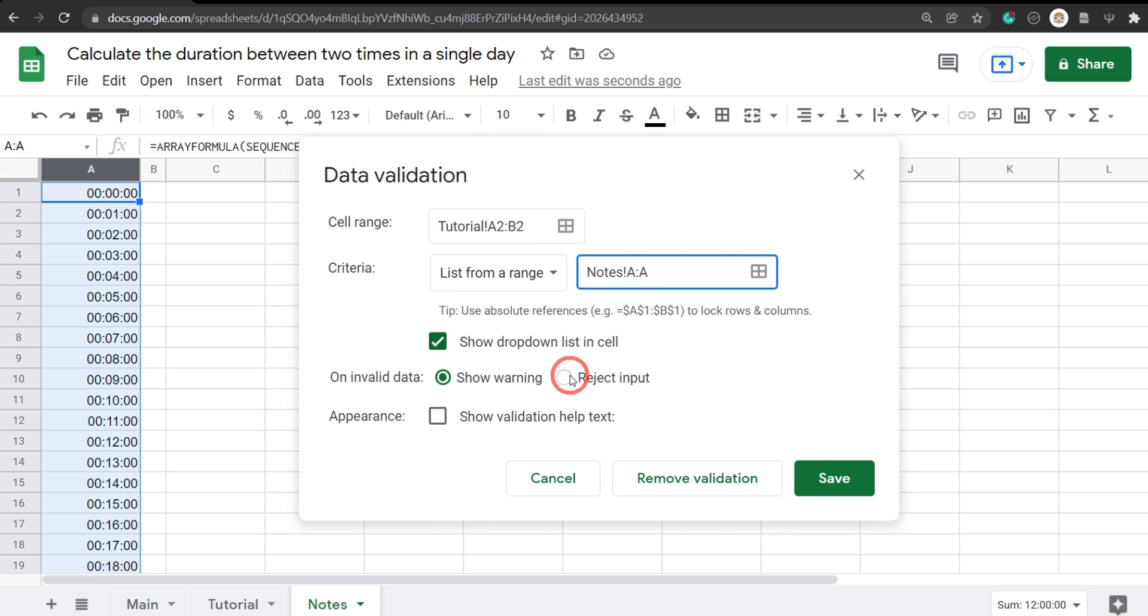
pyautogui.click(563, 377)
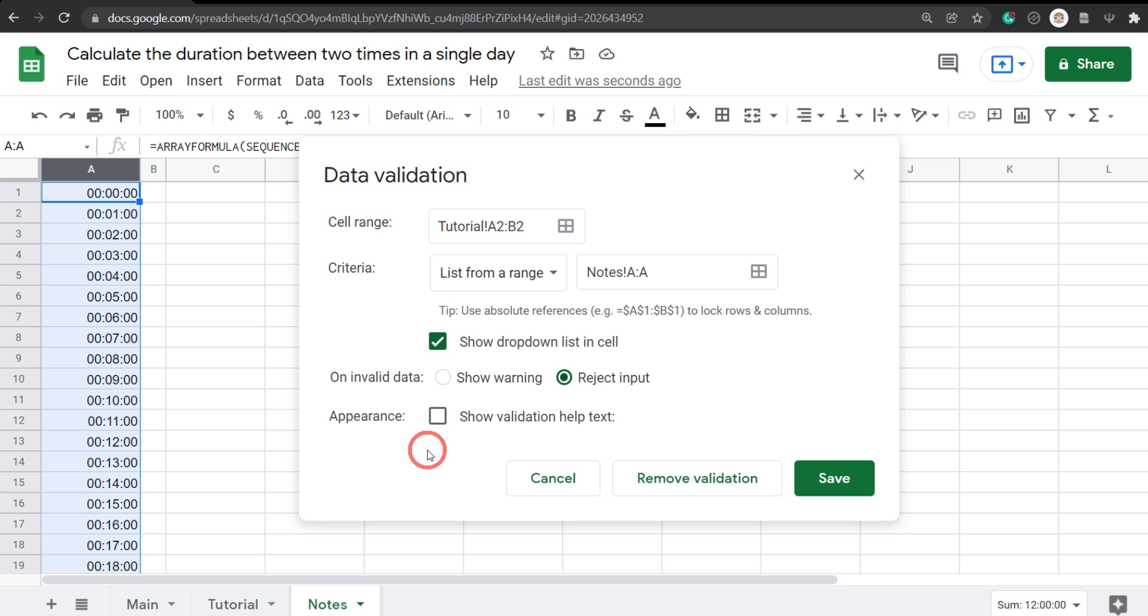
pyautogui.moveTo(438, 448)
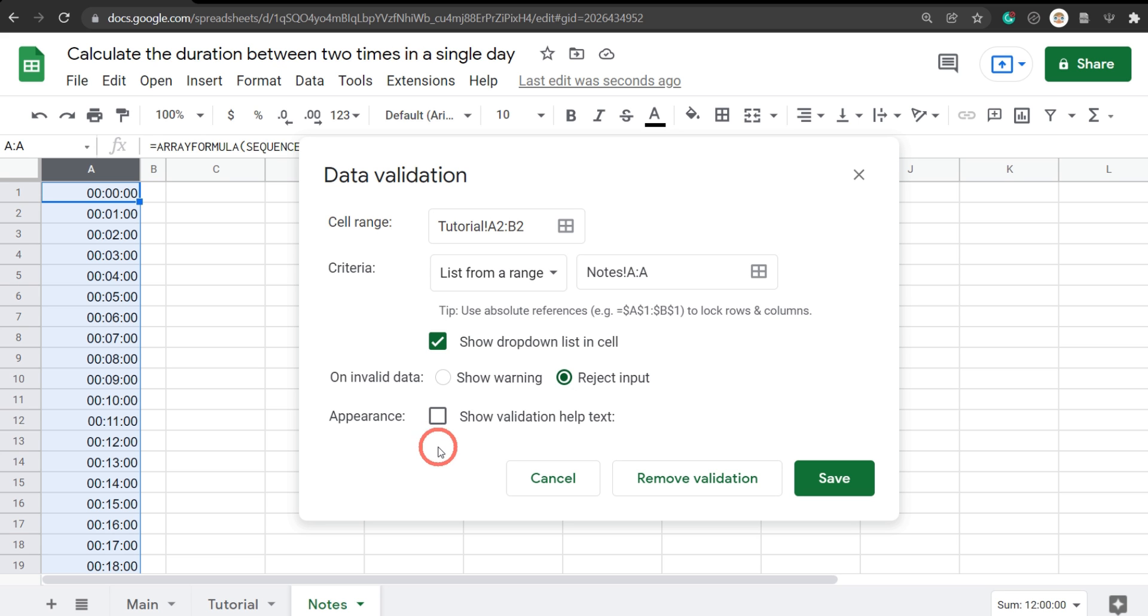
pyautogui.click(438, 417)
pyautogui.write('Select a time.')
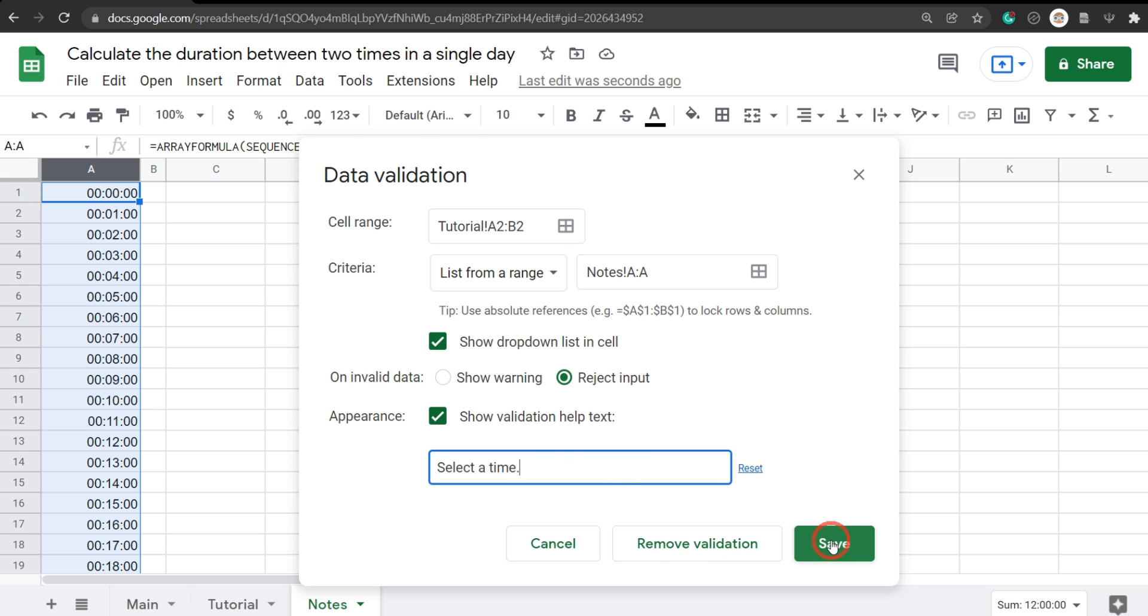
# Step: Save the validation rule and hide the Notes sheet
pyautogui.click(833, 543)
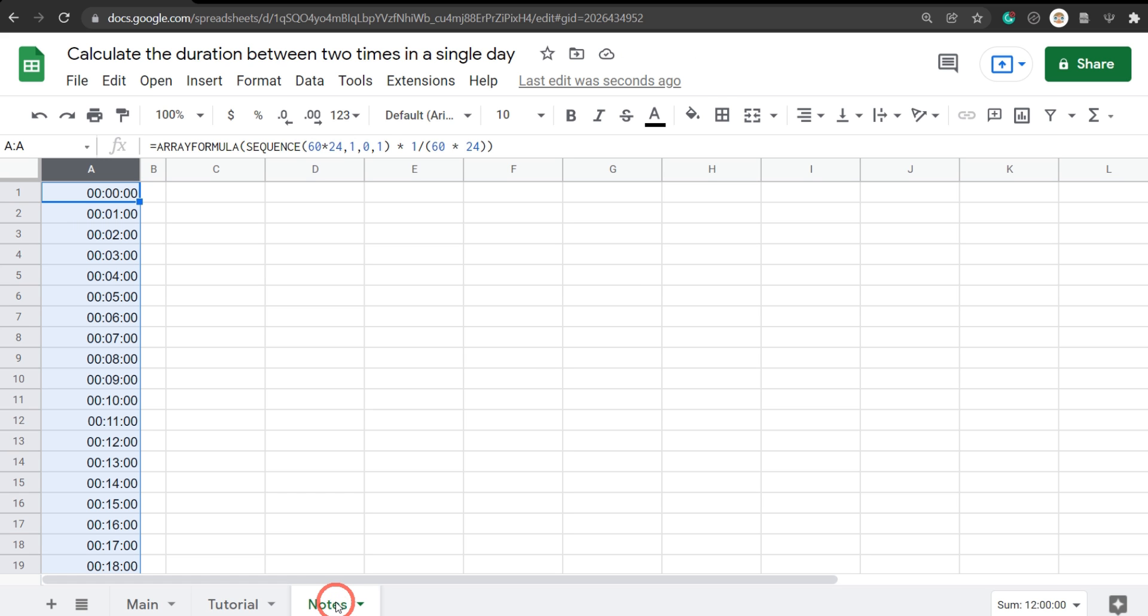
pyautogui.click(360, 604)
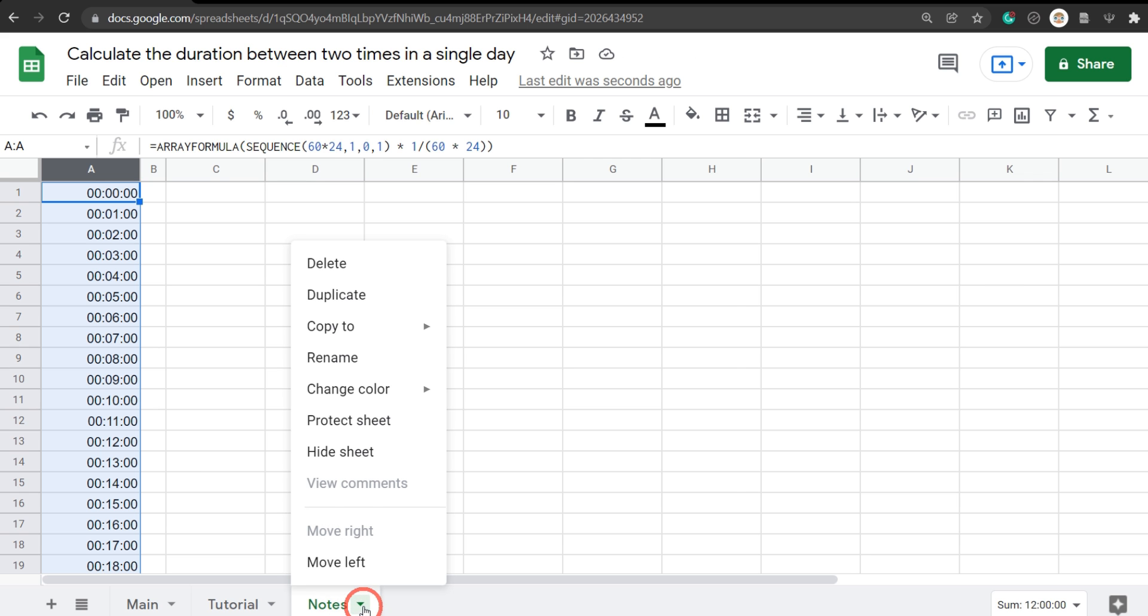
pyautogui.click(236, 604)
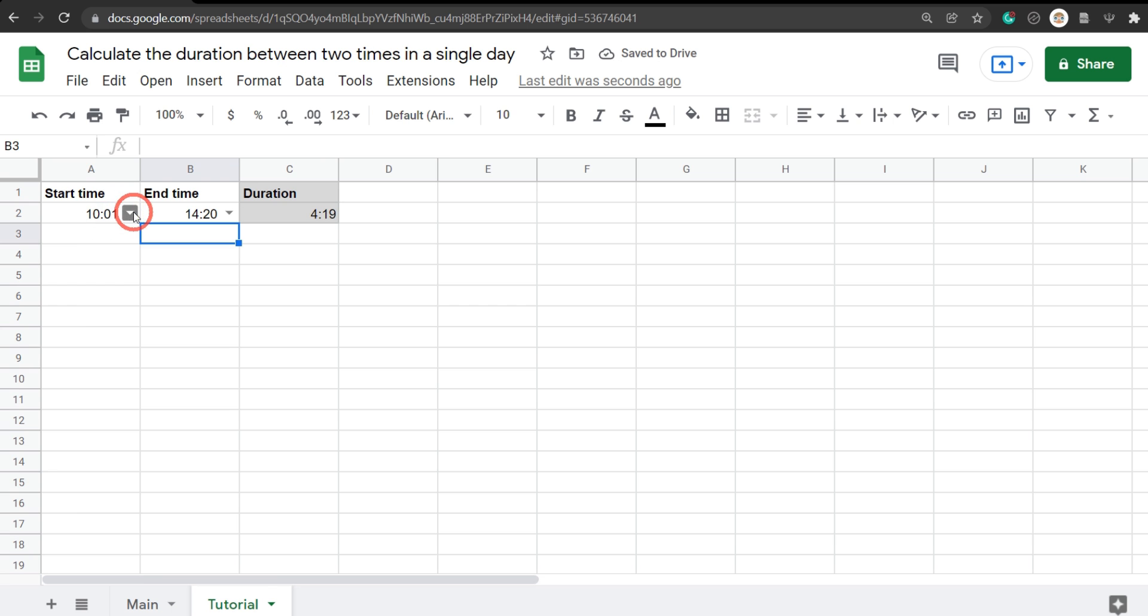
# Step: Choose start 00:06 and end 21:26 from the dropdowns so Duration shows 21:20
pyautogui.click(130, 213)
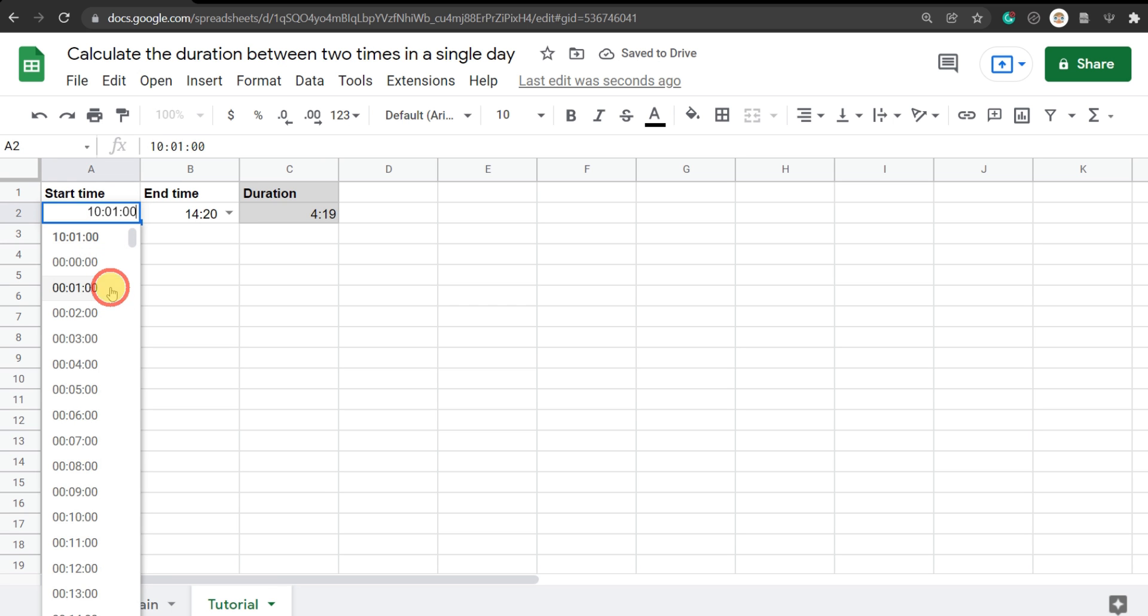
pyautogui.click(75, 287)
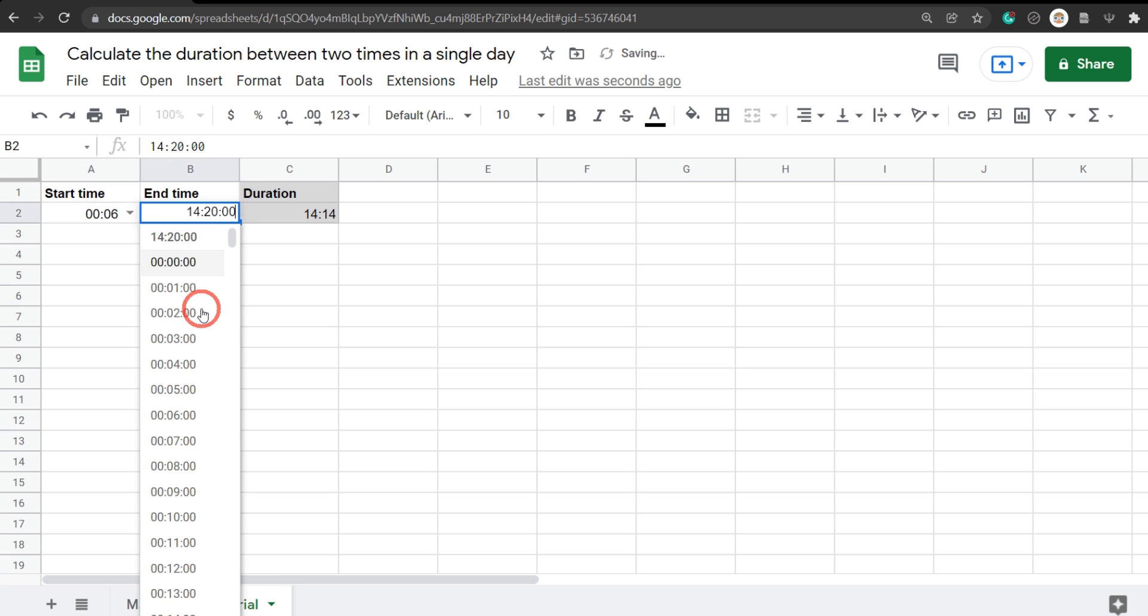
pyautogui.scroll(-3)
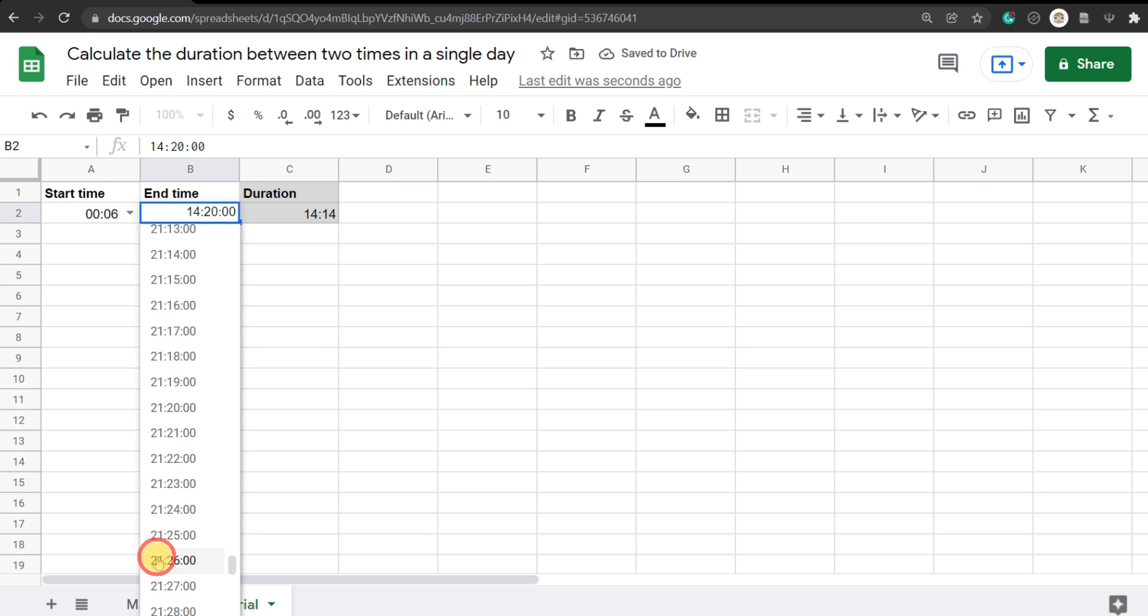
pyautogui.click(174, 559)
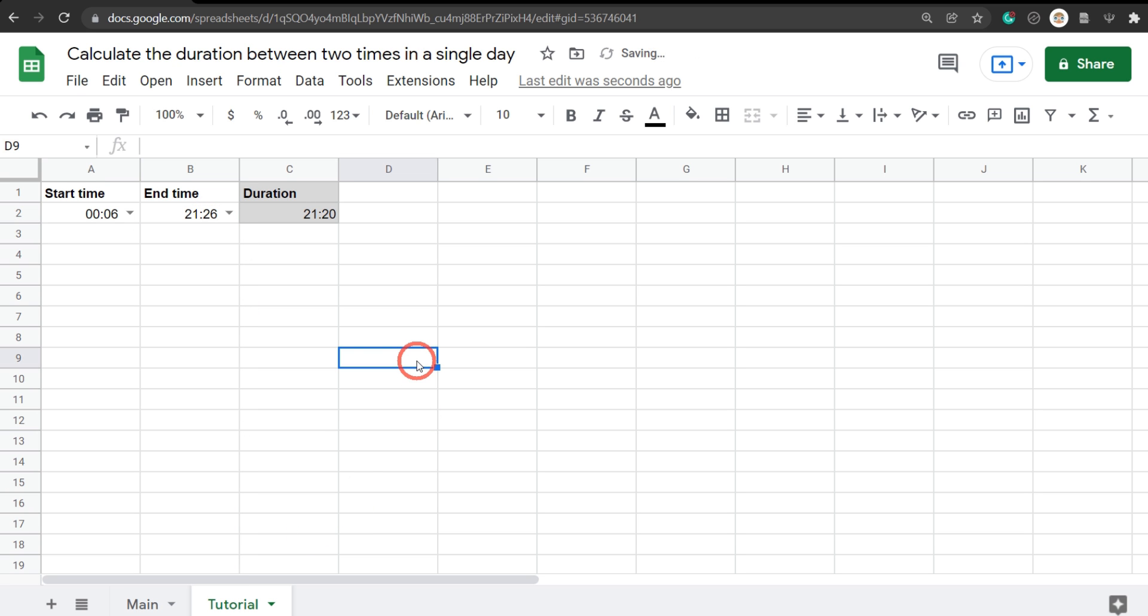
pyautogui.moveTo(409, 318)
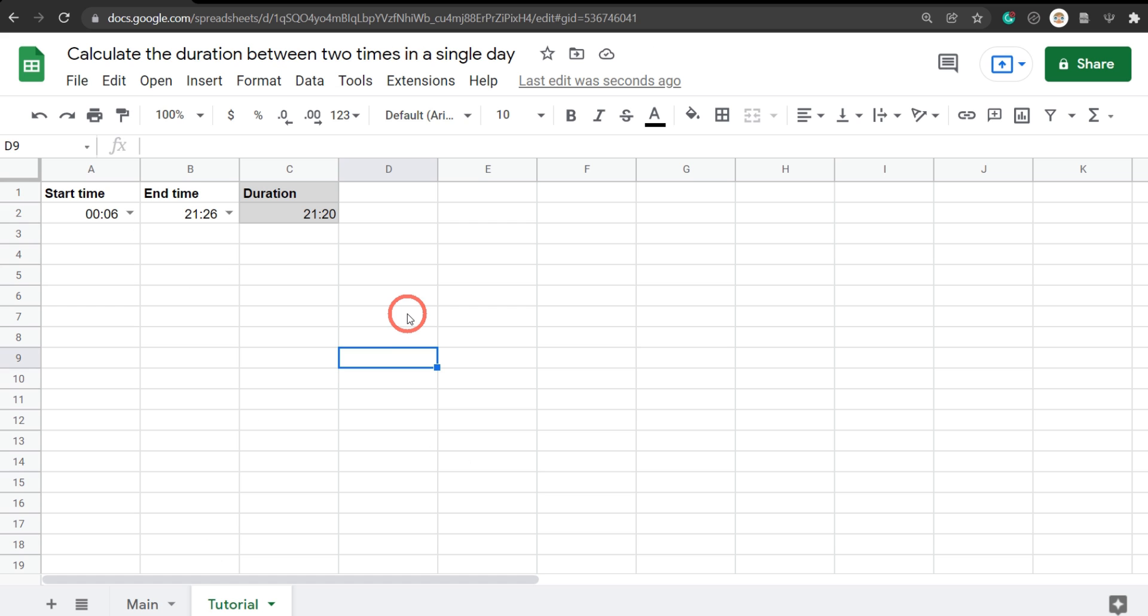